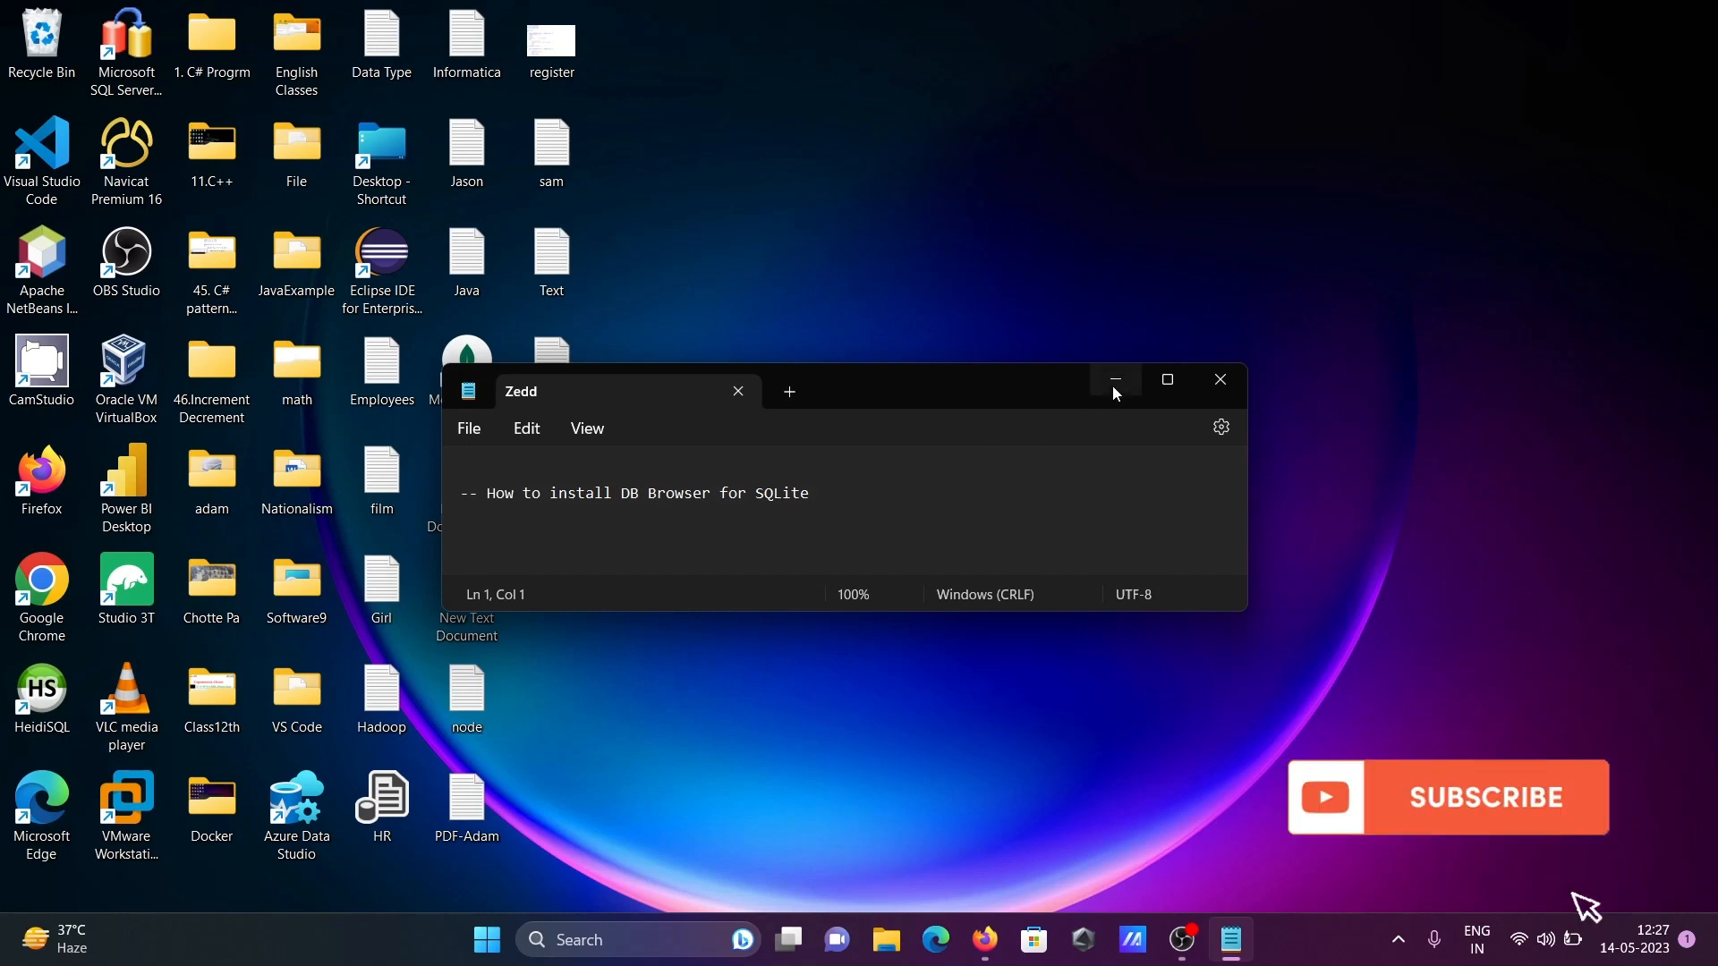
- Minimize the Zedd notepad window and search Google for 'db browser' in Firefox
click(1114, 386)
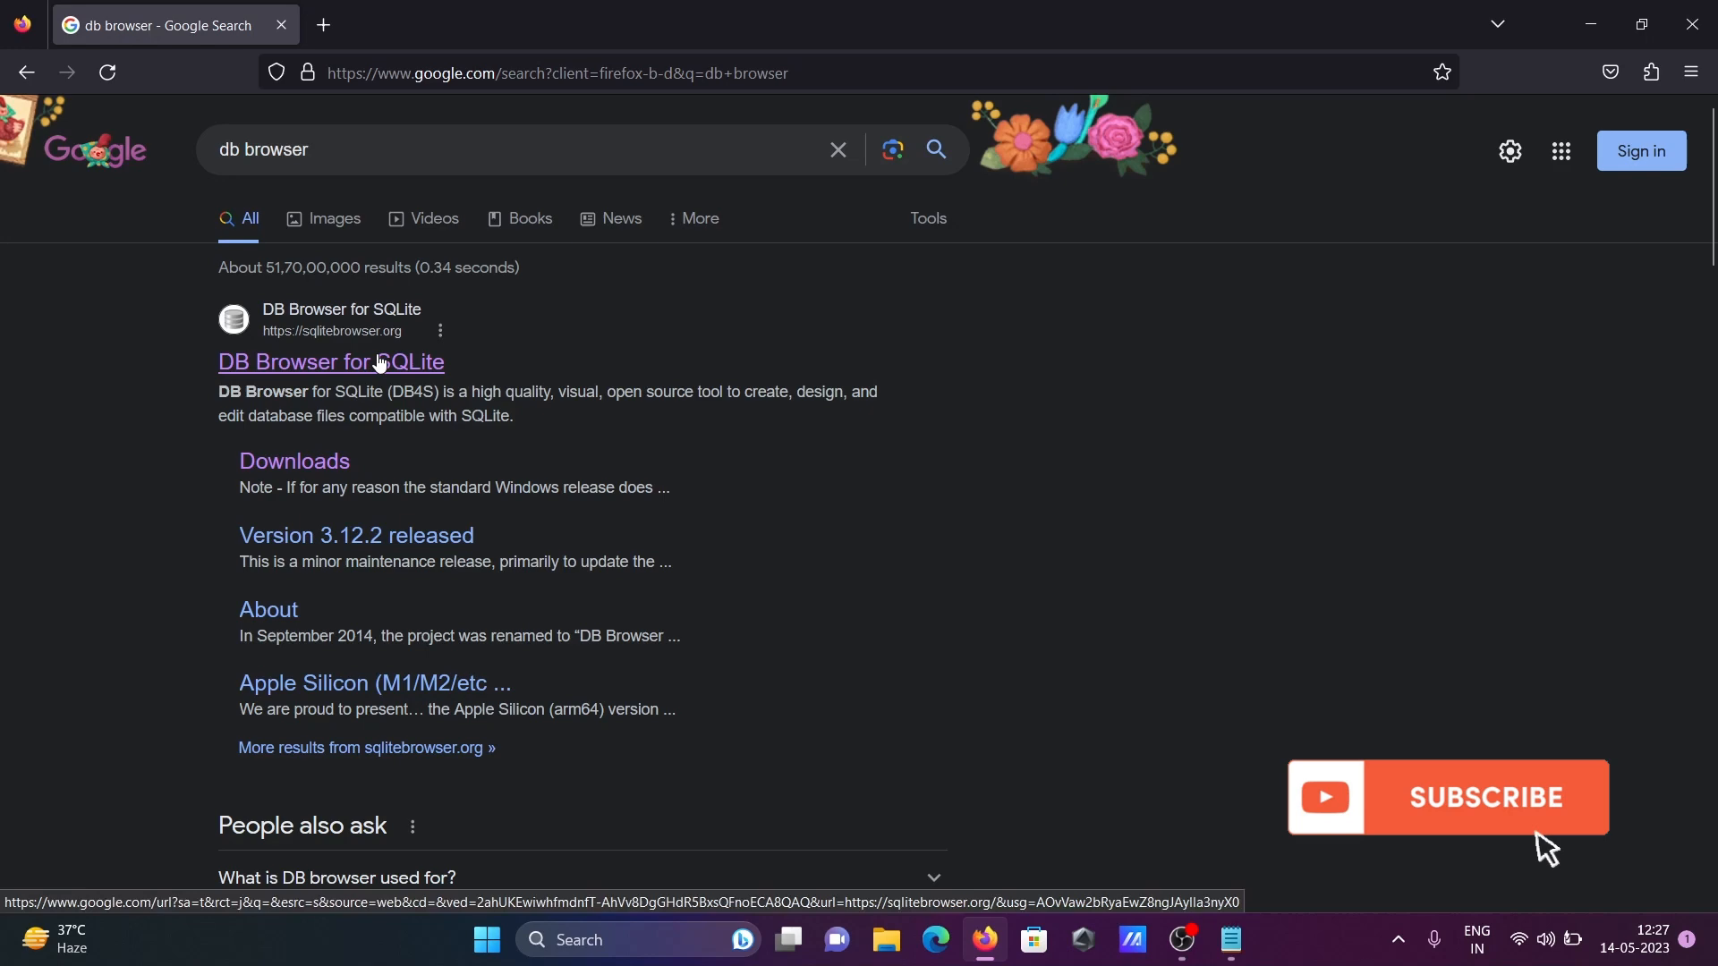
- Download the DB Browser for SQLite 3.12.2 64-bit Windows installer from sqlitebrowser.org
click(330, 362)
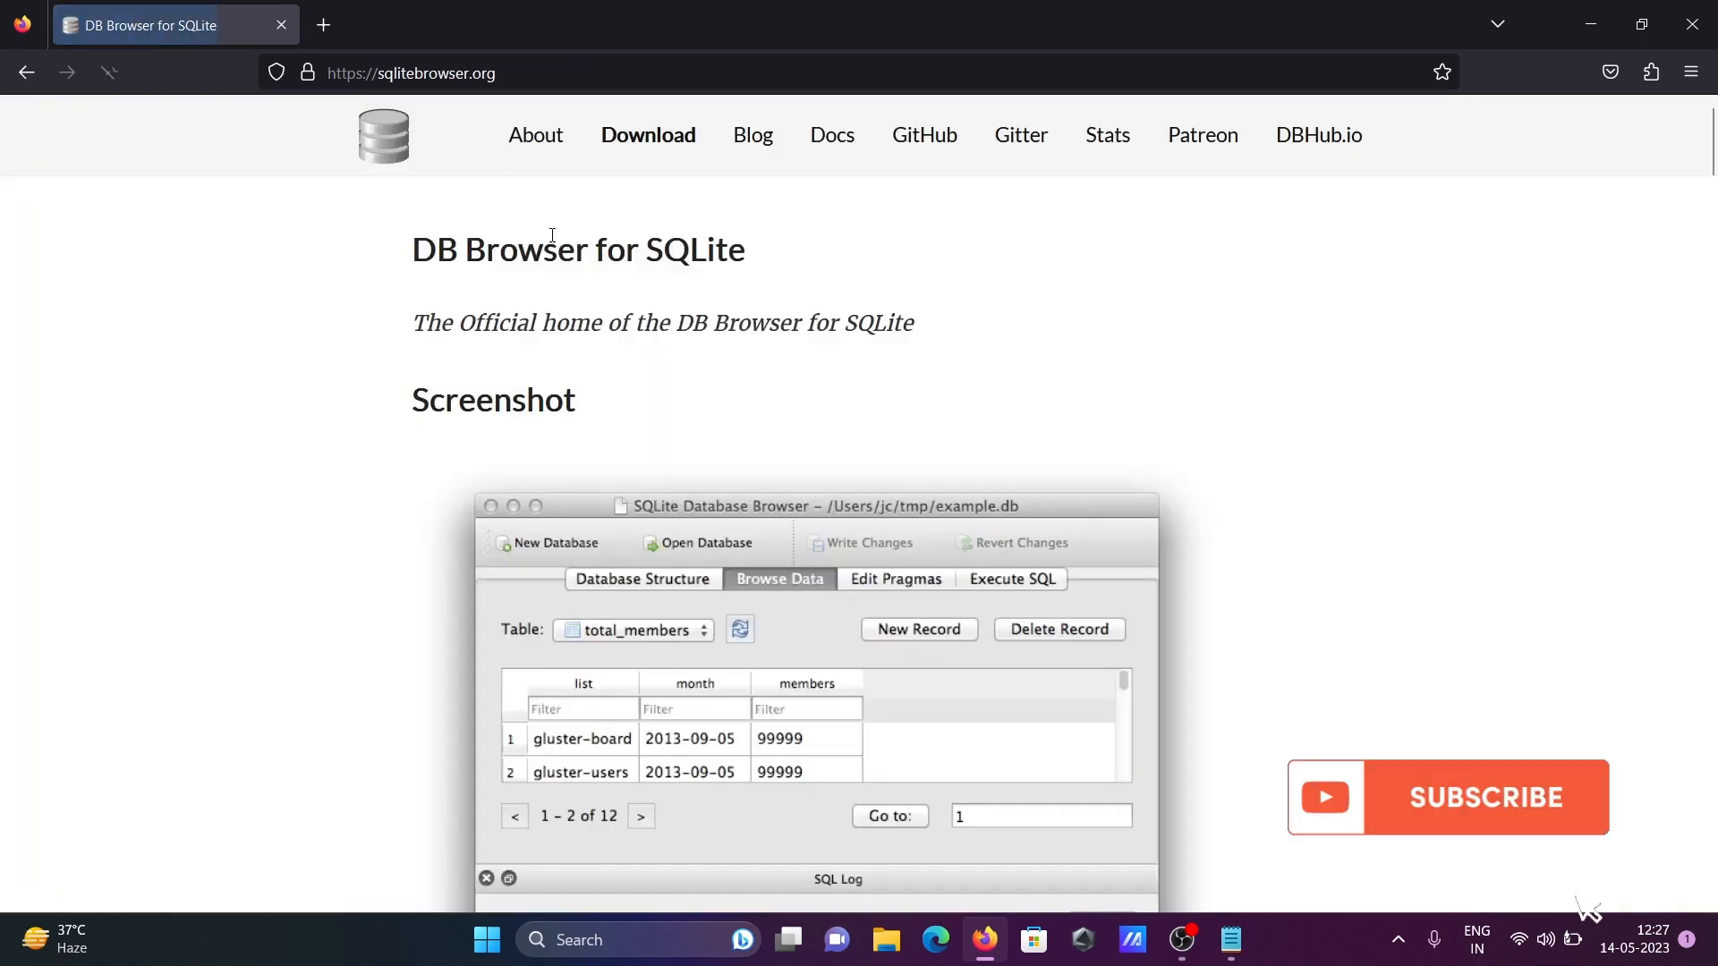
click(646, 135)
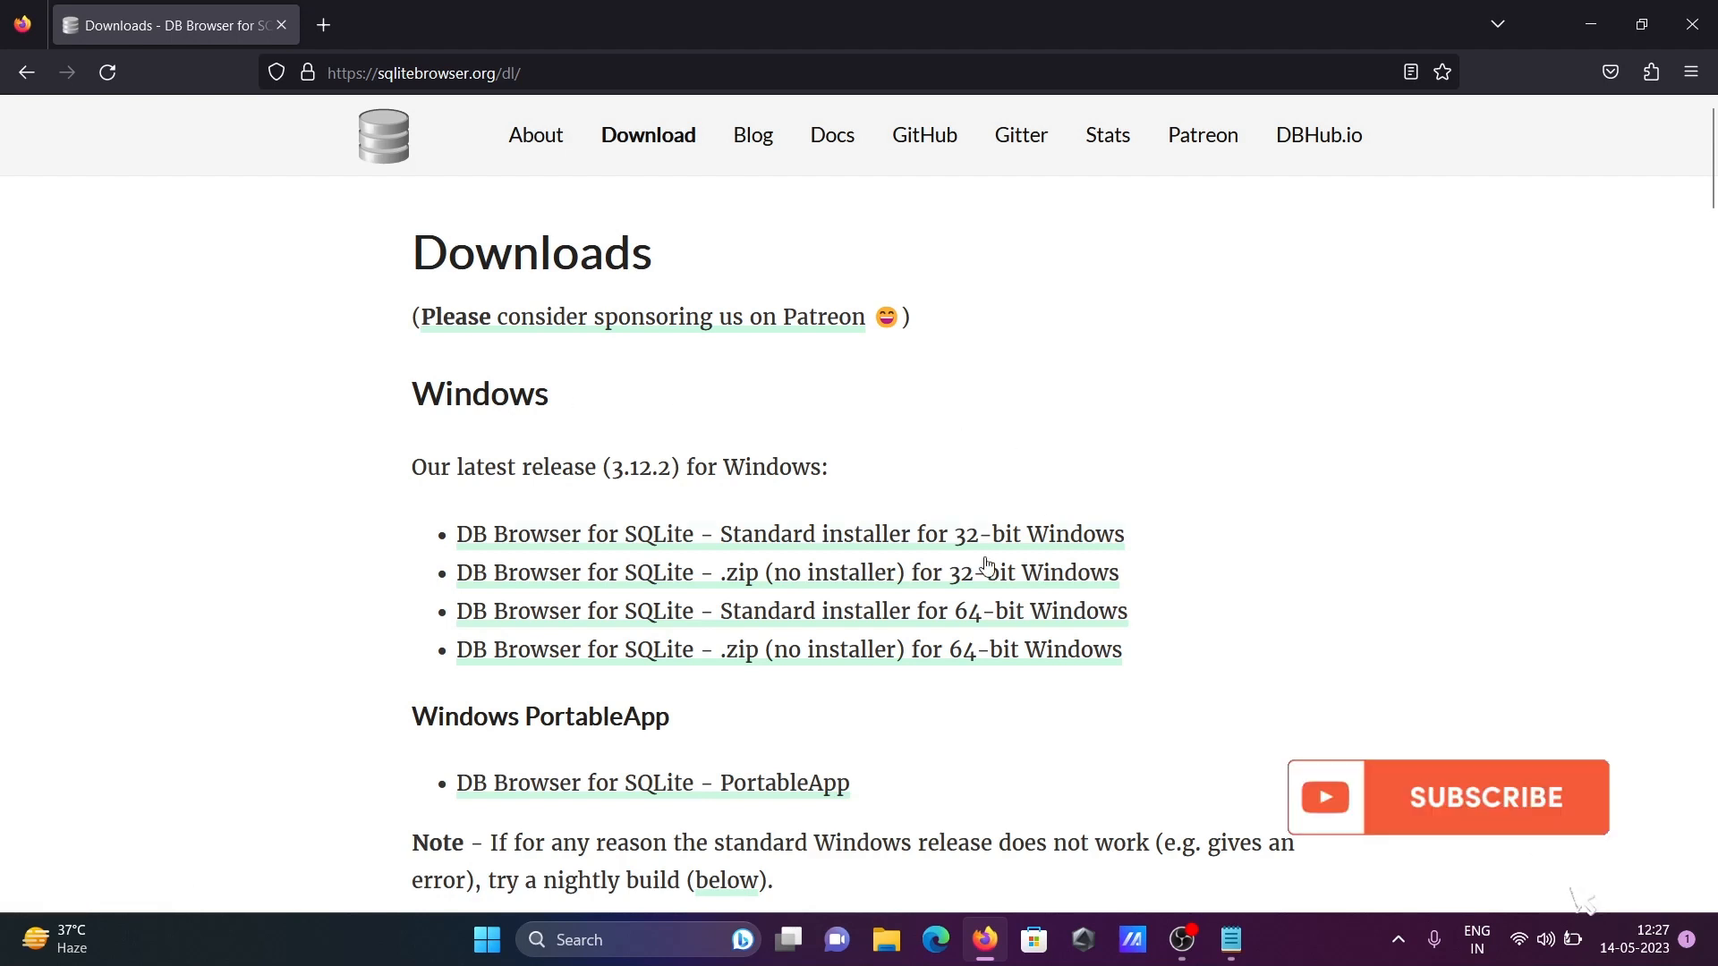
click(1446, 796)
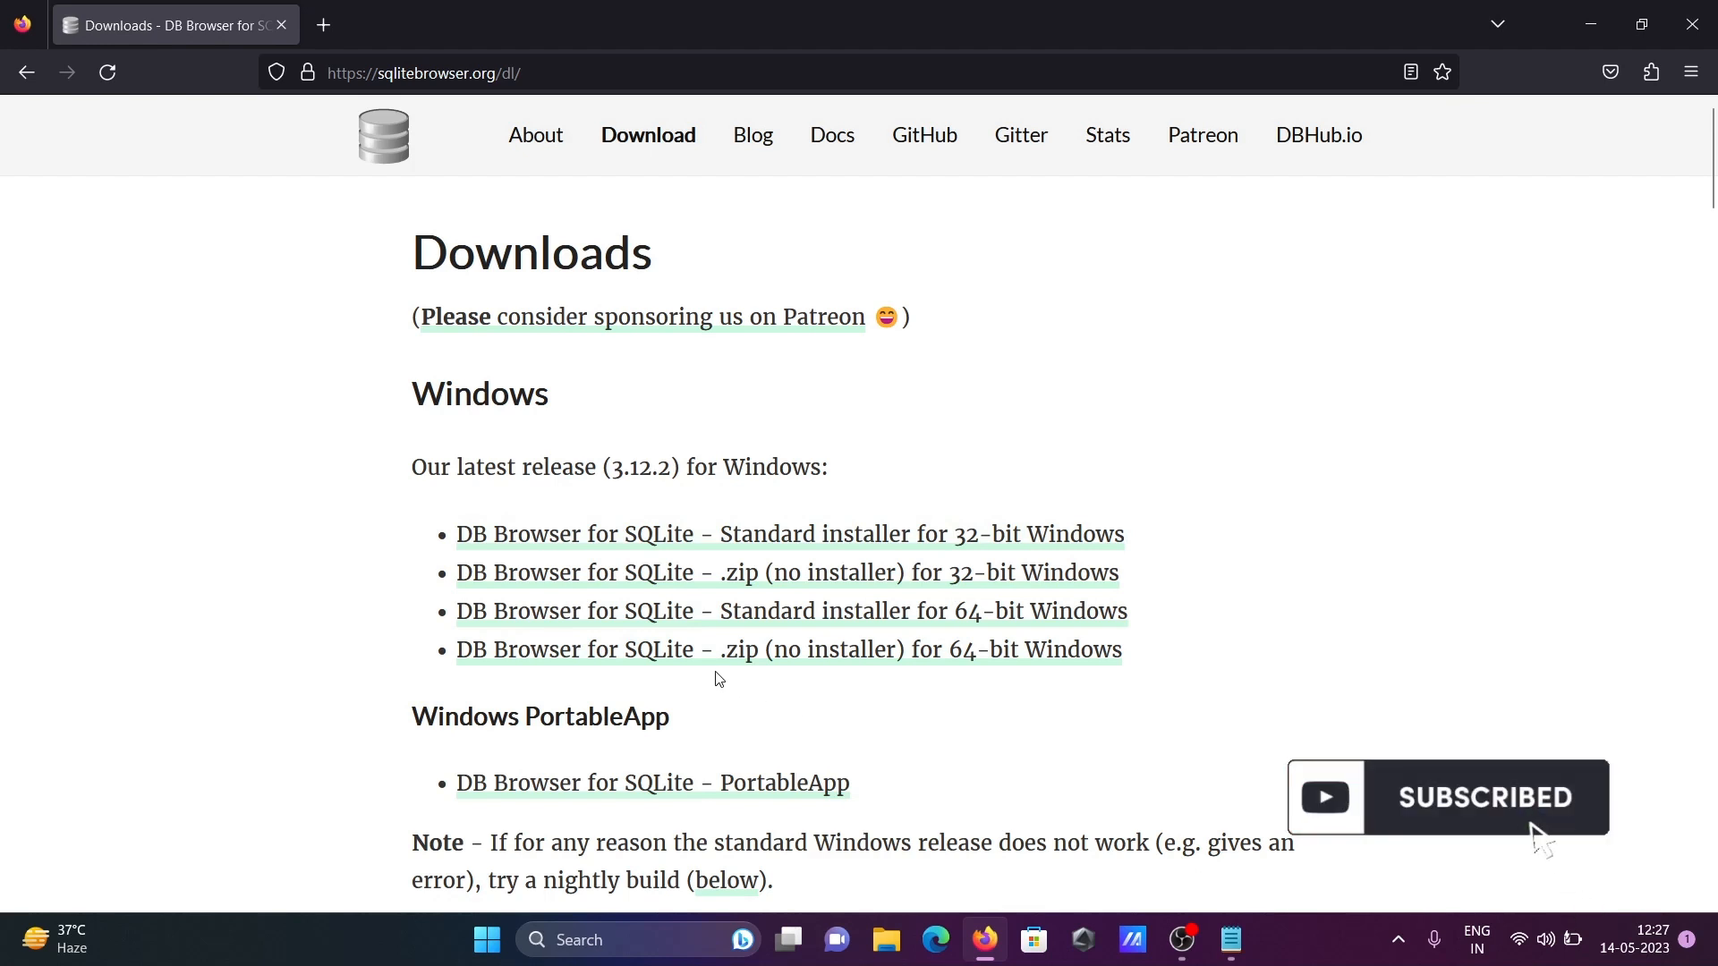
mouse_move(643, 619)
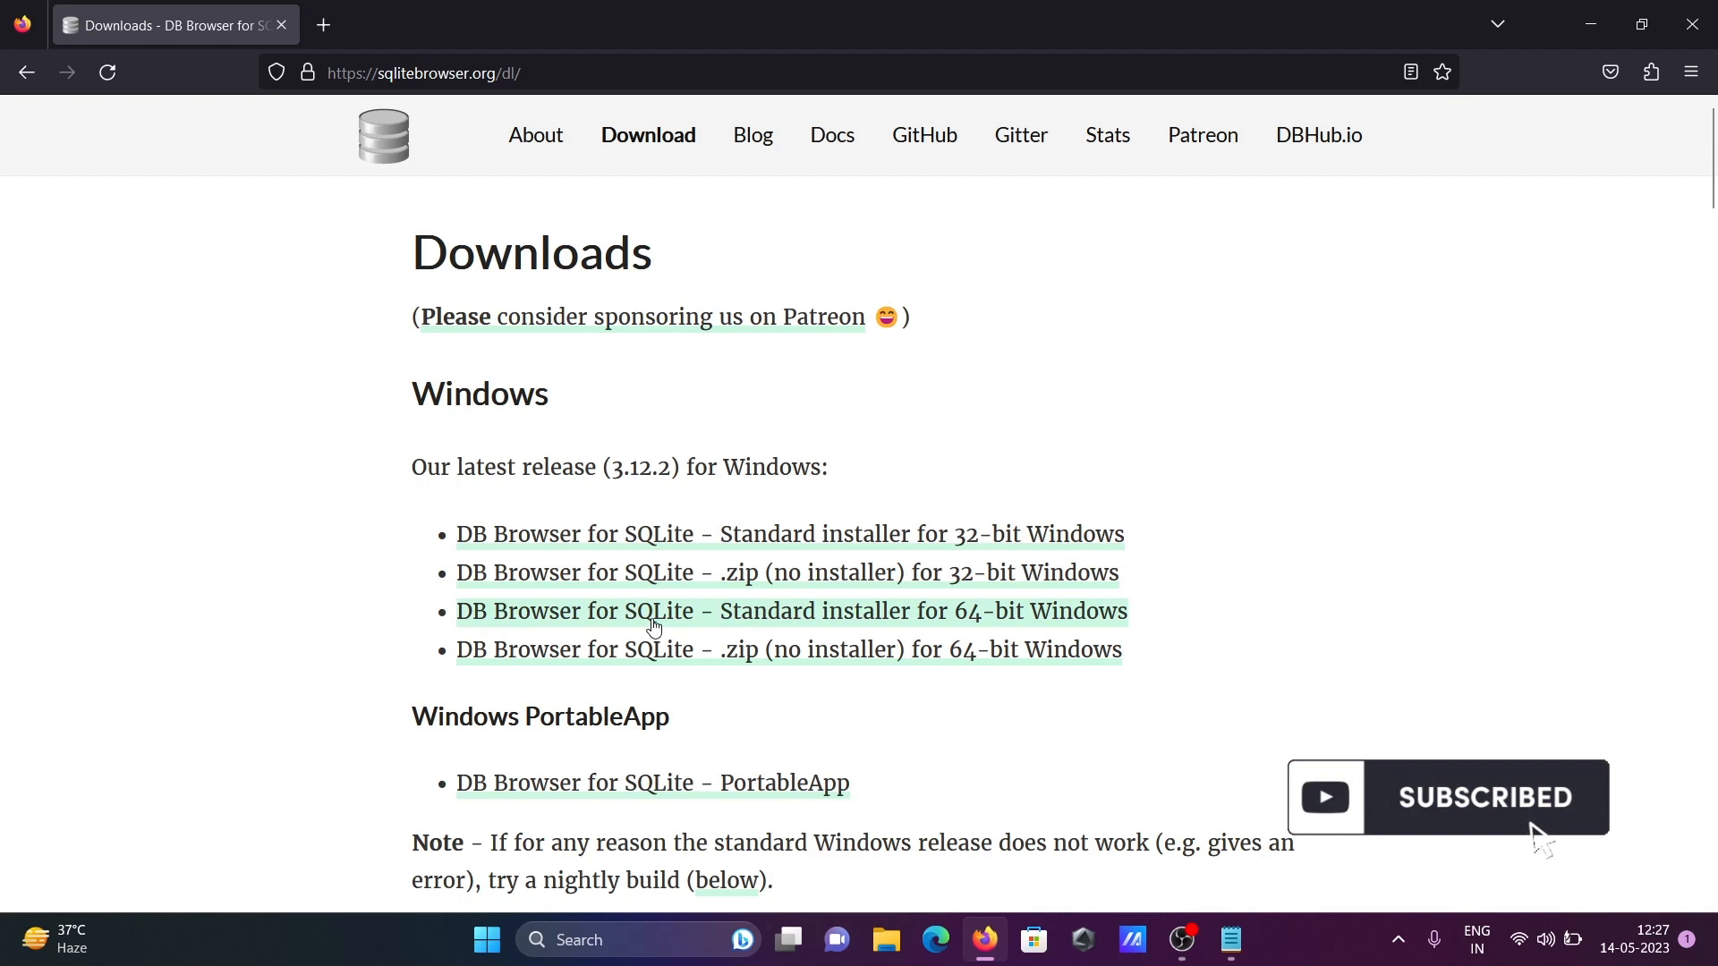
click(791, 610)
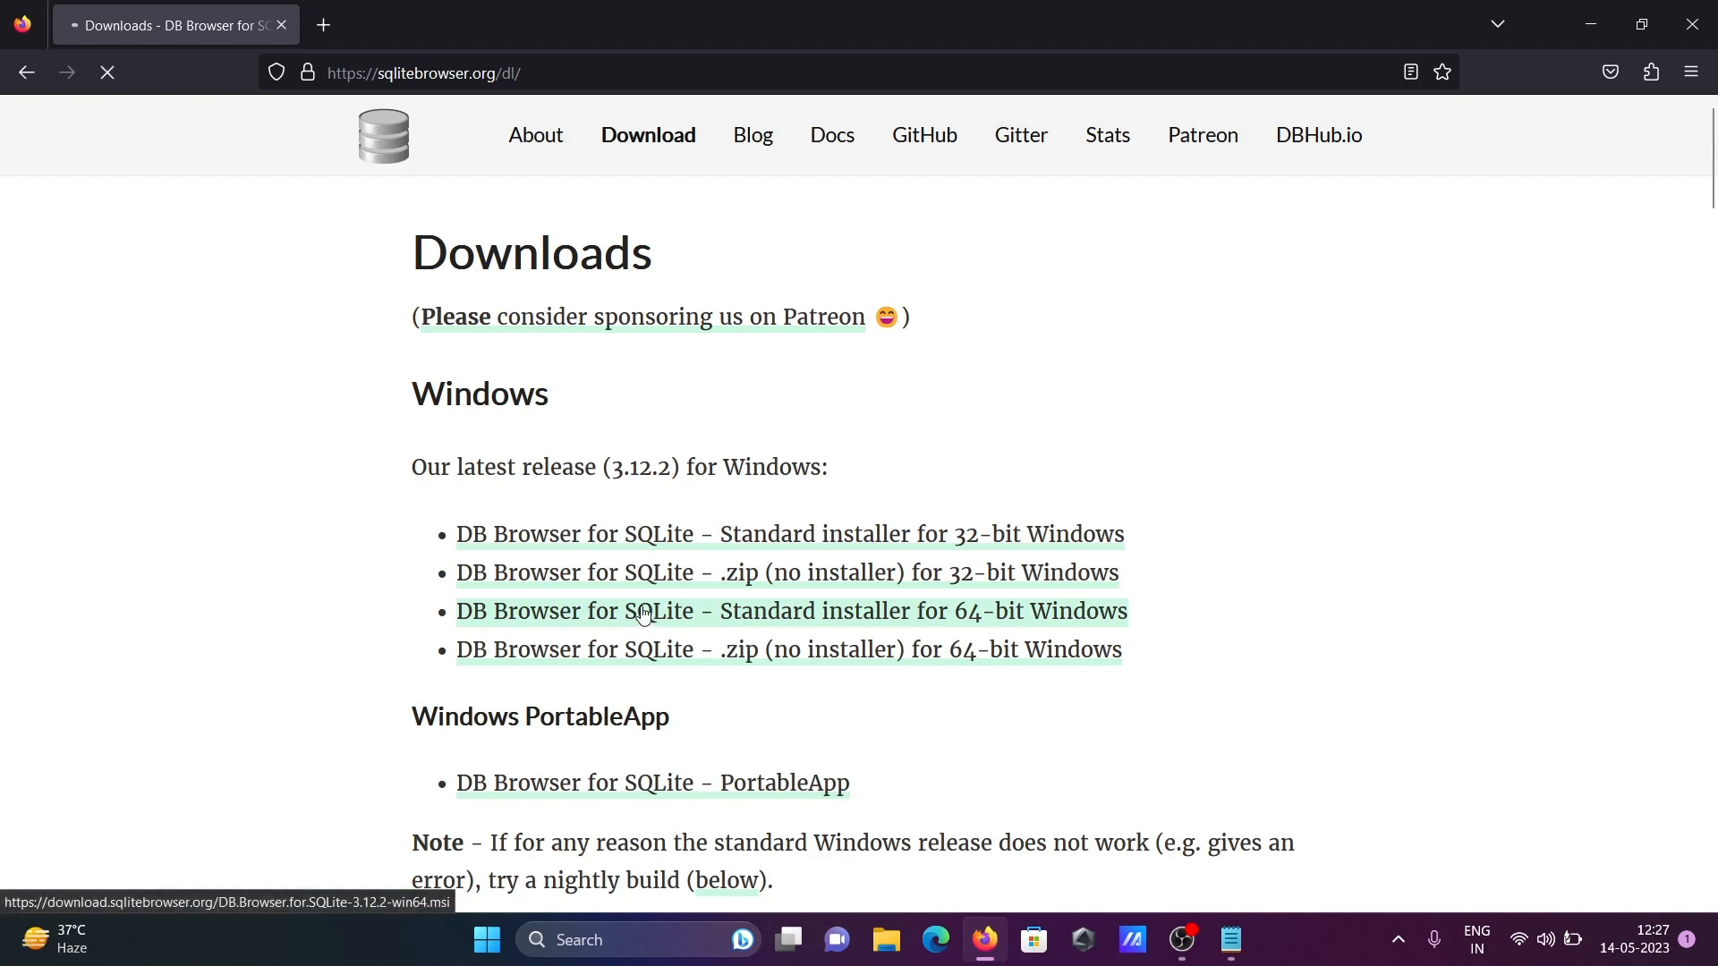
click(791, 610)
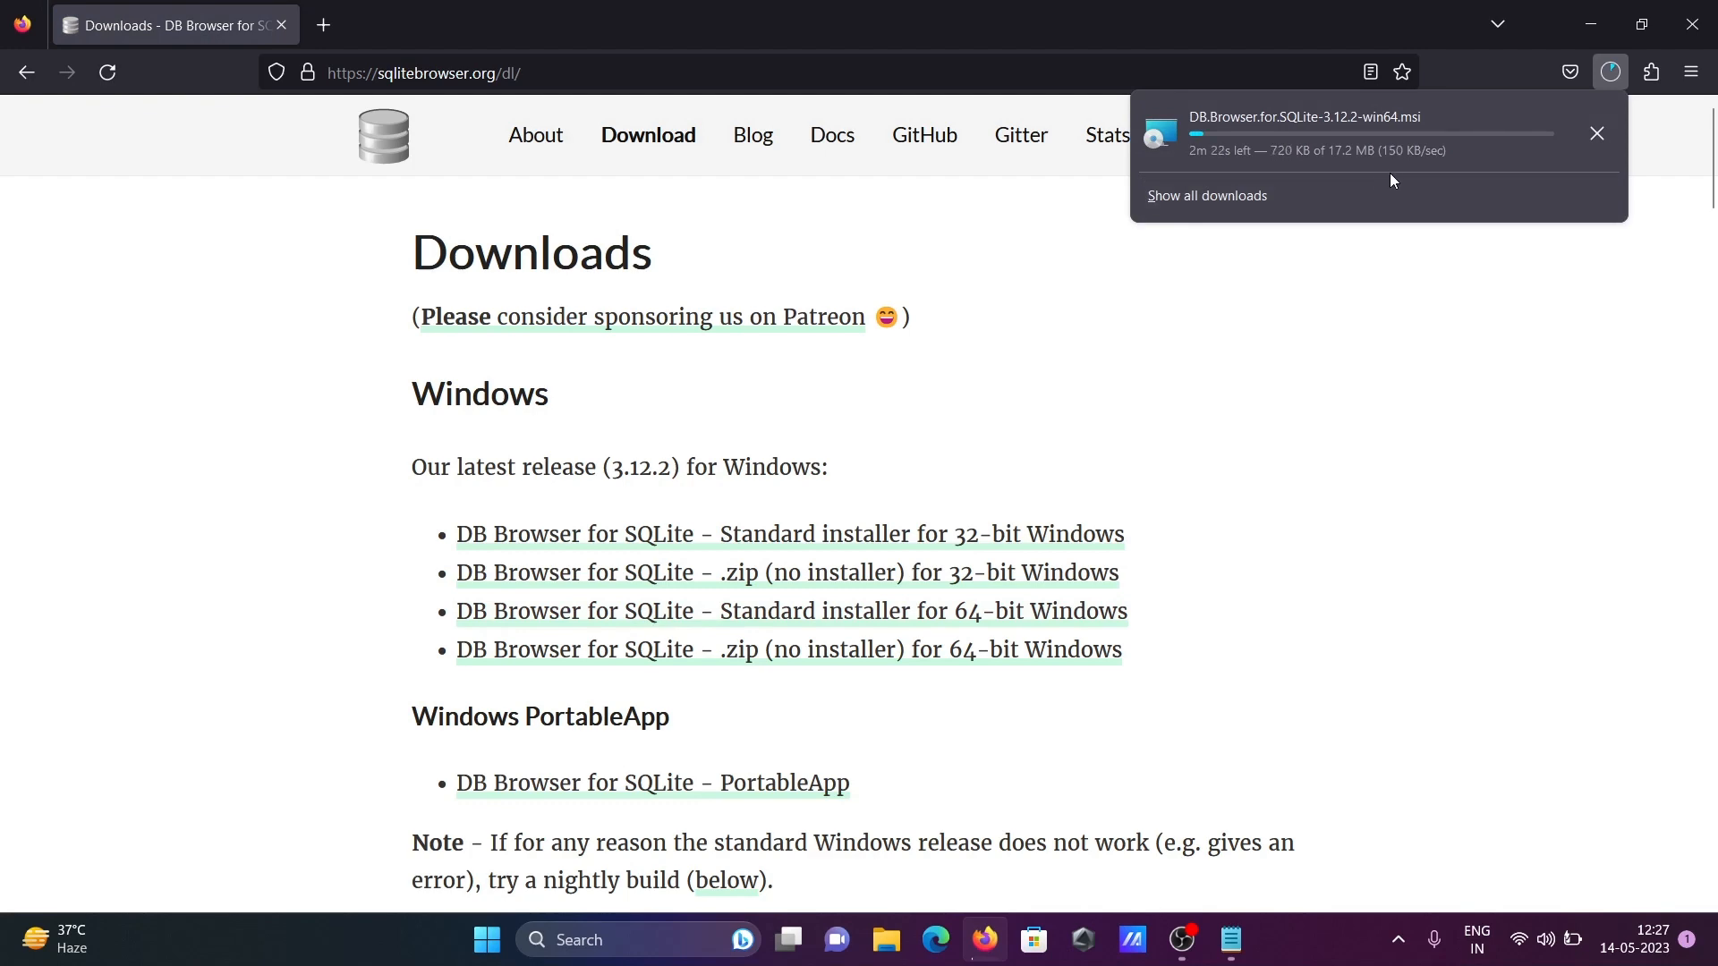
mouse_move(263, 371)
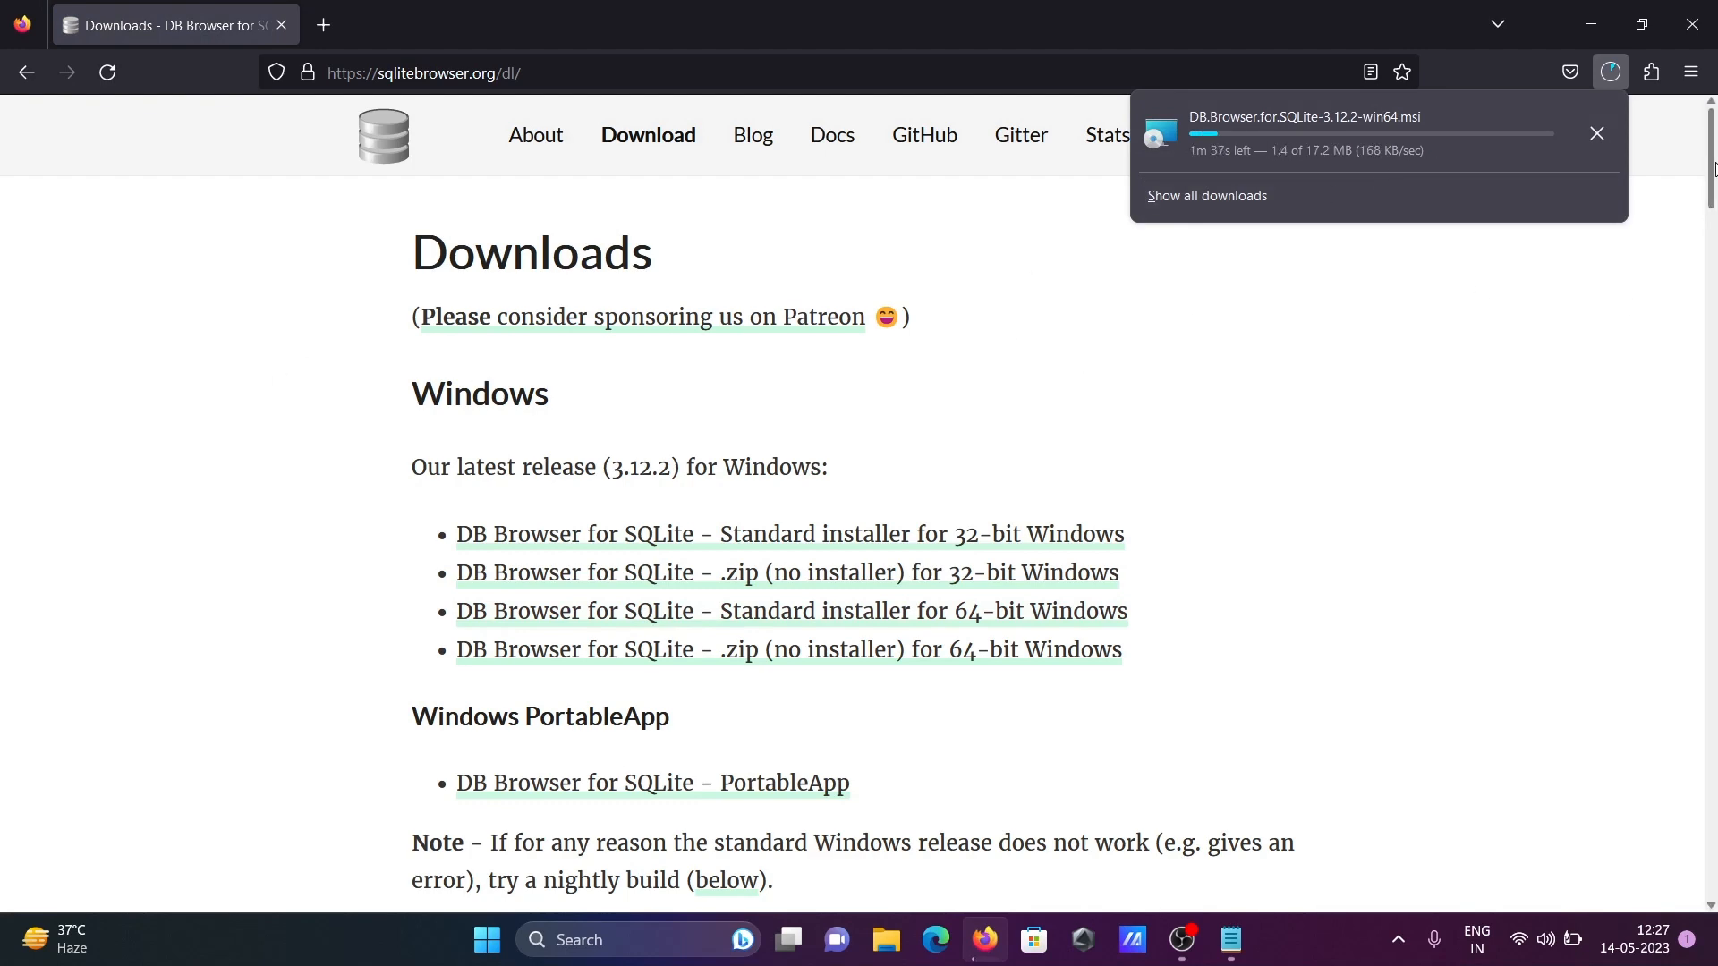
scroll(down, 3)
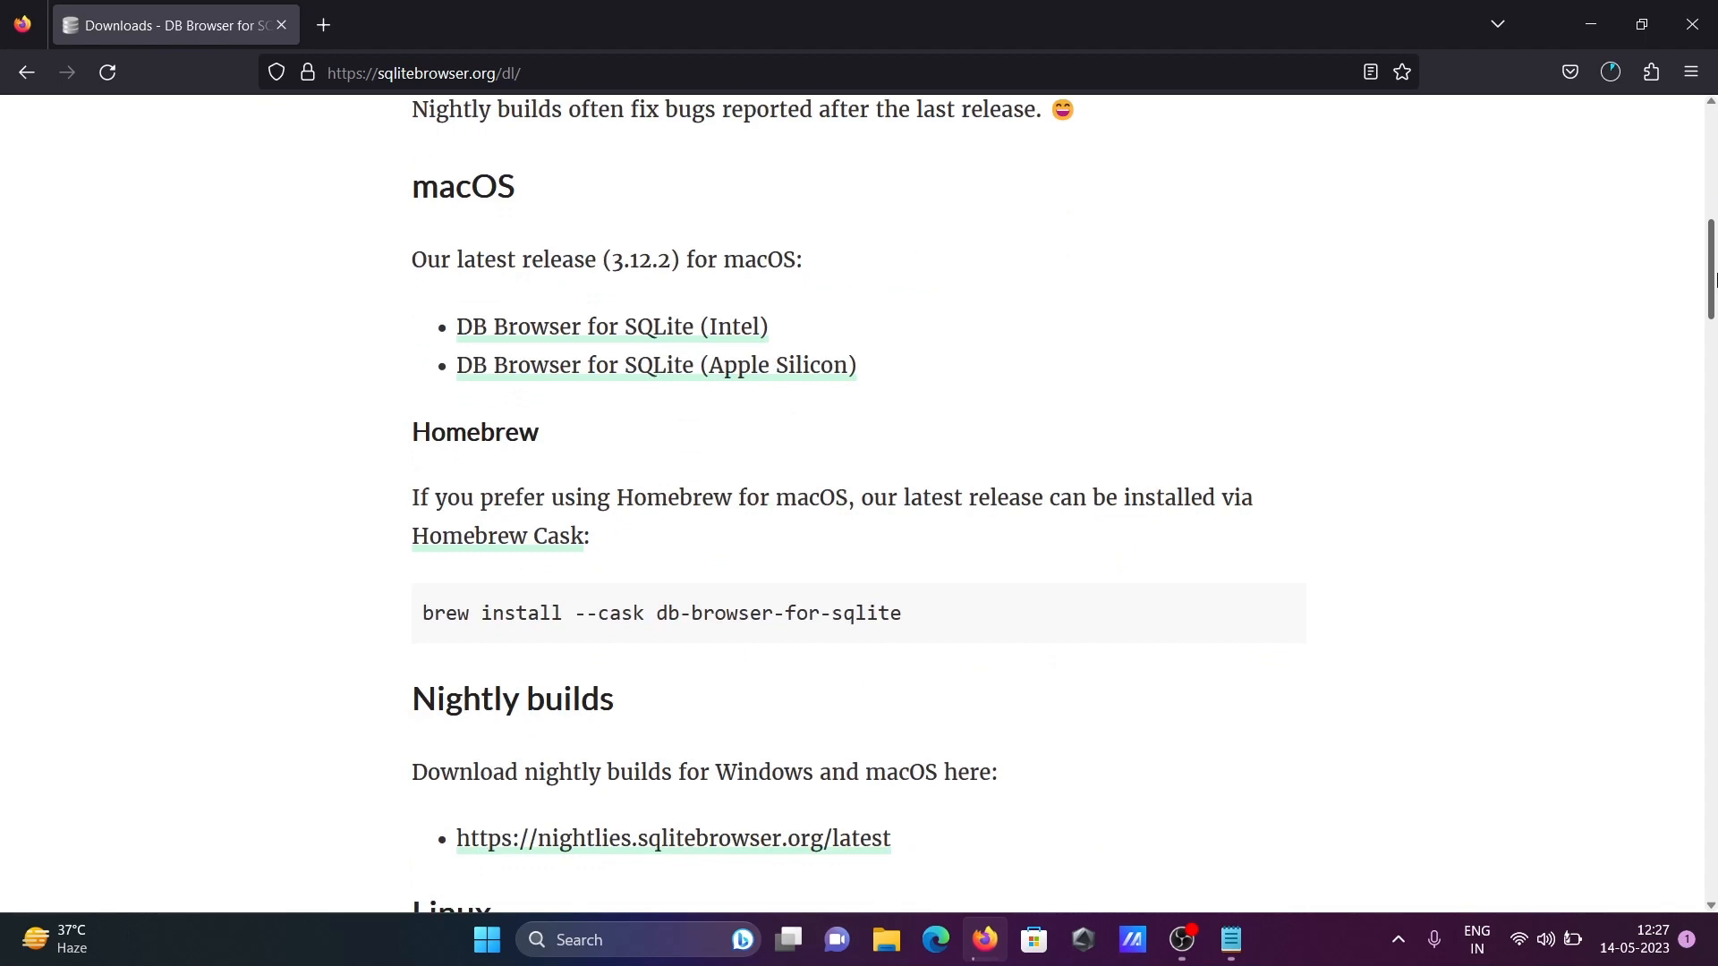
scroll(up, 3)
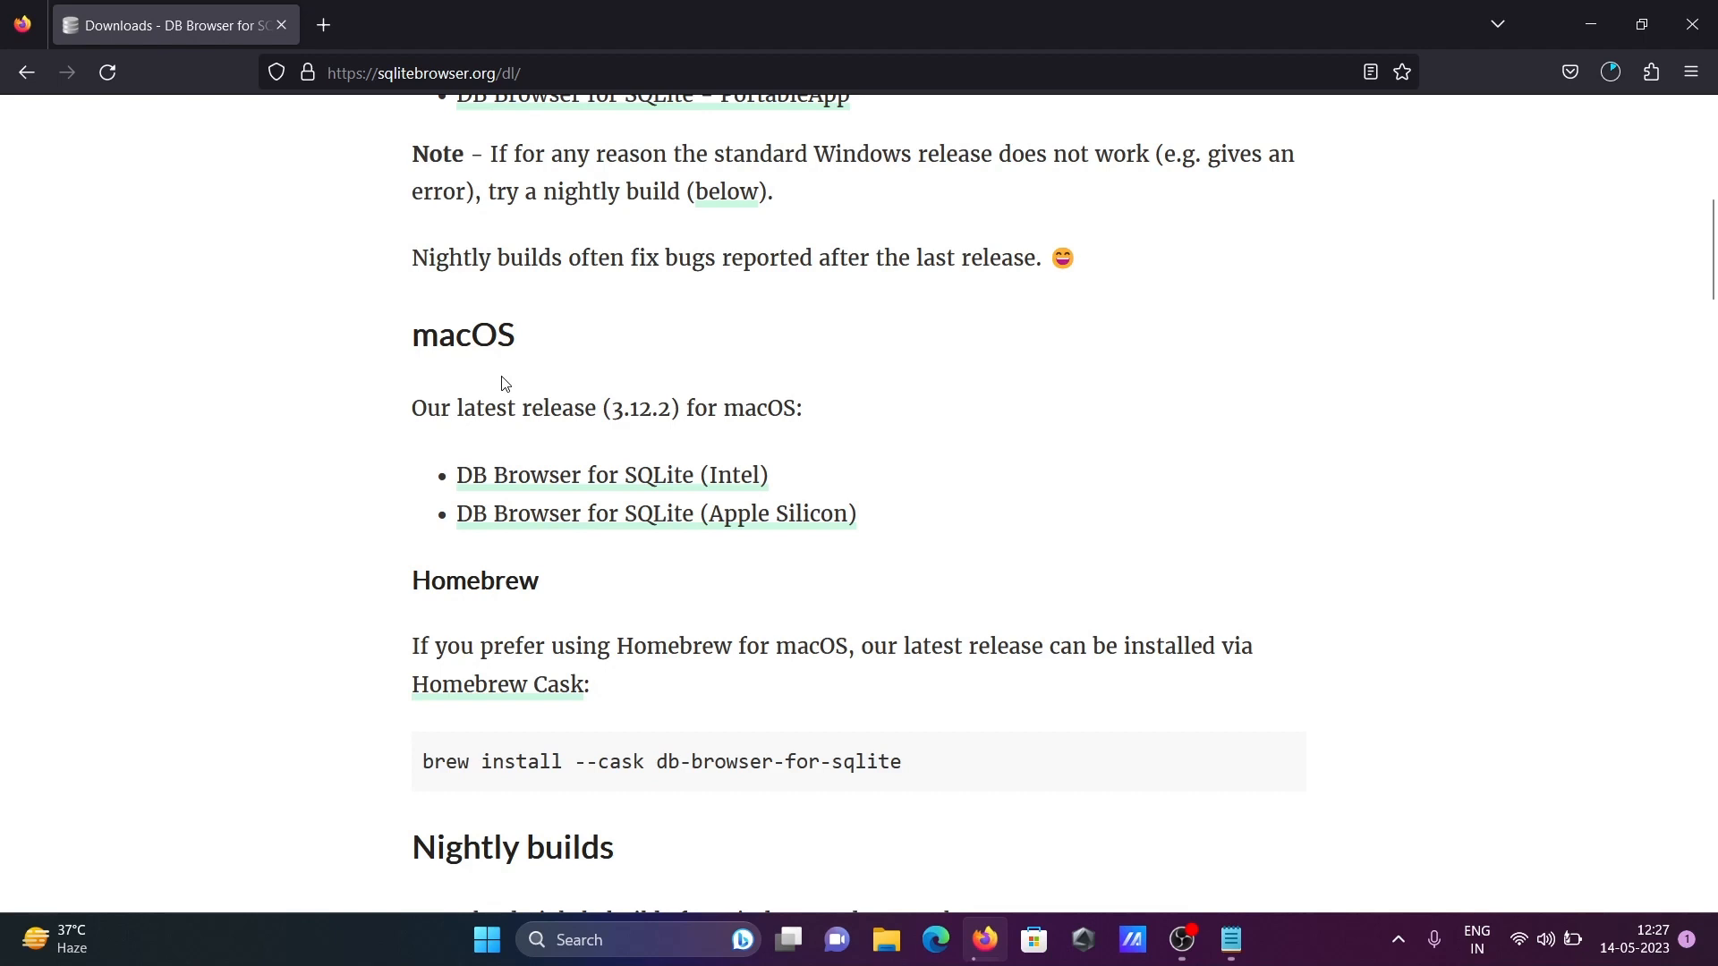
mouse_move(662, 494)
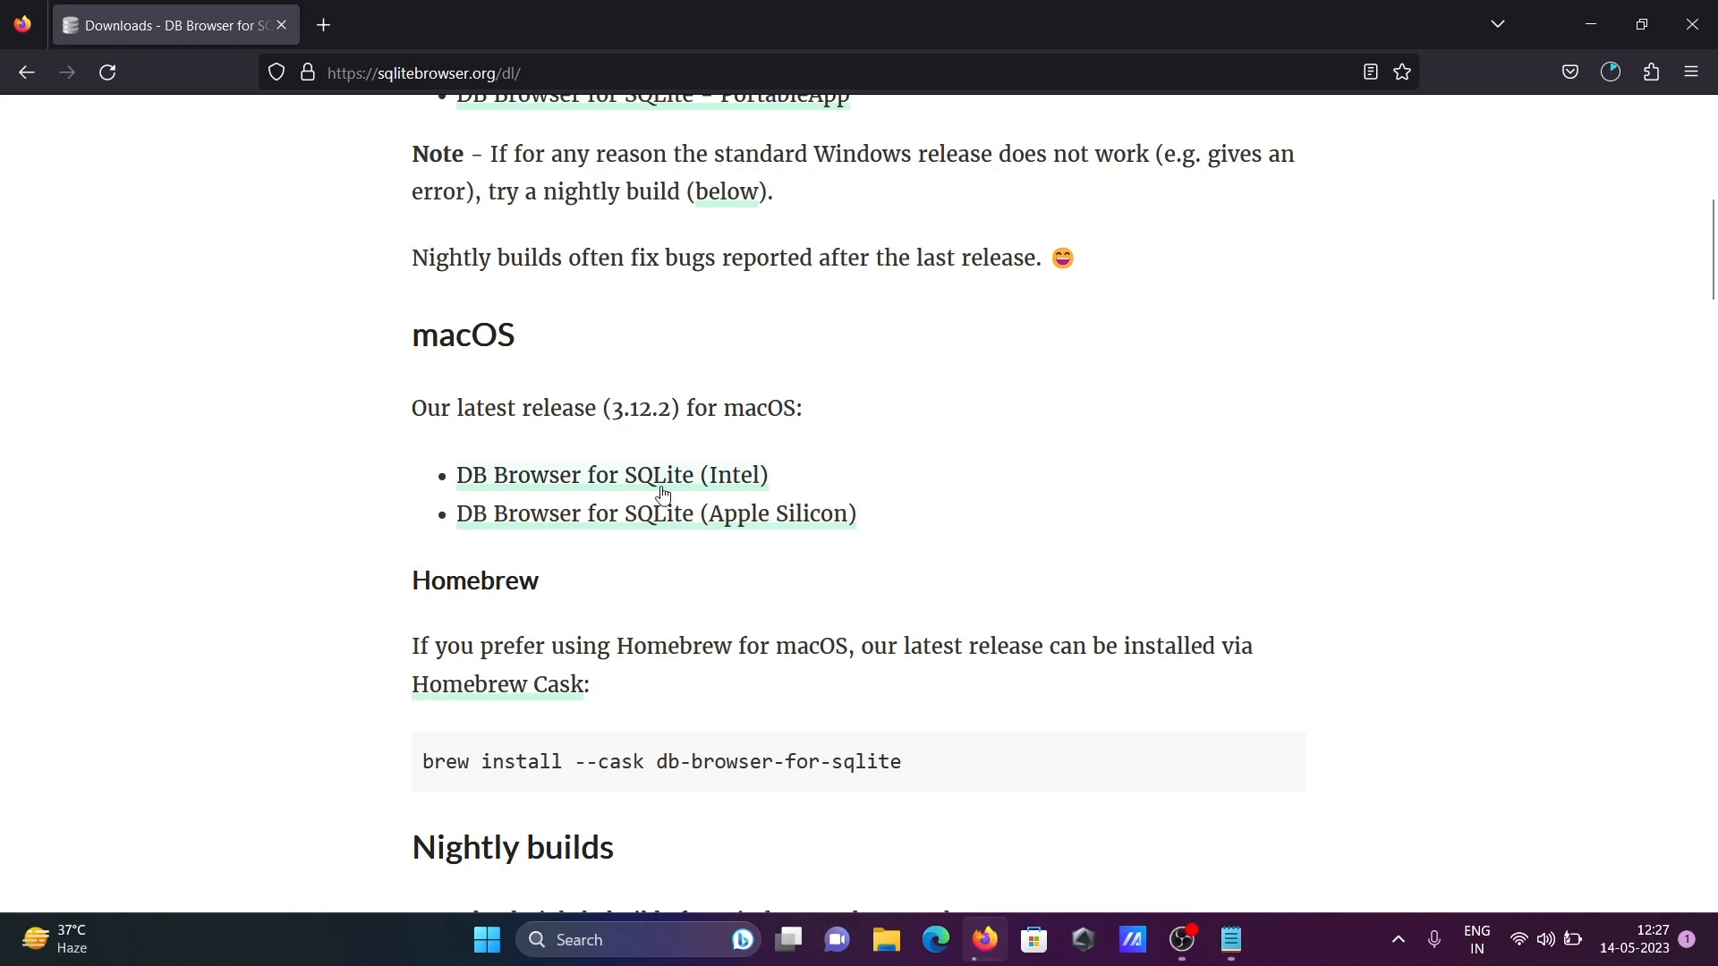
mouse_move(1683, 402)
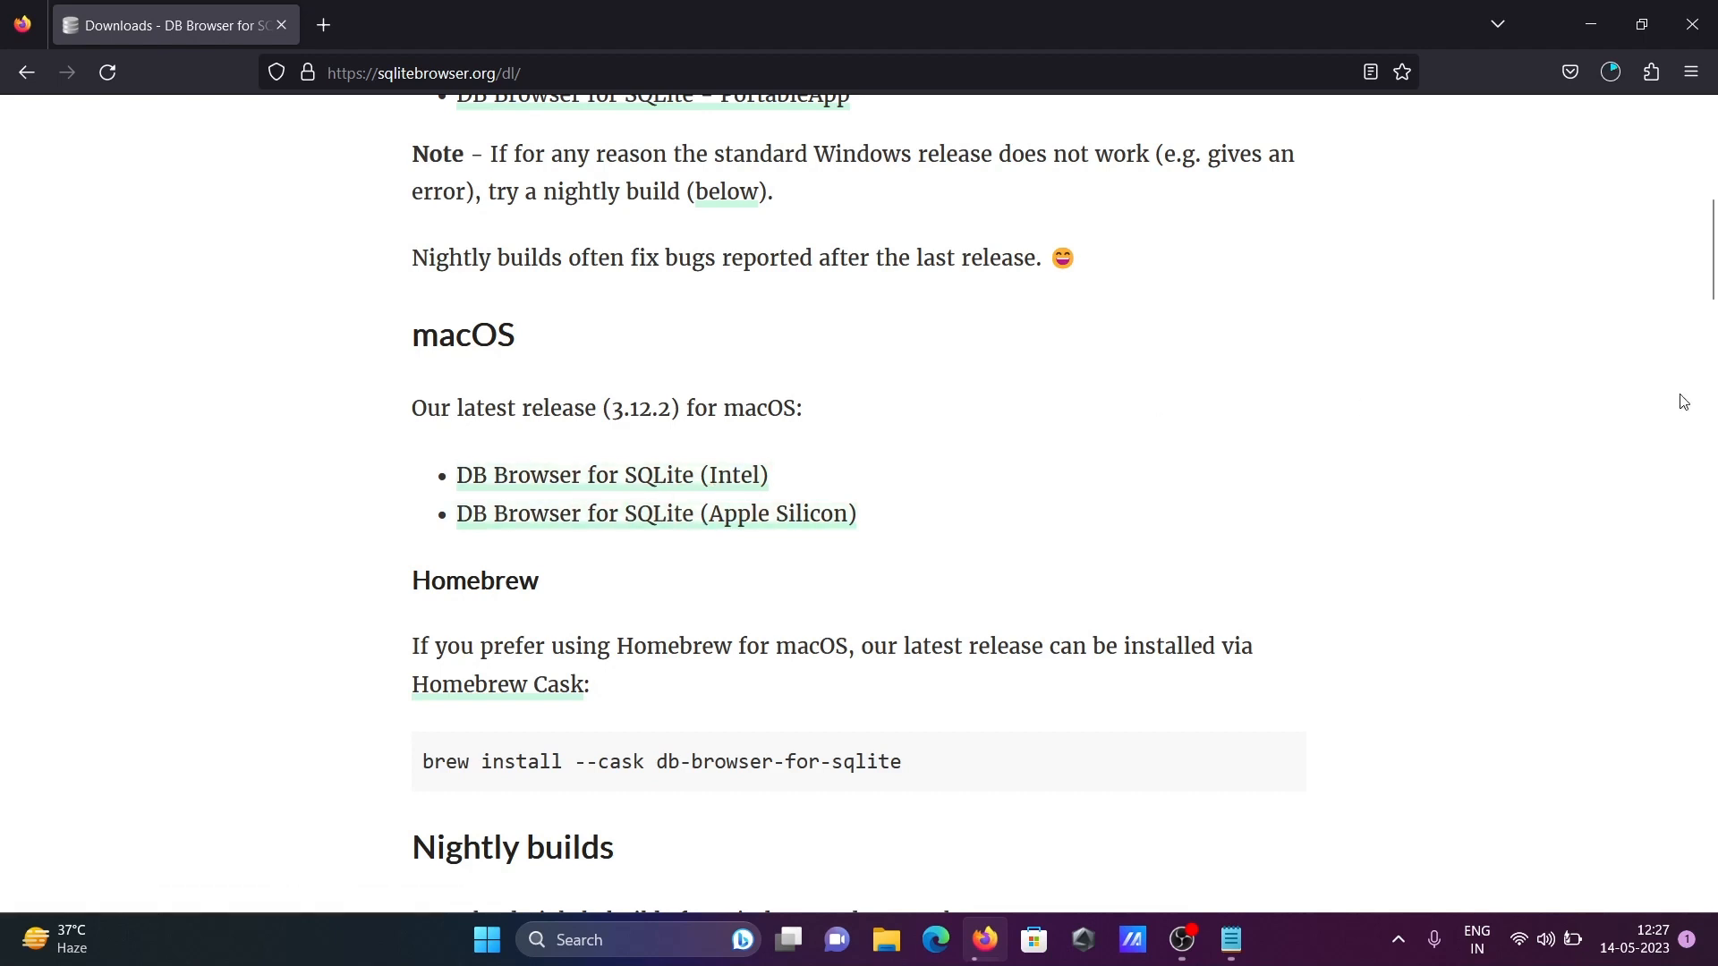
scroll(down, 3)
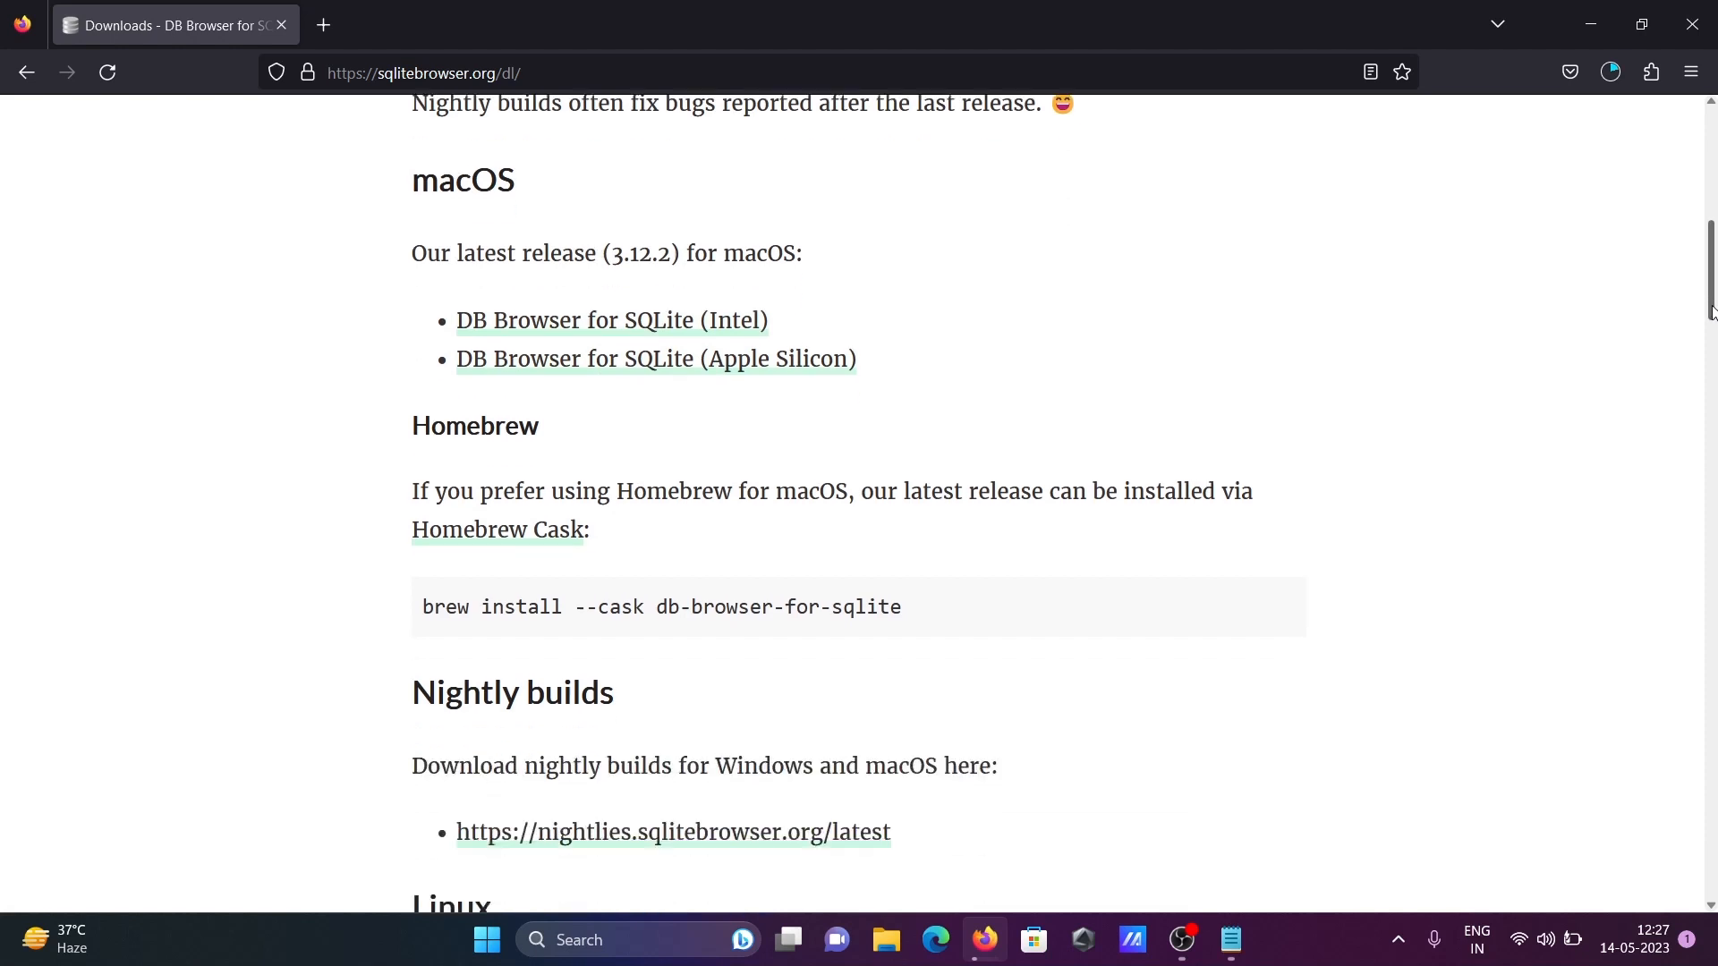
scroll(down, 3)
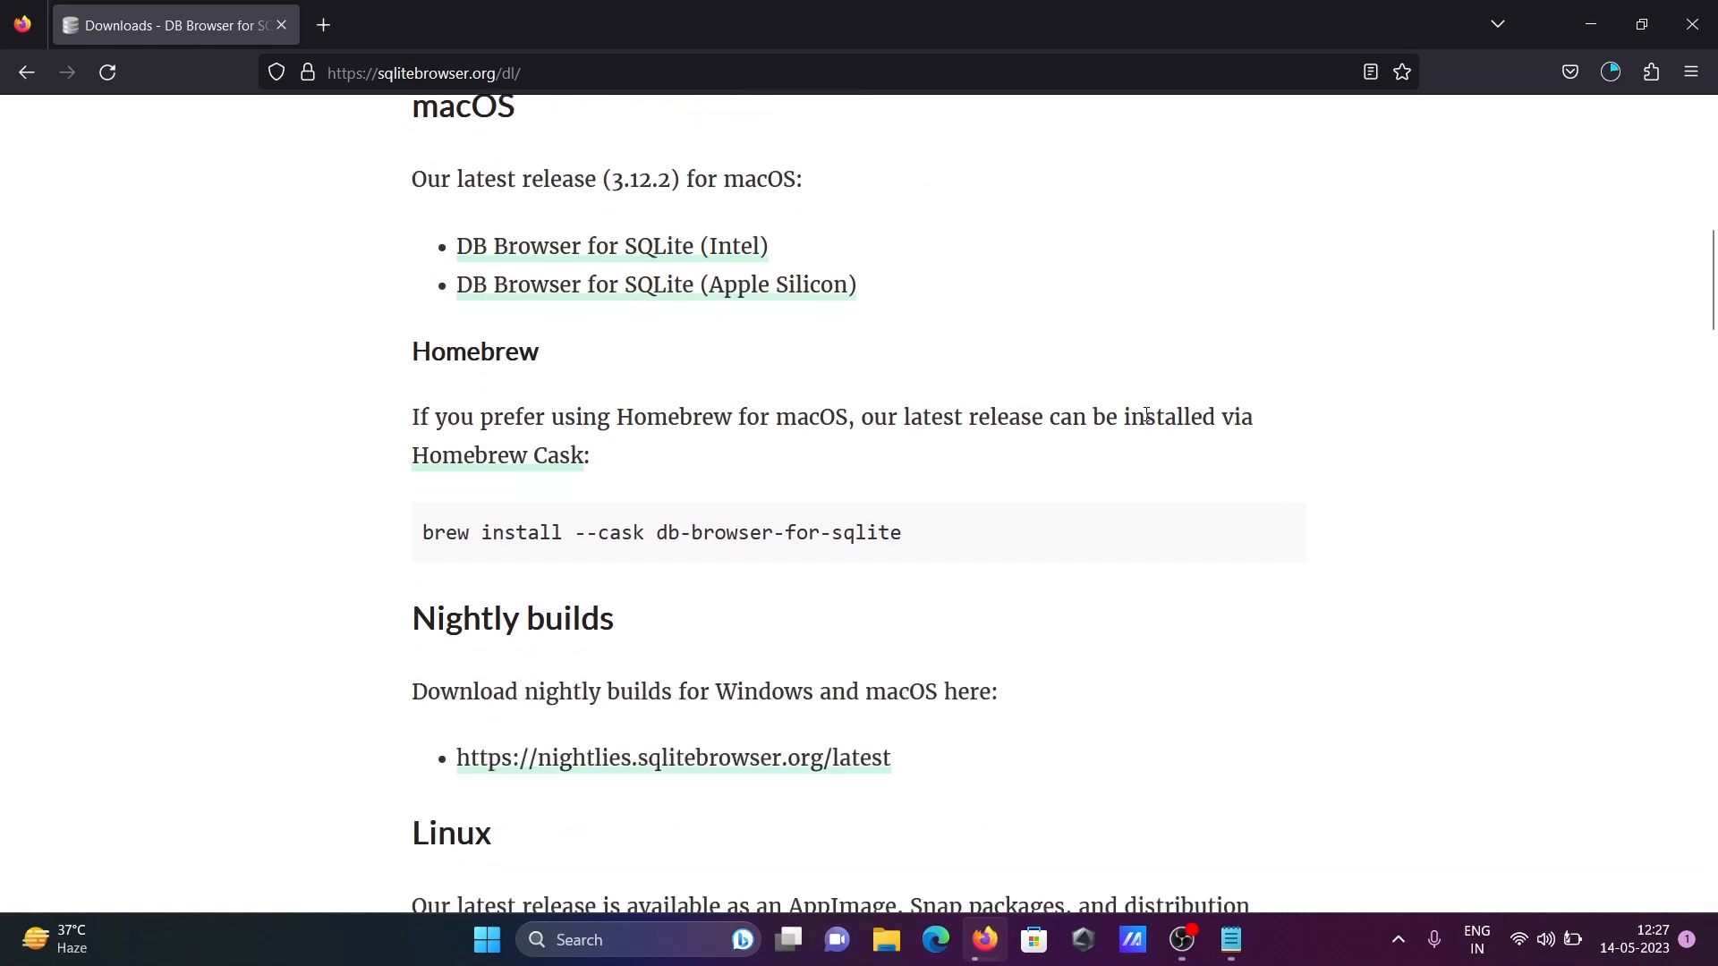
mouse_move(1139, 522)
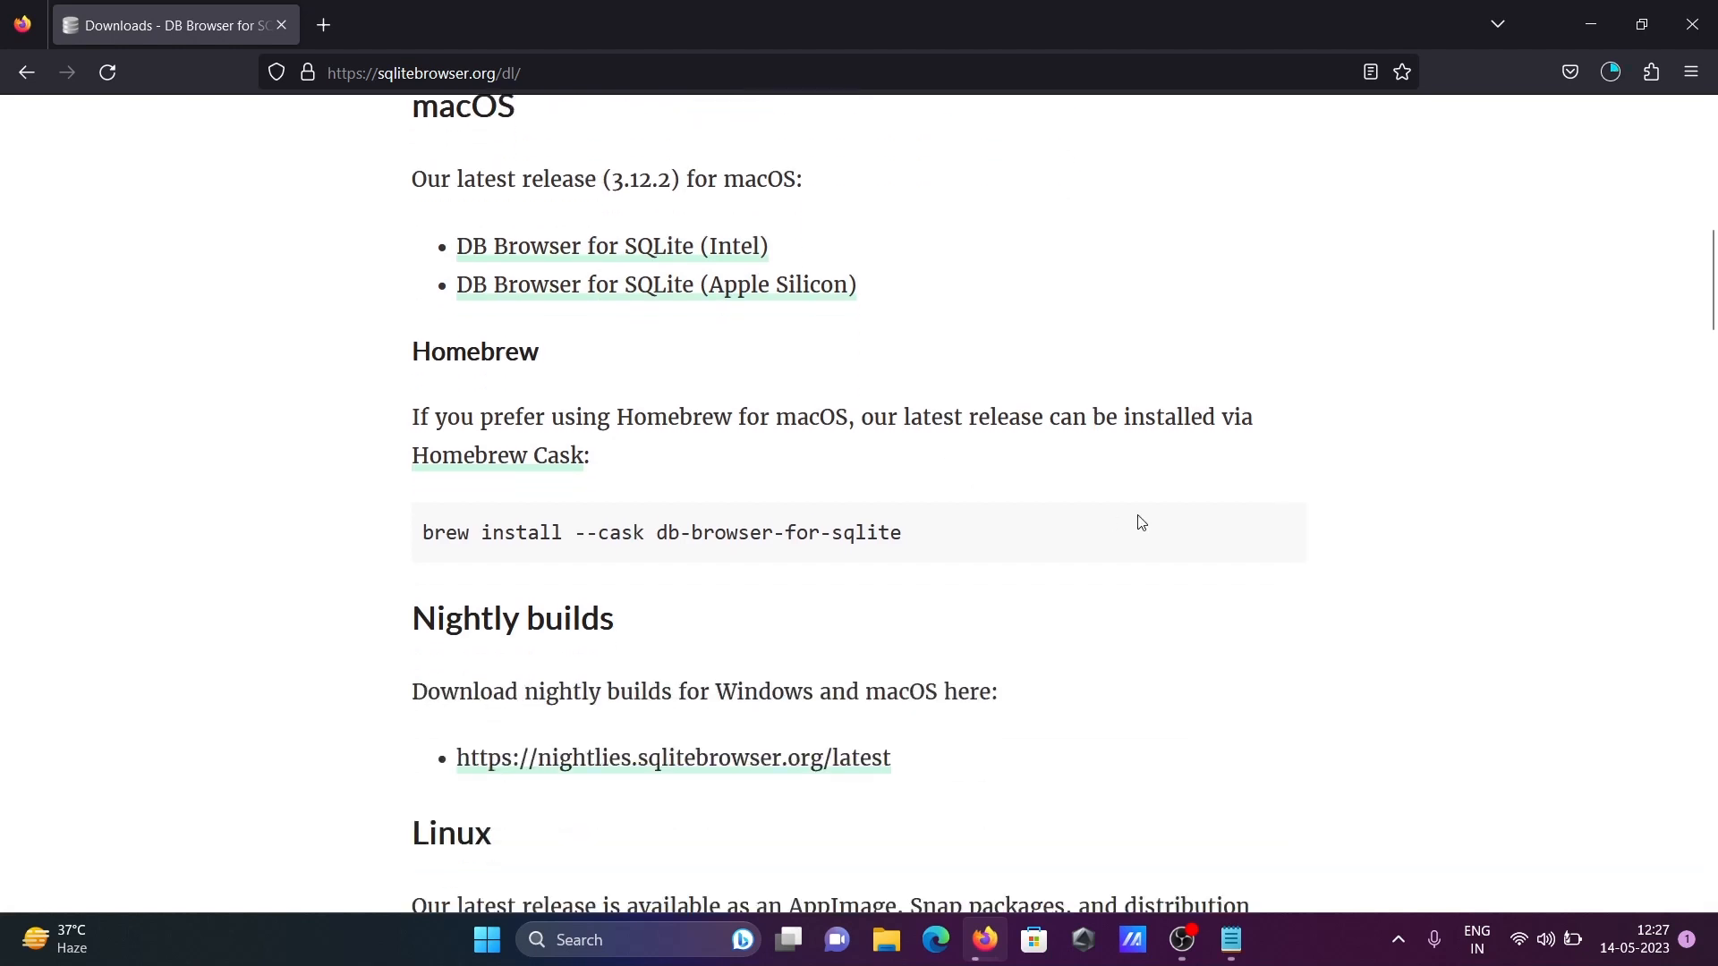
scroll(down, 3)
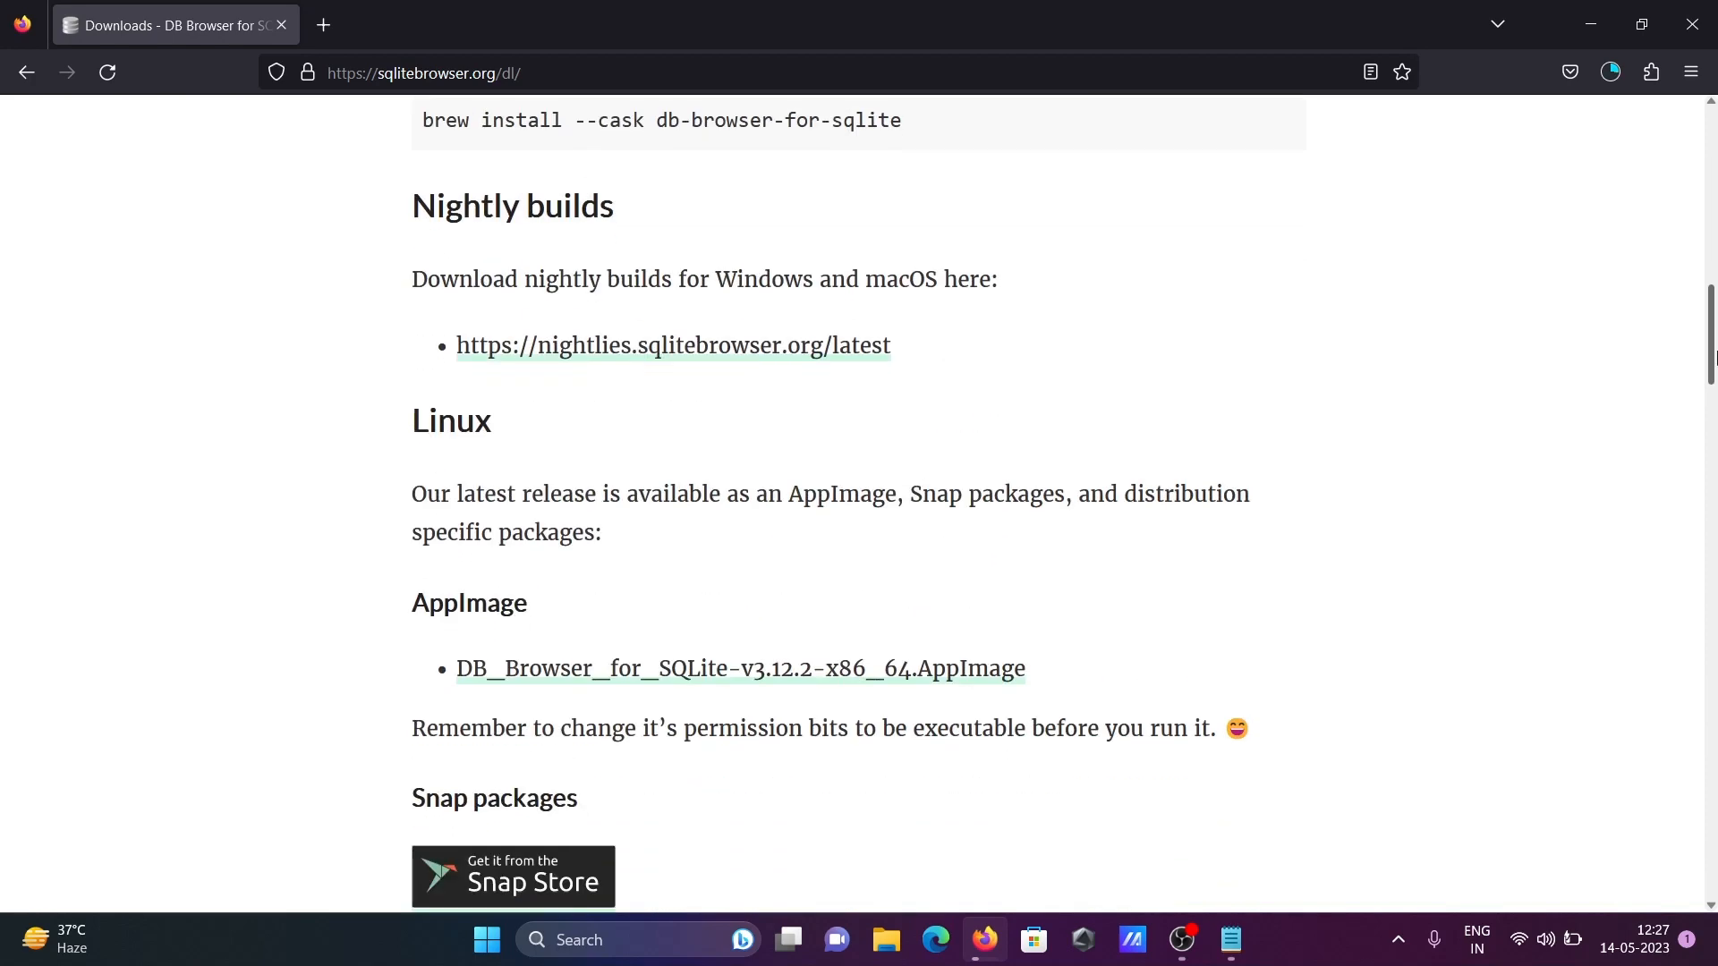
scroll(down, 3)
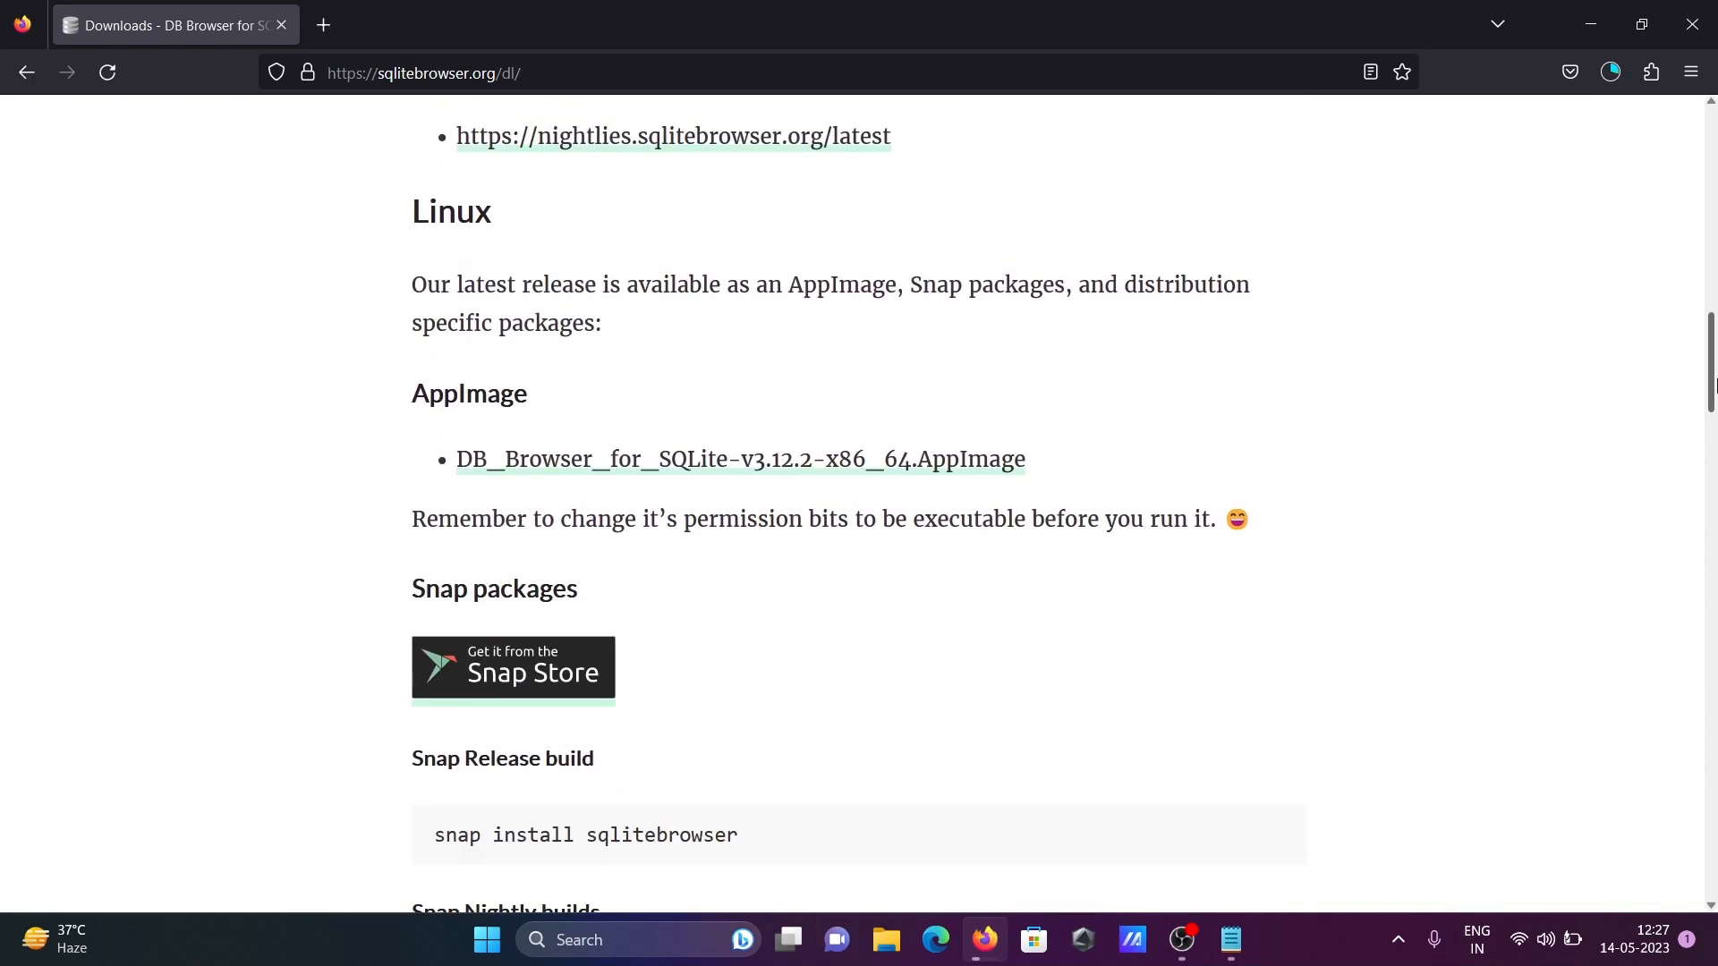
scroll(down, 3)
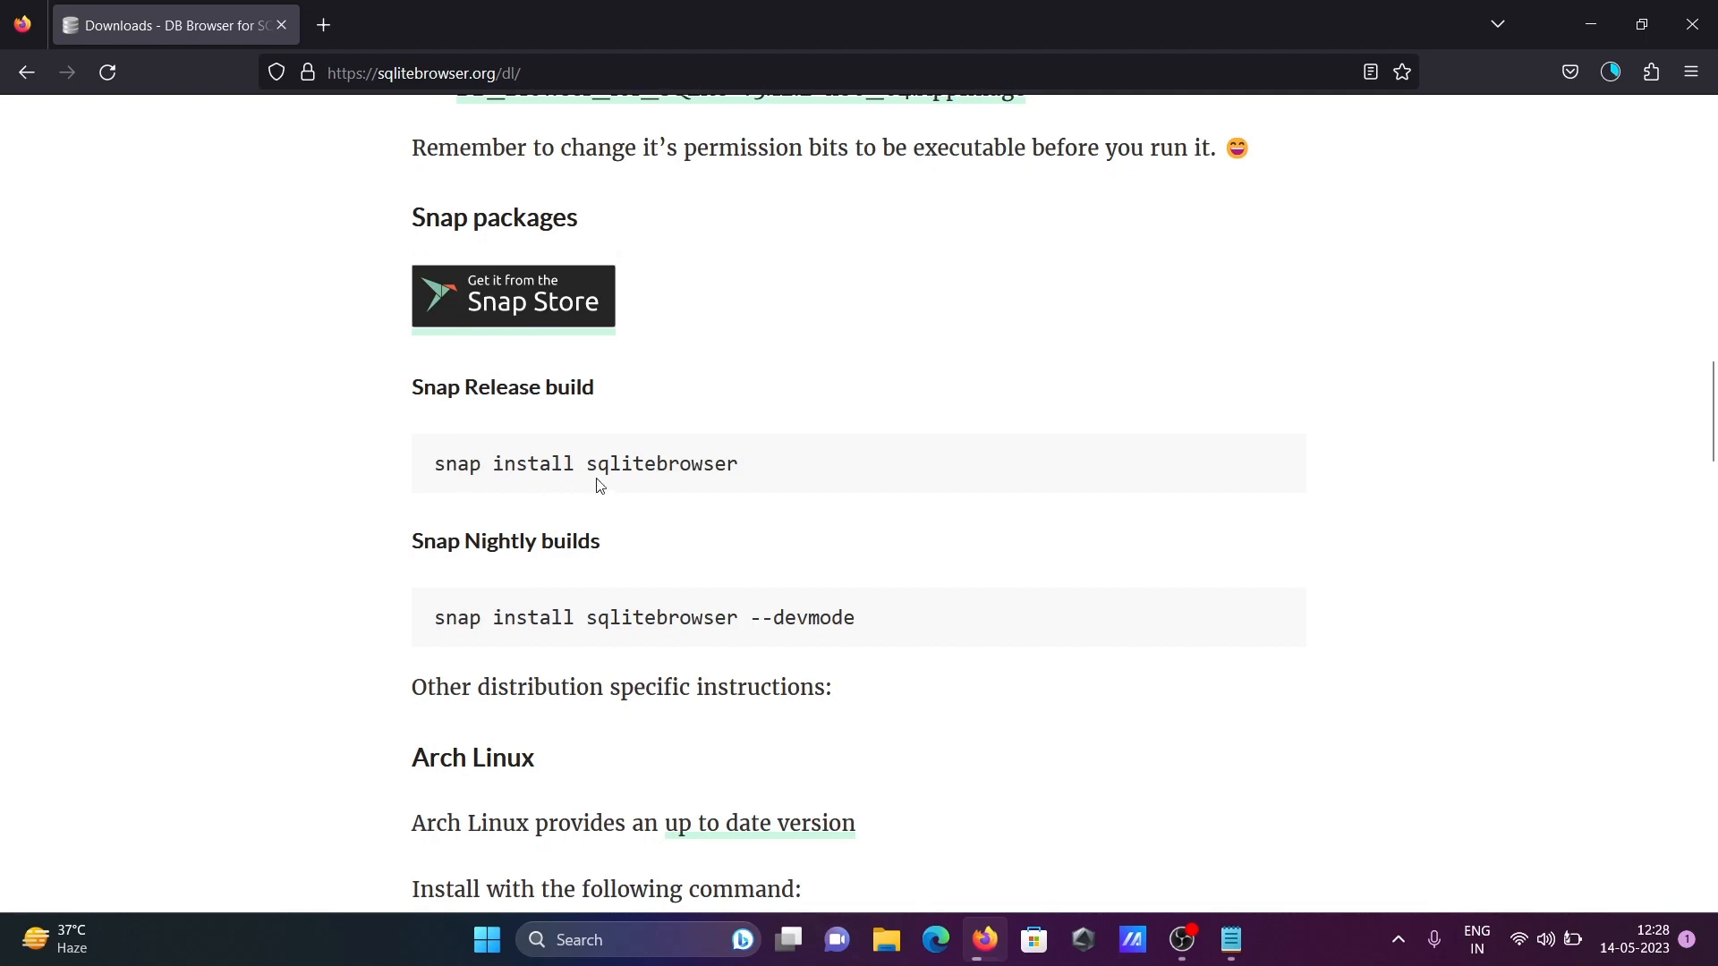
mouse_move(767, 545)
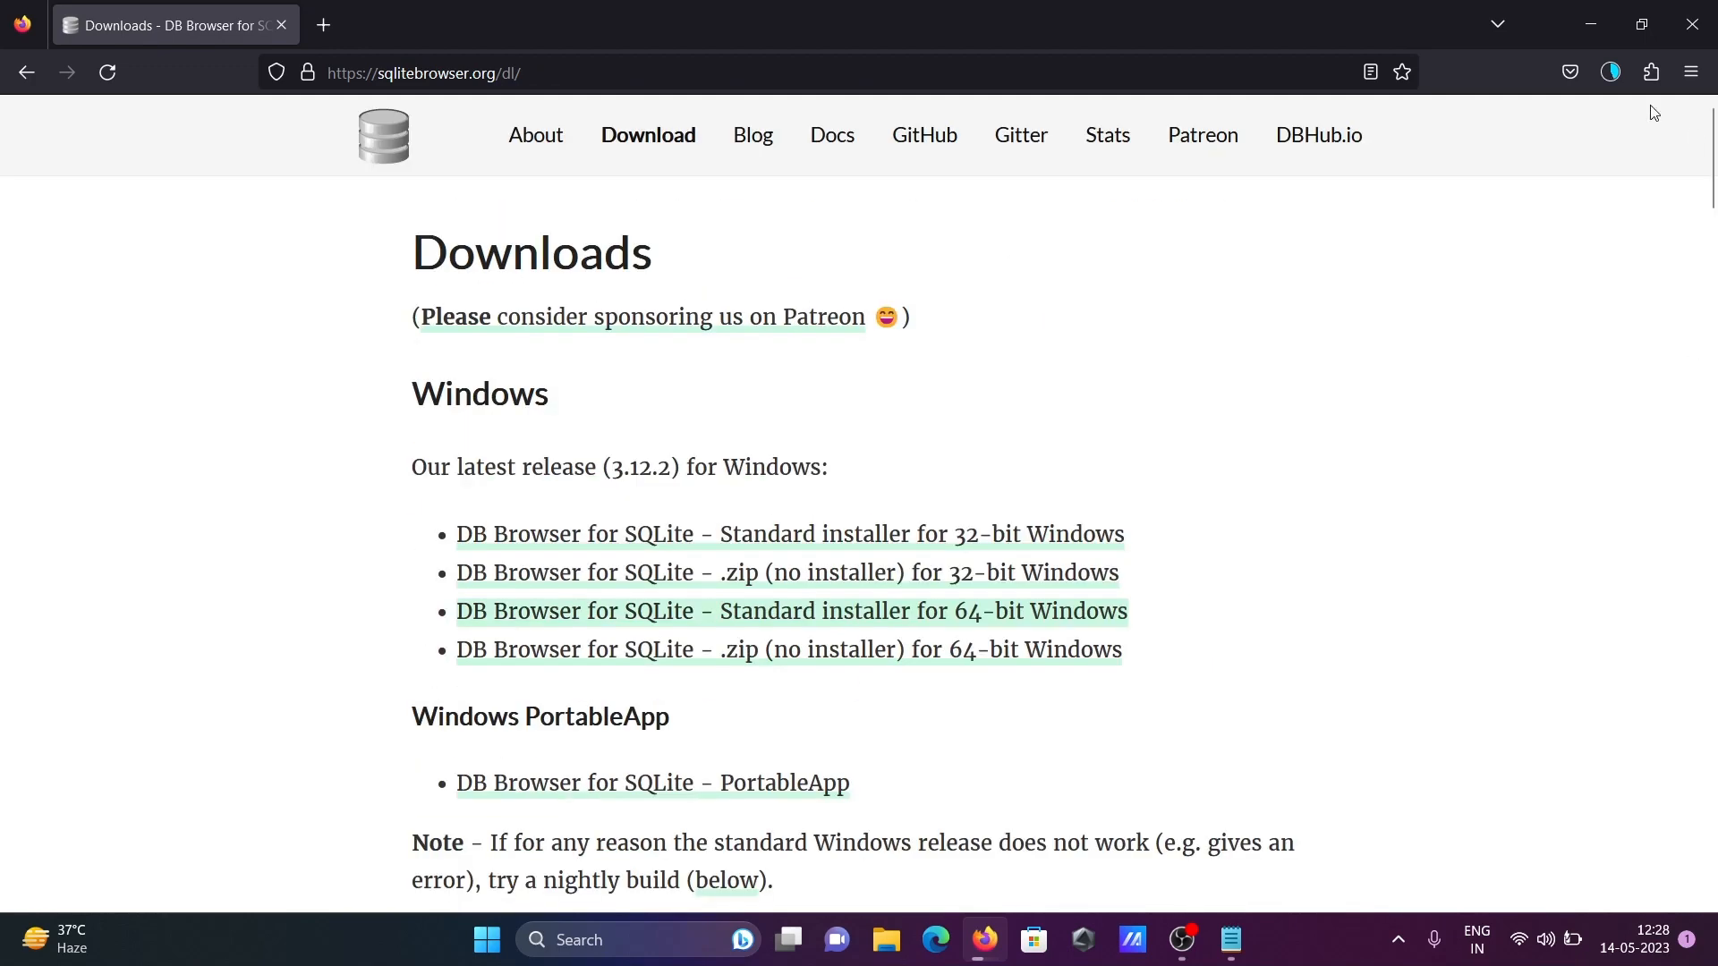
- Minimize Firefox to show the Windows desktop with its shortcuts and folders
click(791, 610)
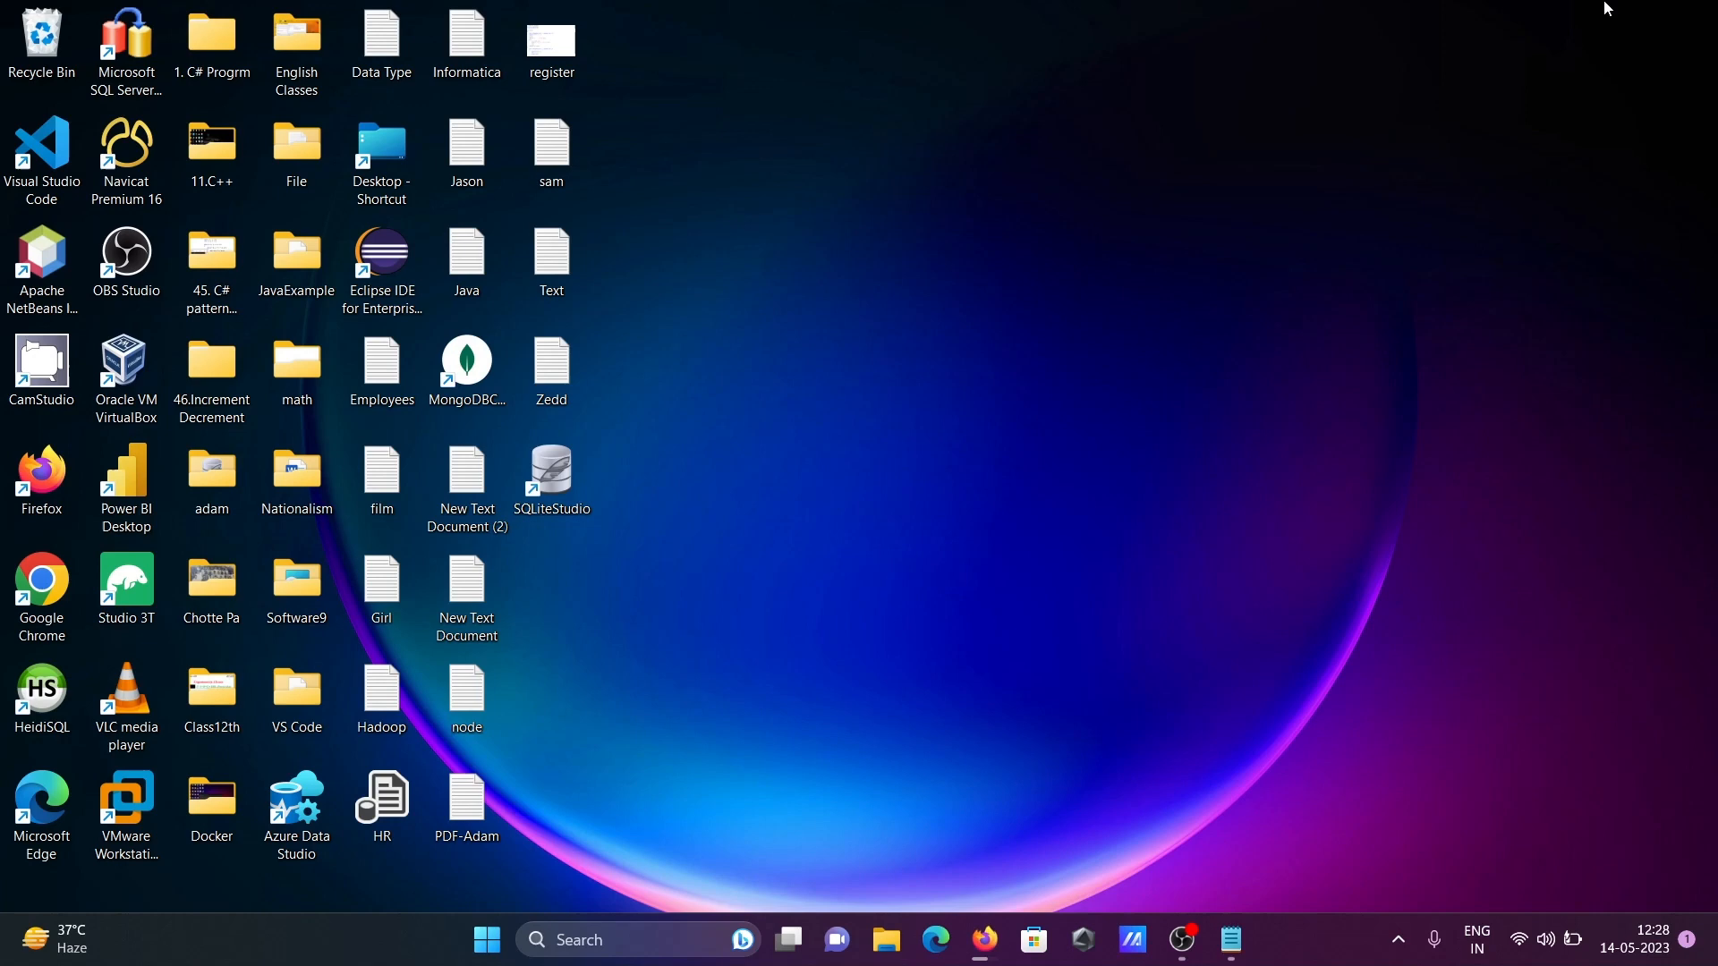
click(380, 371)
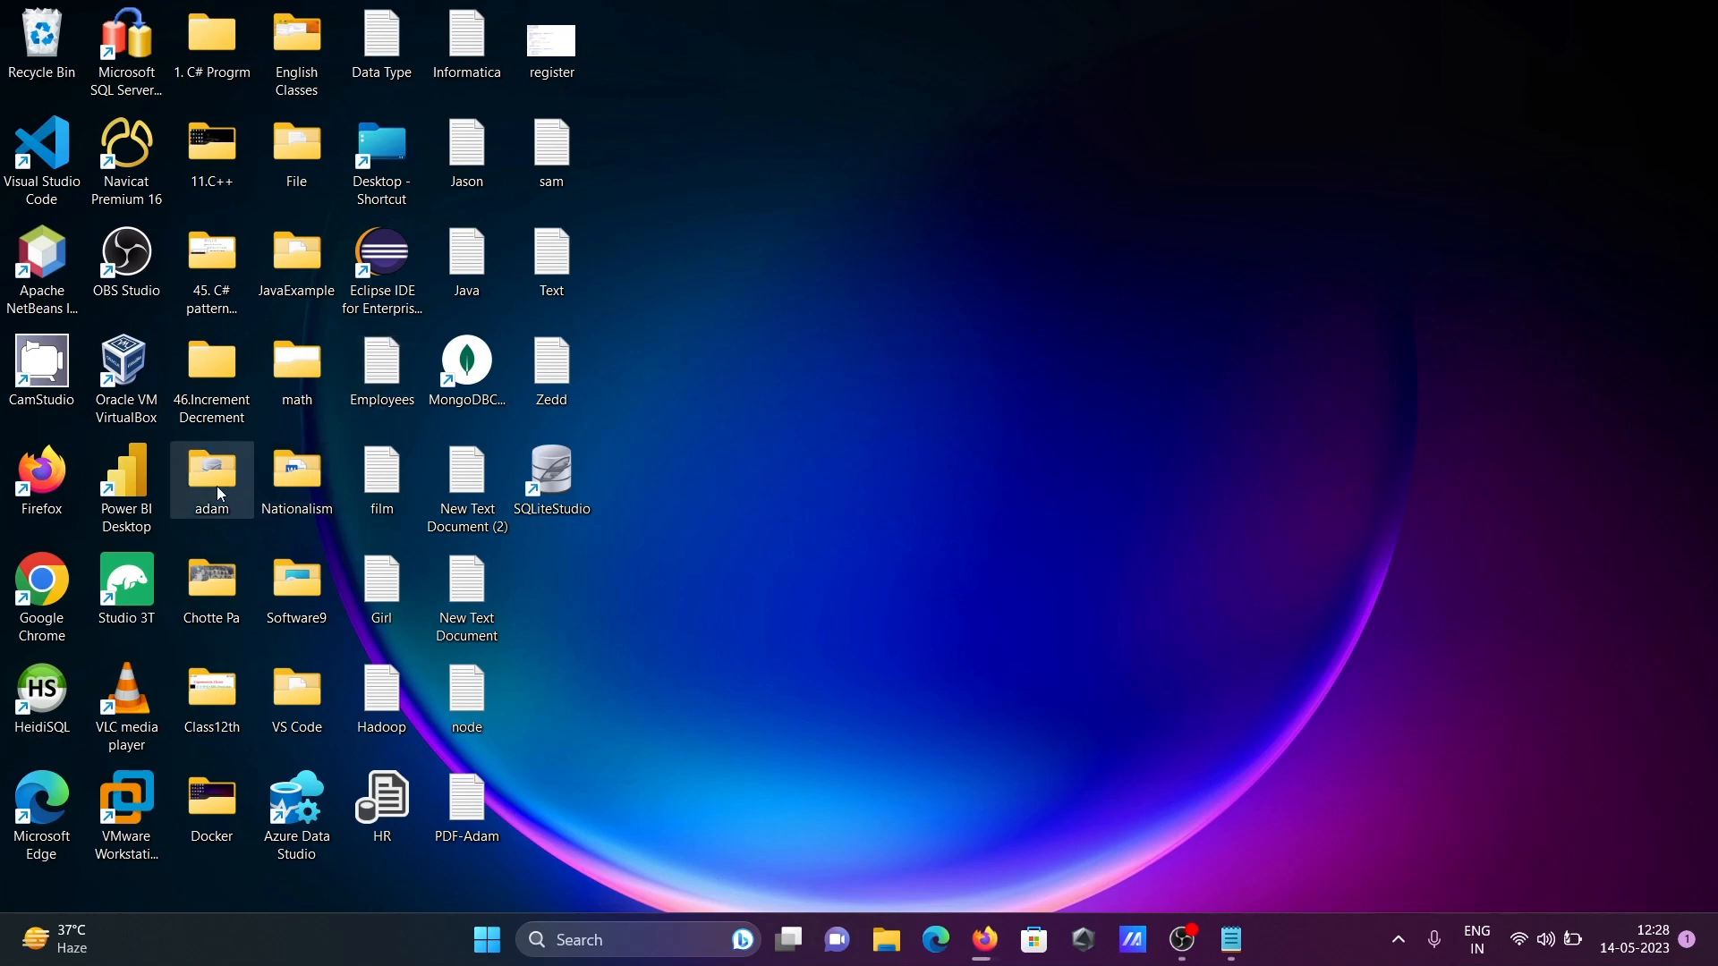
- Open the desktop adam folder and select the Test database file
double_click(212, 473)
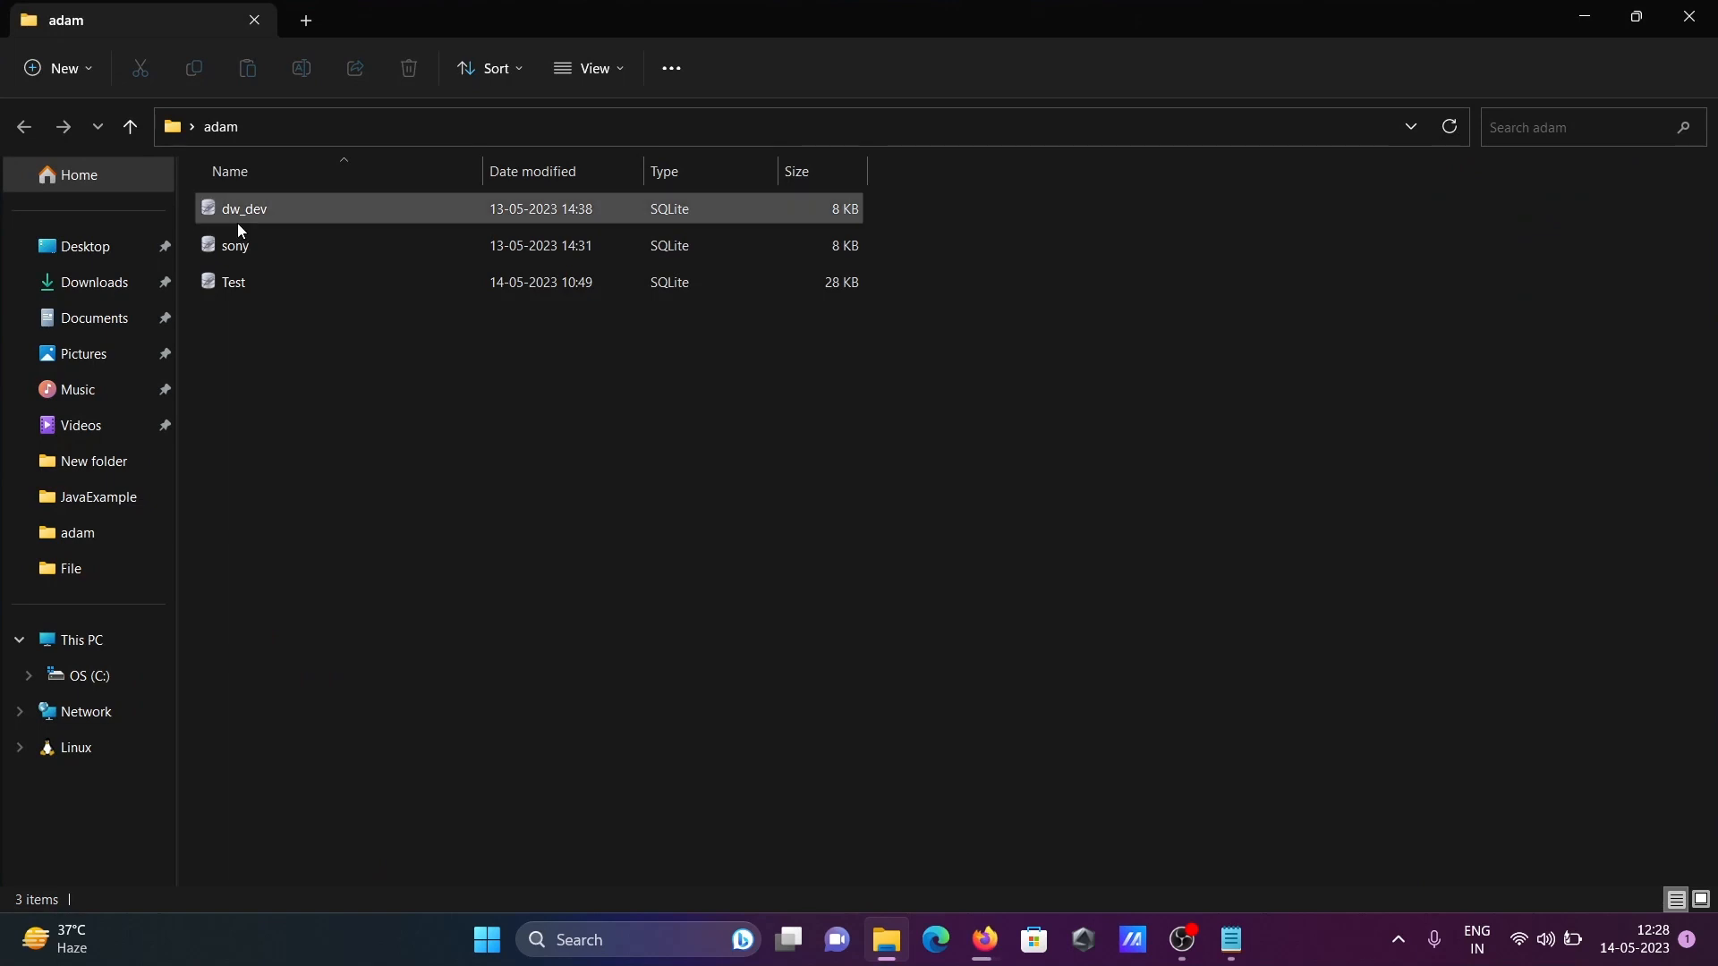
click(233, 282)
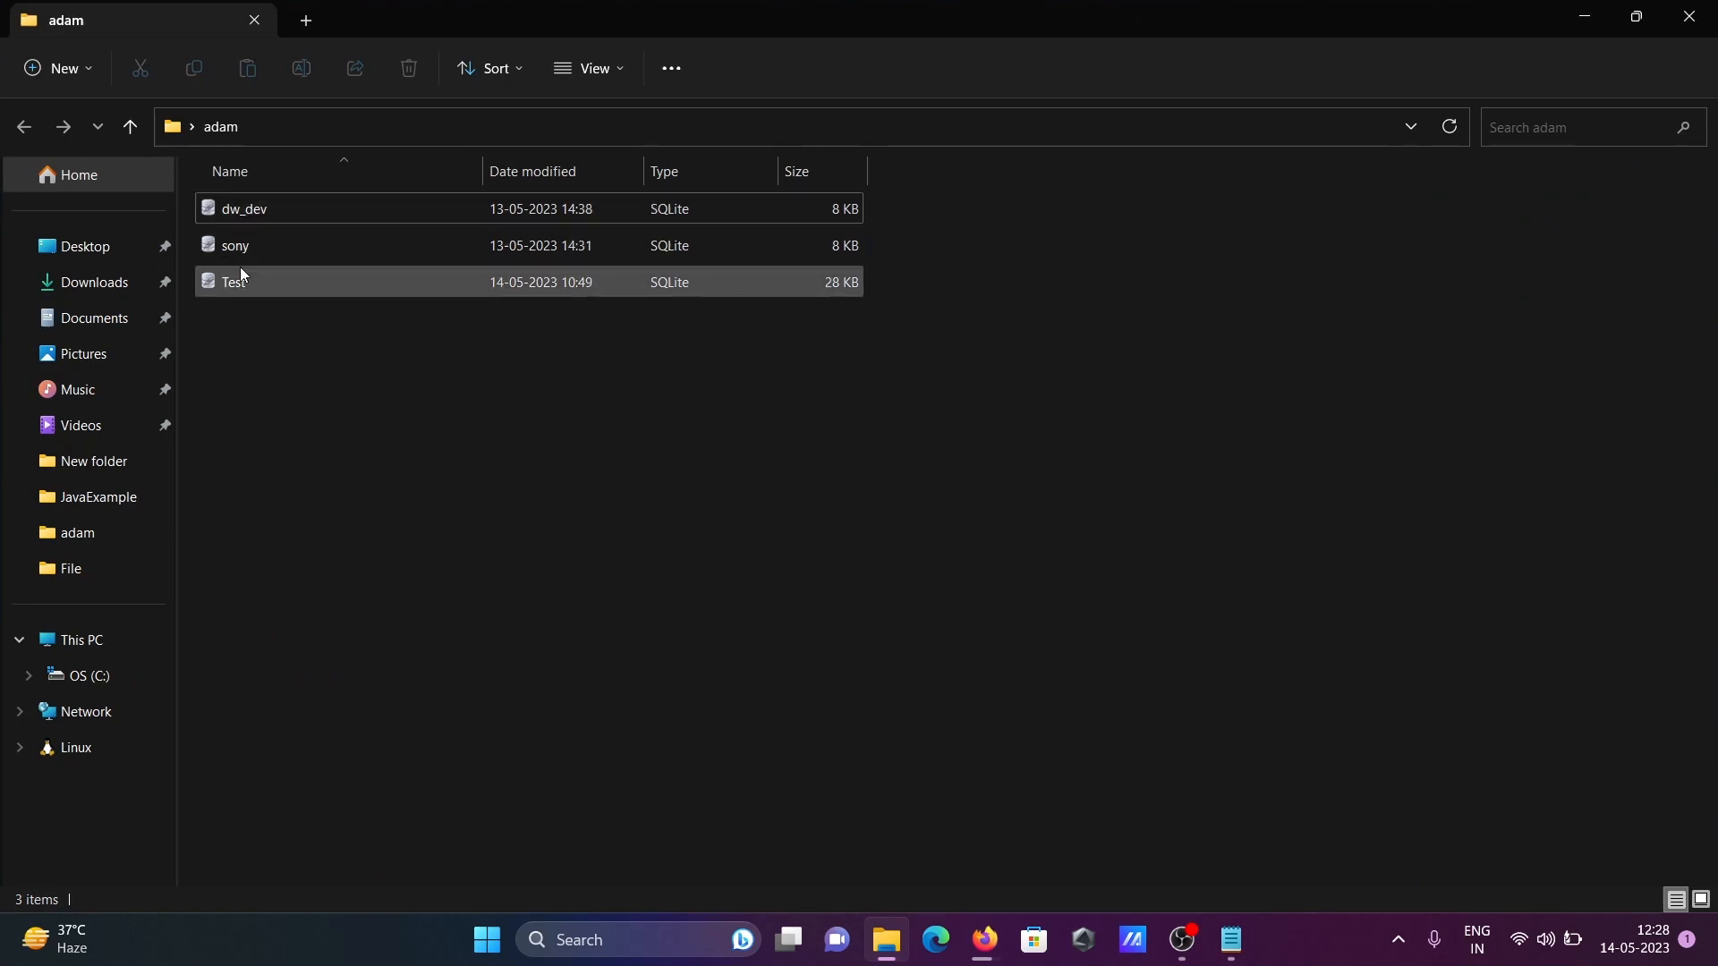
mouse_move(662, 208)
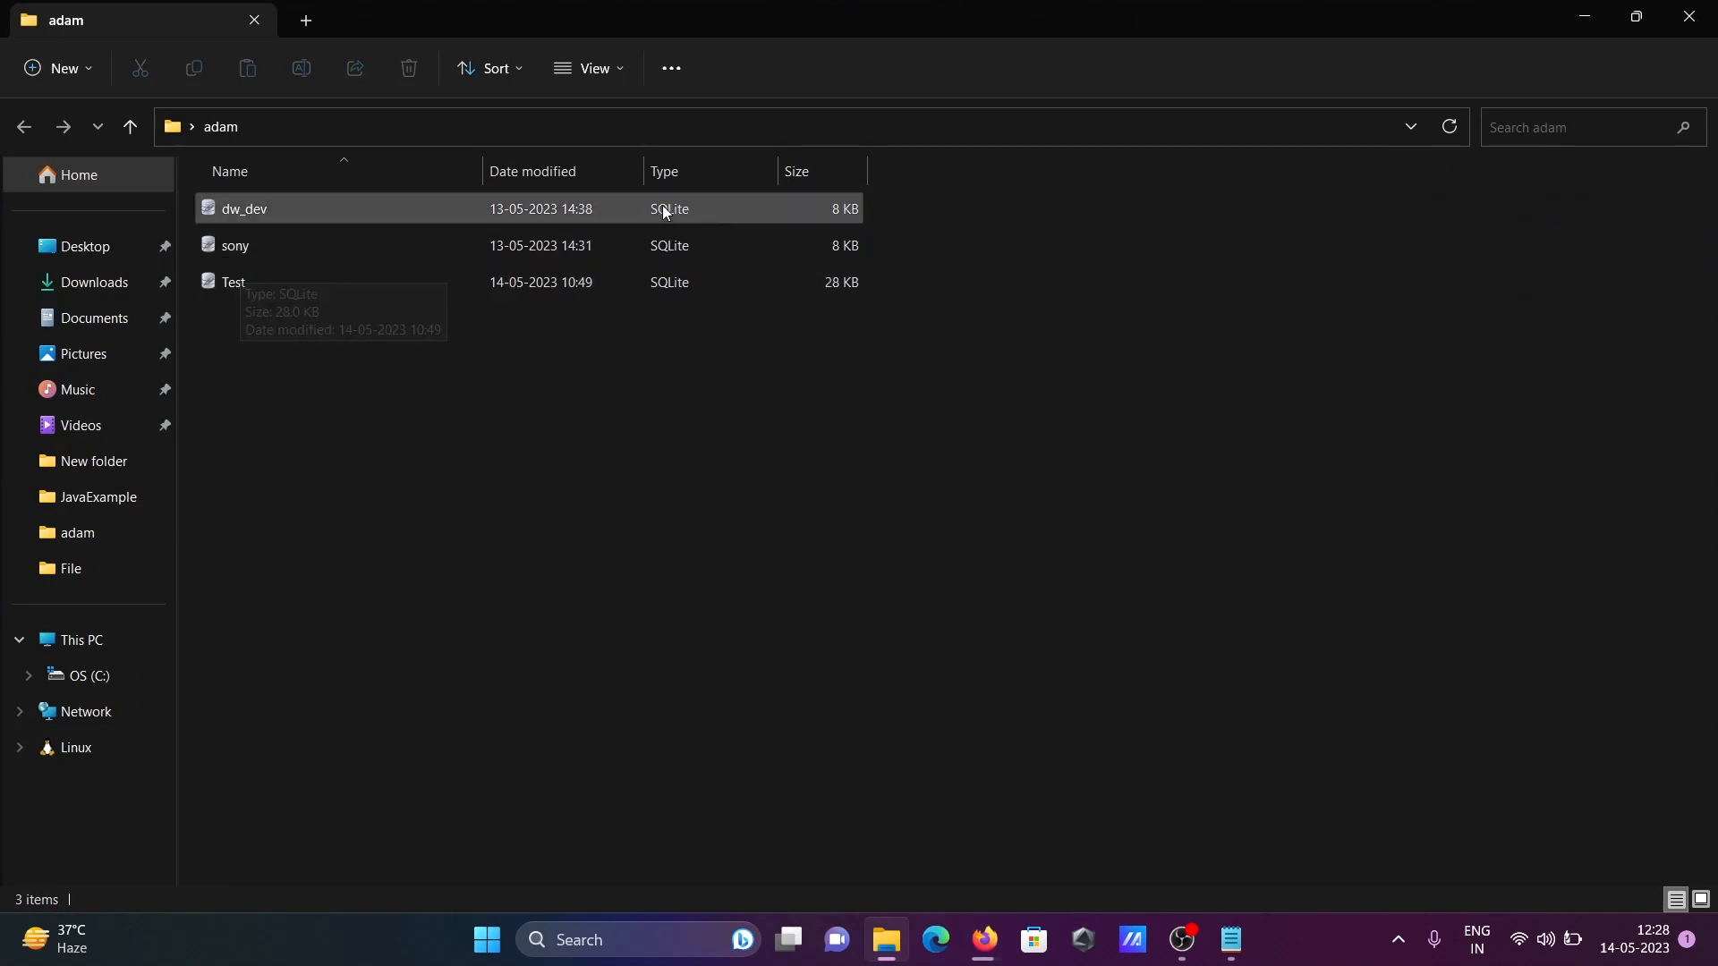
mouse_move(1446, 9)
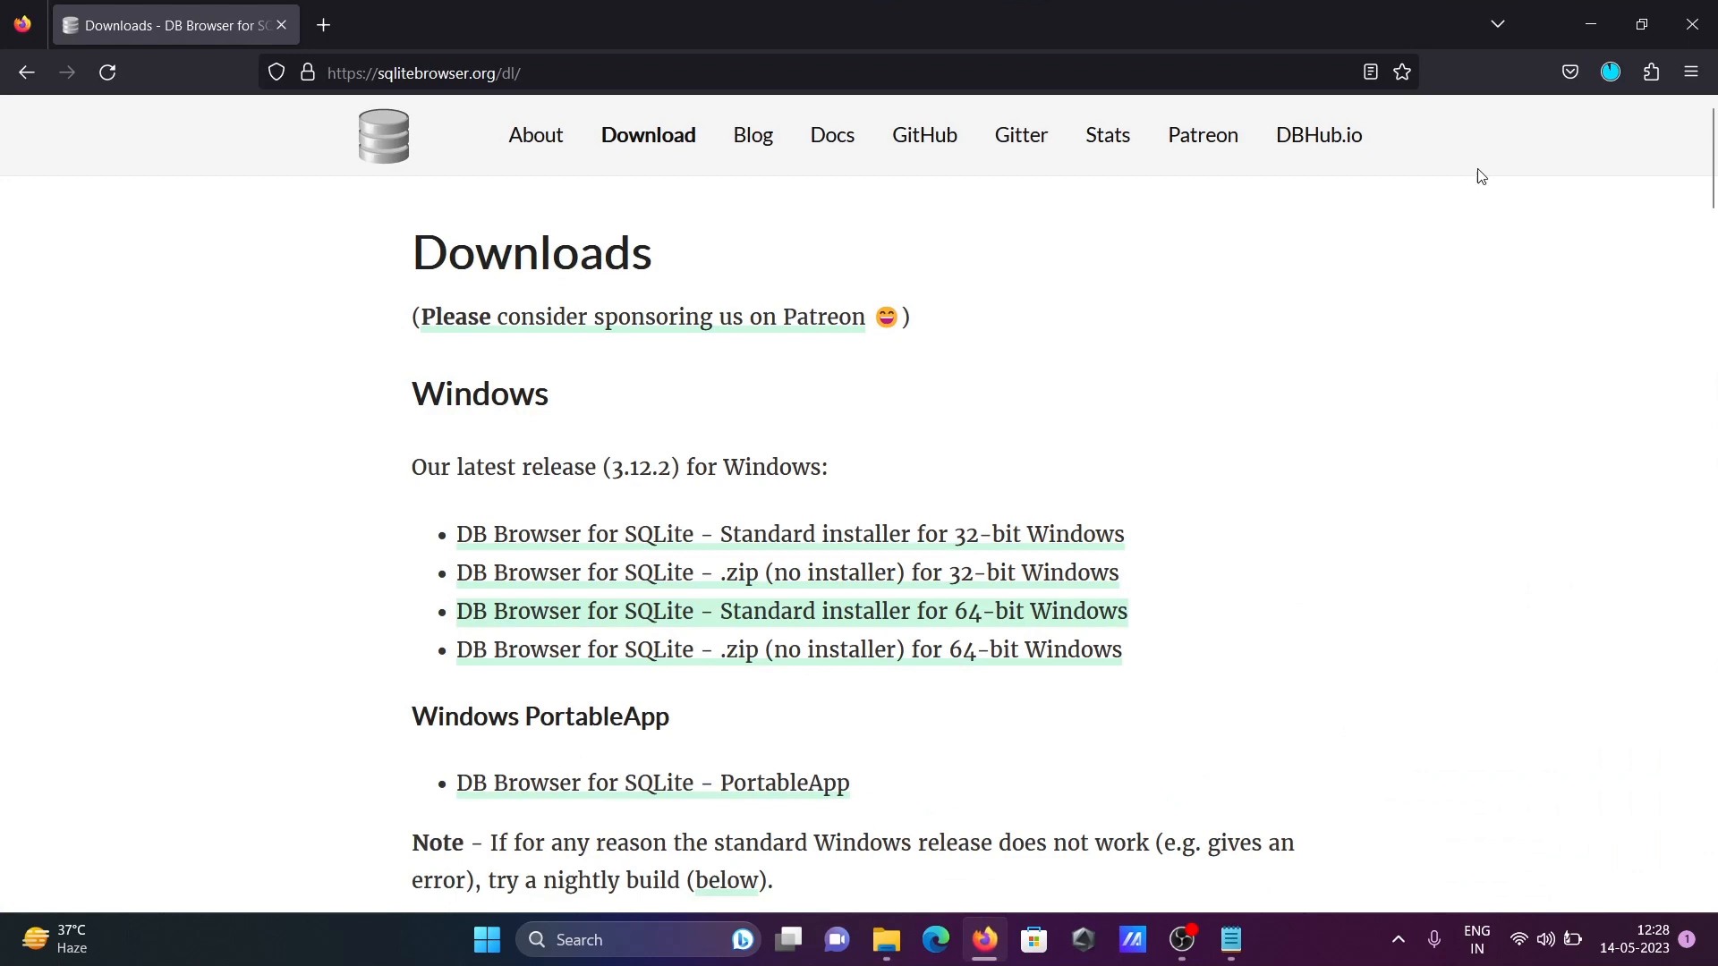
- Launch DB.Browser.for.SQLite-3.12.2-win64.msi from the Firefox downloads panel
click(790, 611)
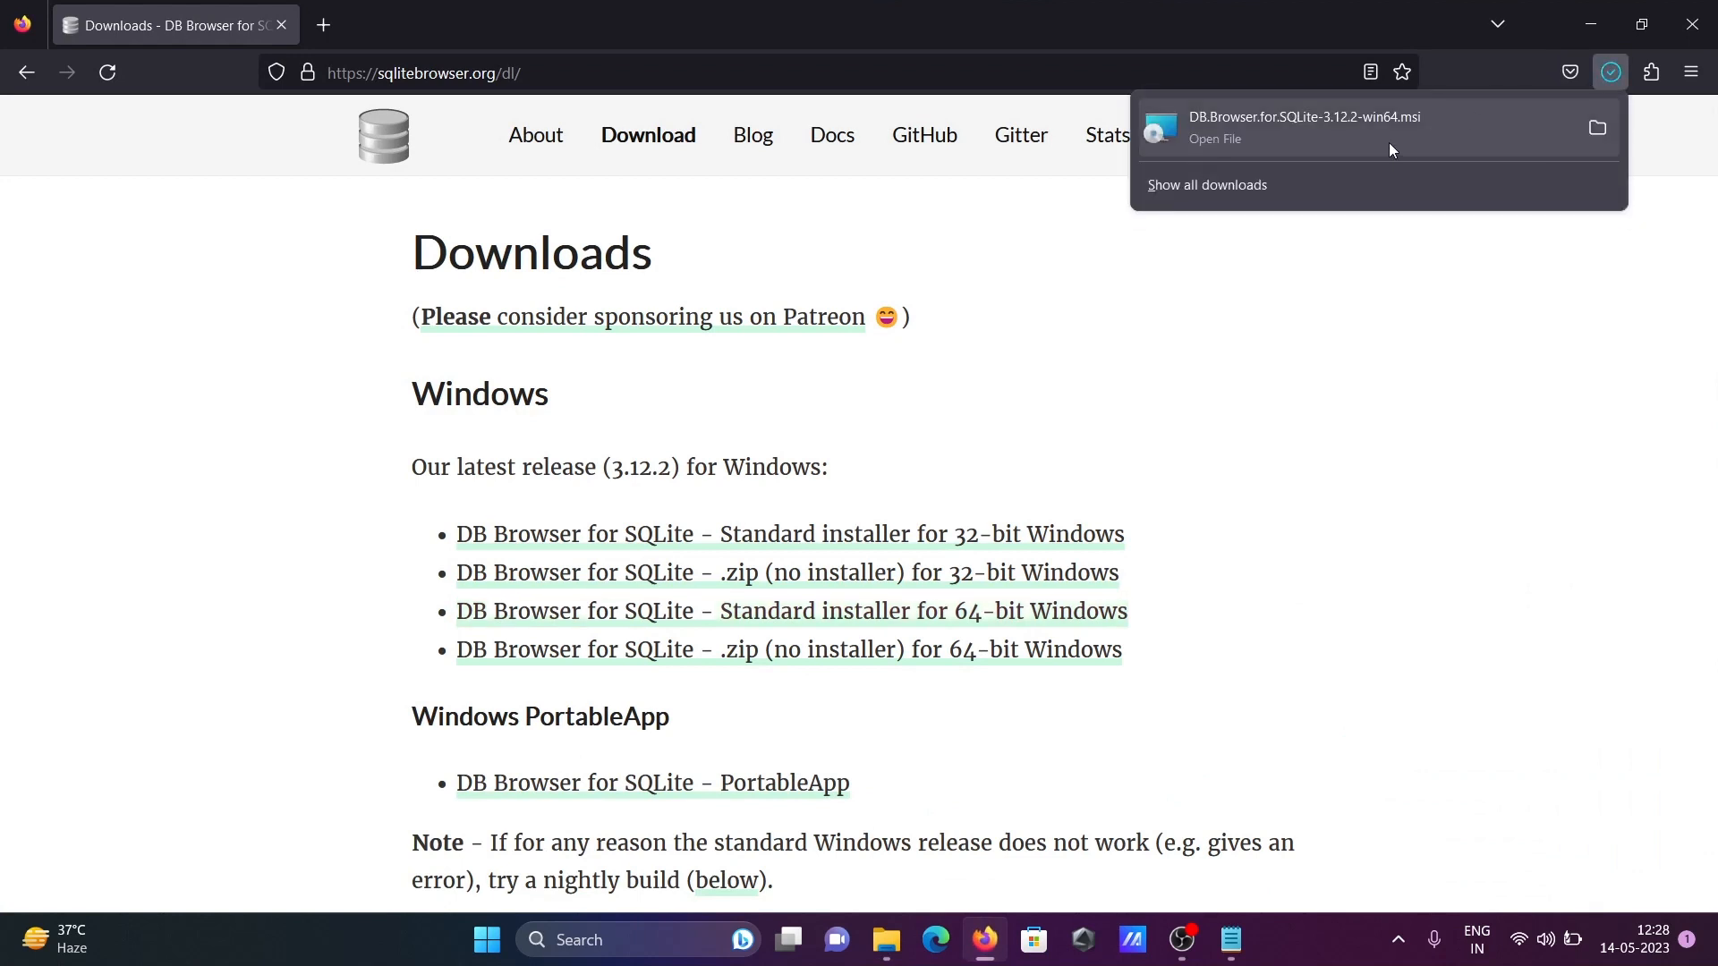
click(1304, 127)
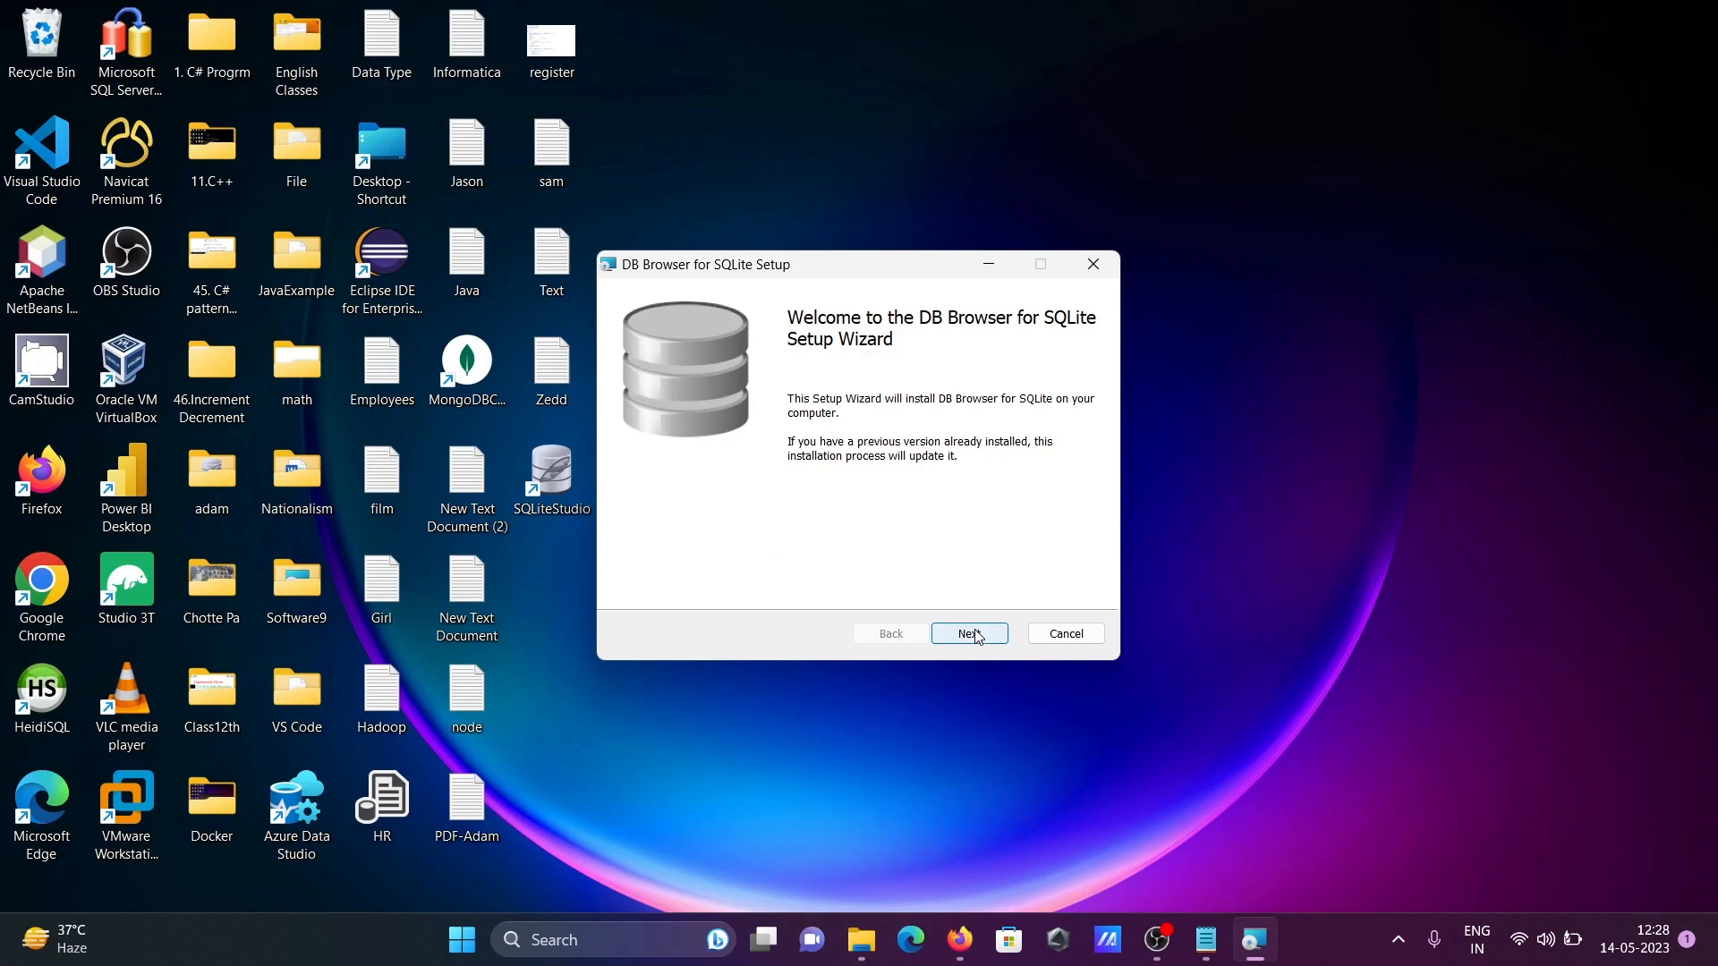
- Accept the license, add a DB Browser (SQLite) desktop shortcut, install, and finish setup
click(968, 633)
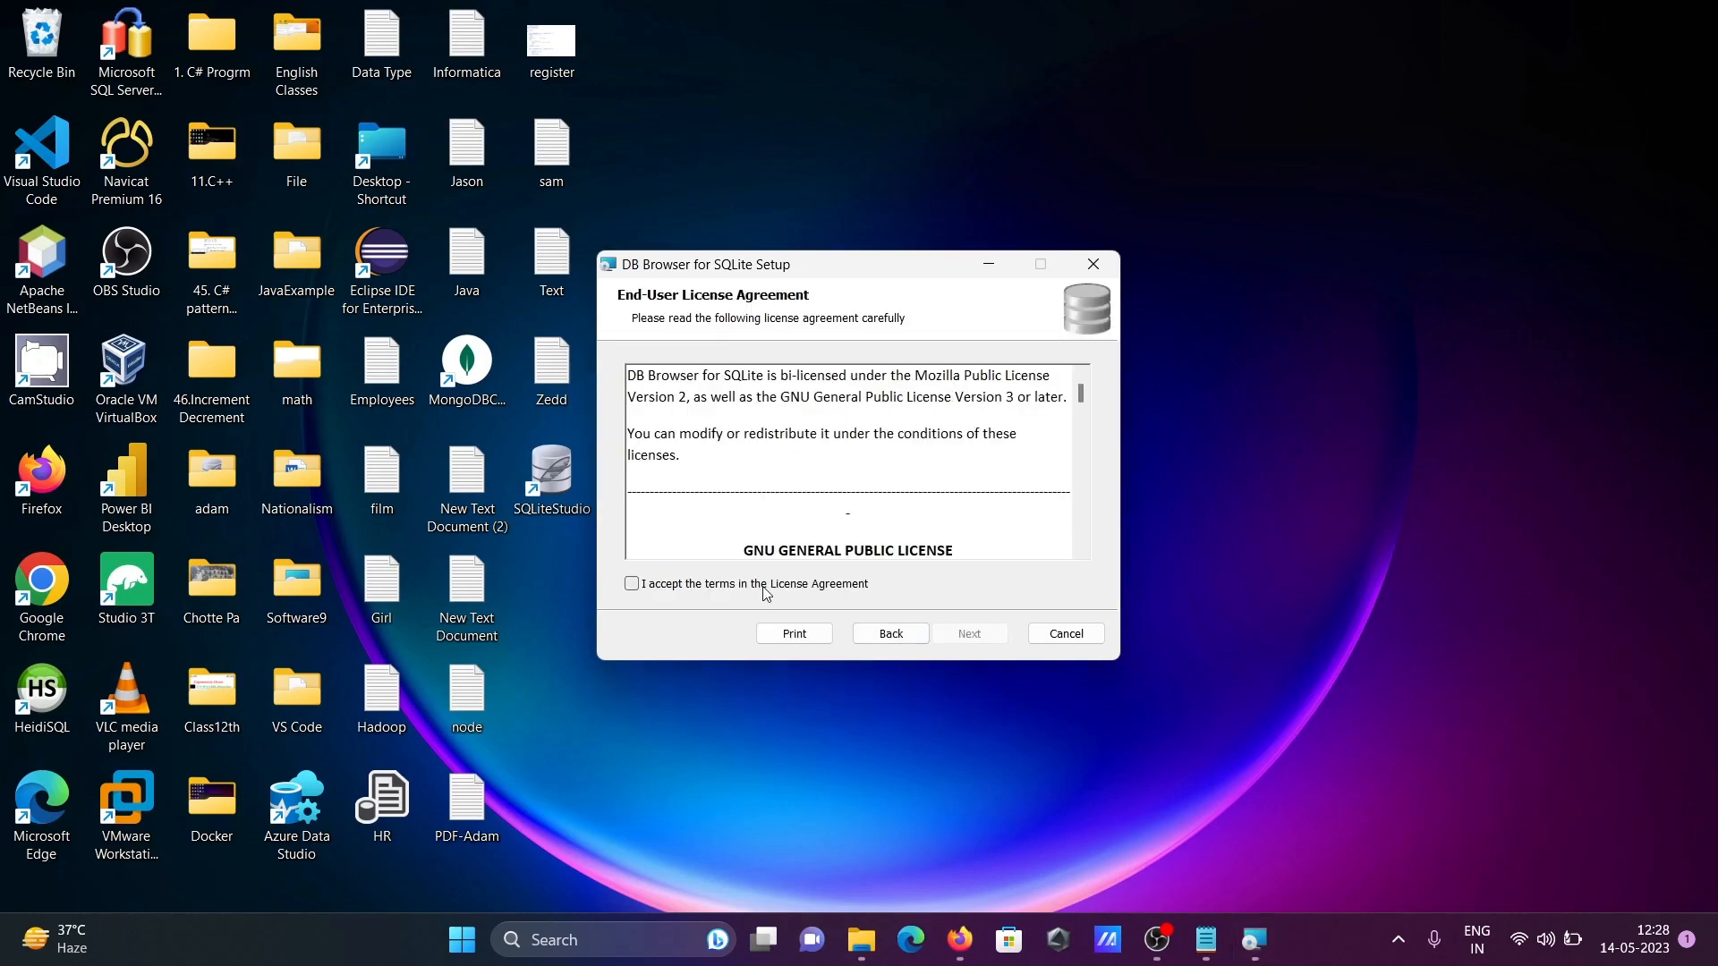
click(968, 634)
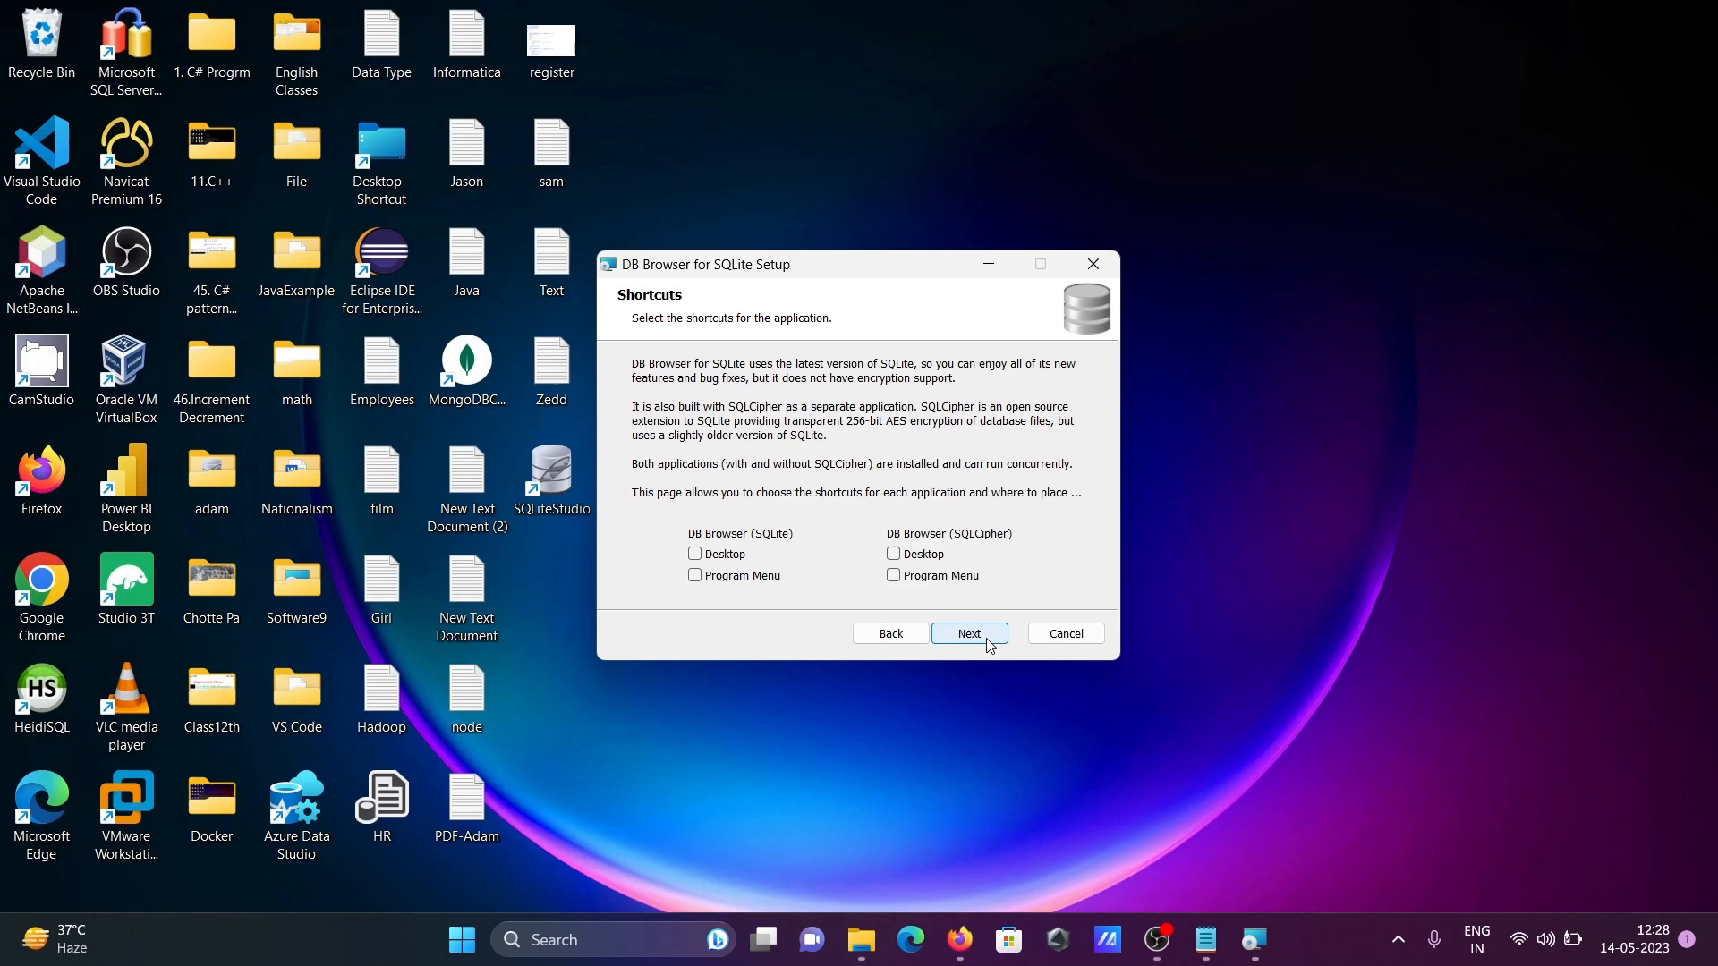
click(693, 553)
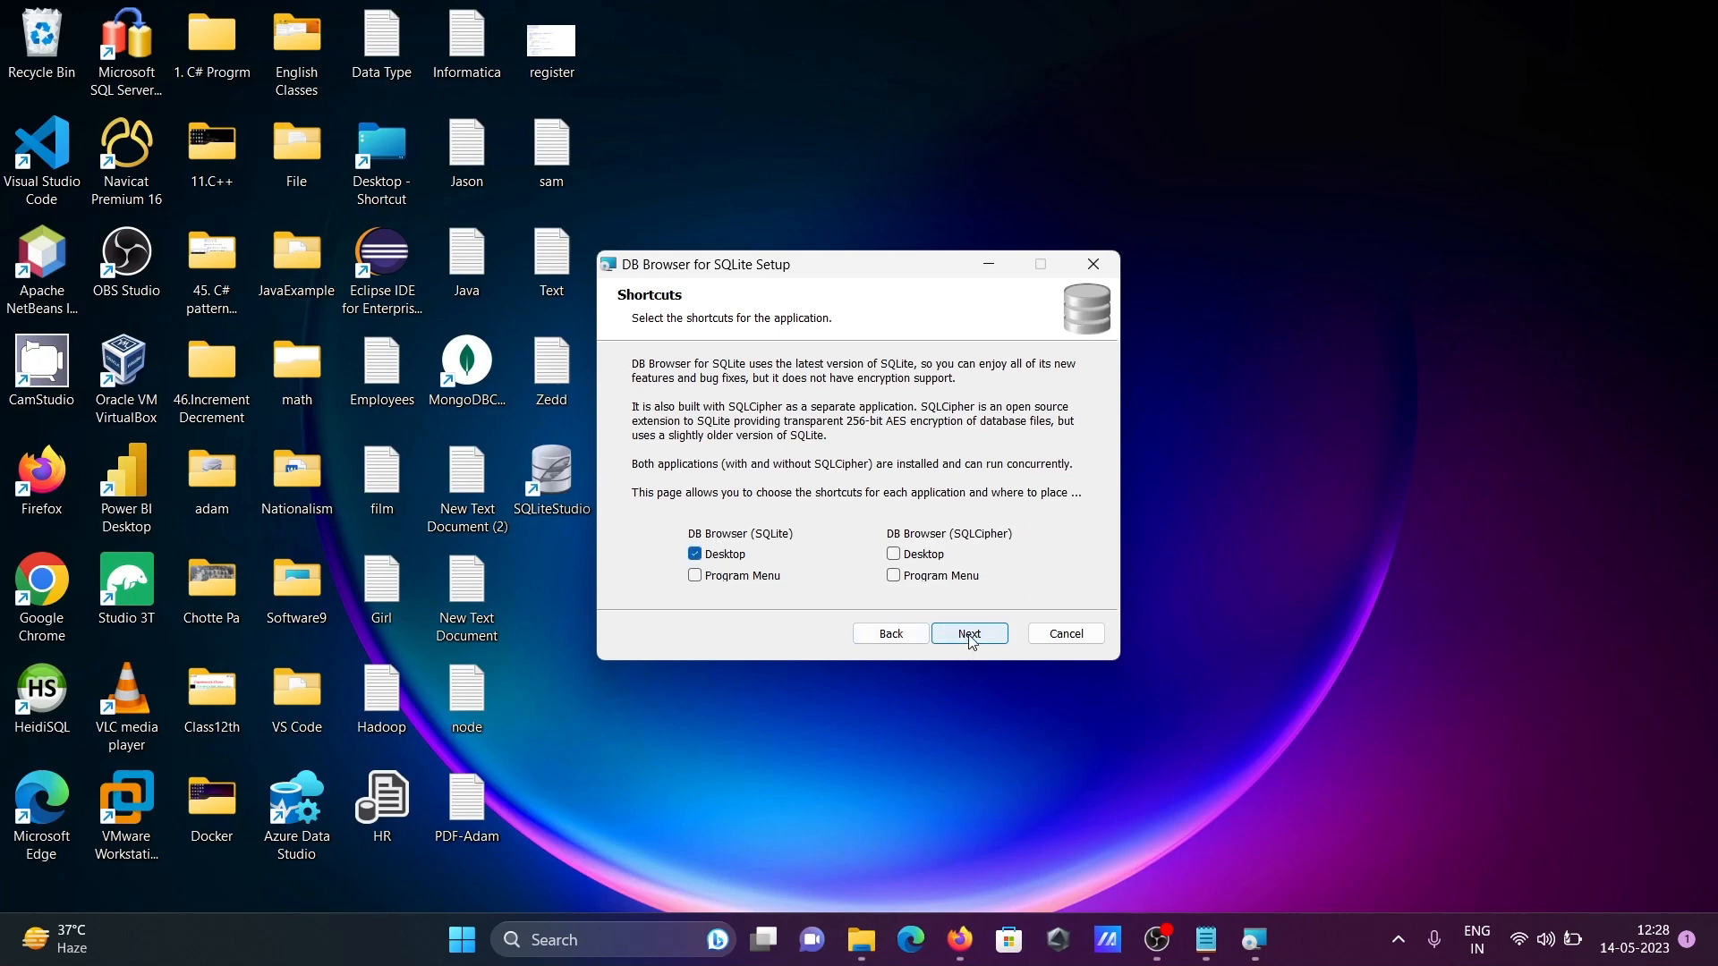
click(967, 633)
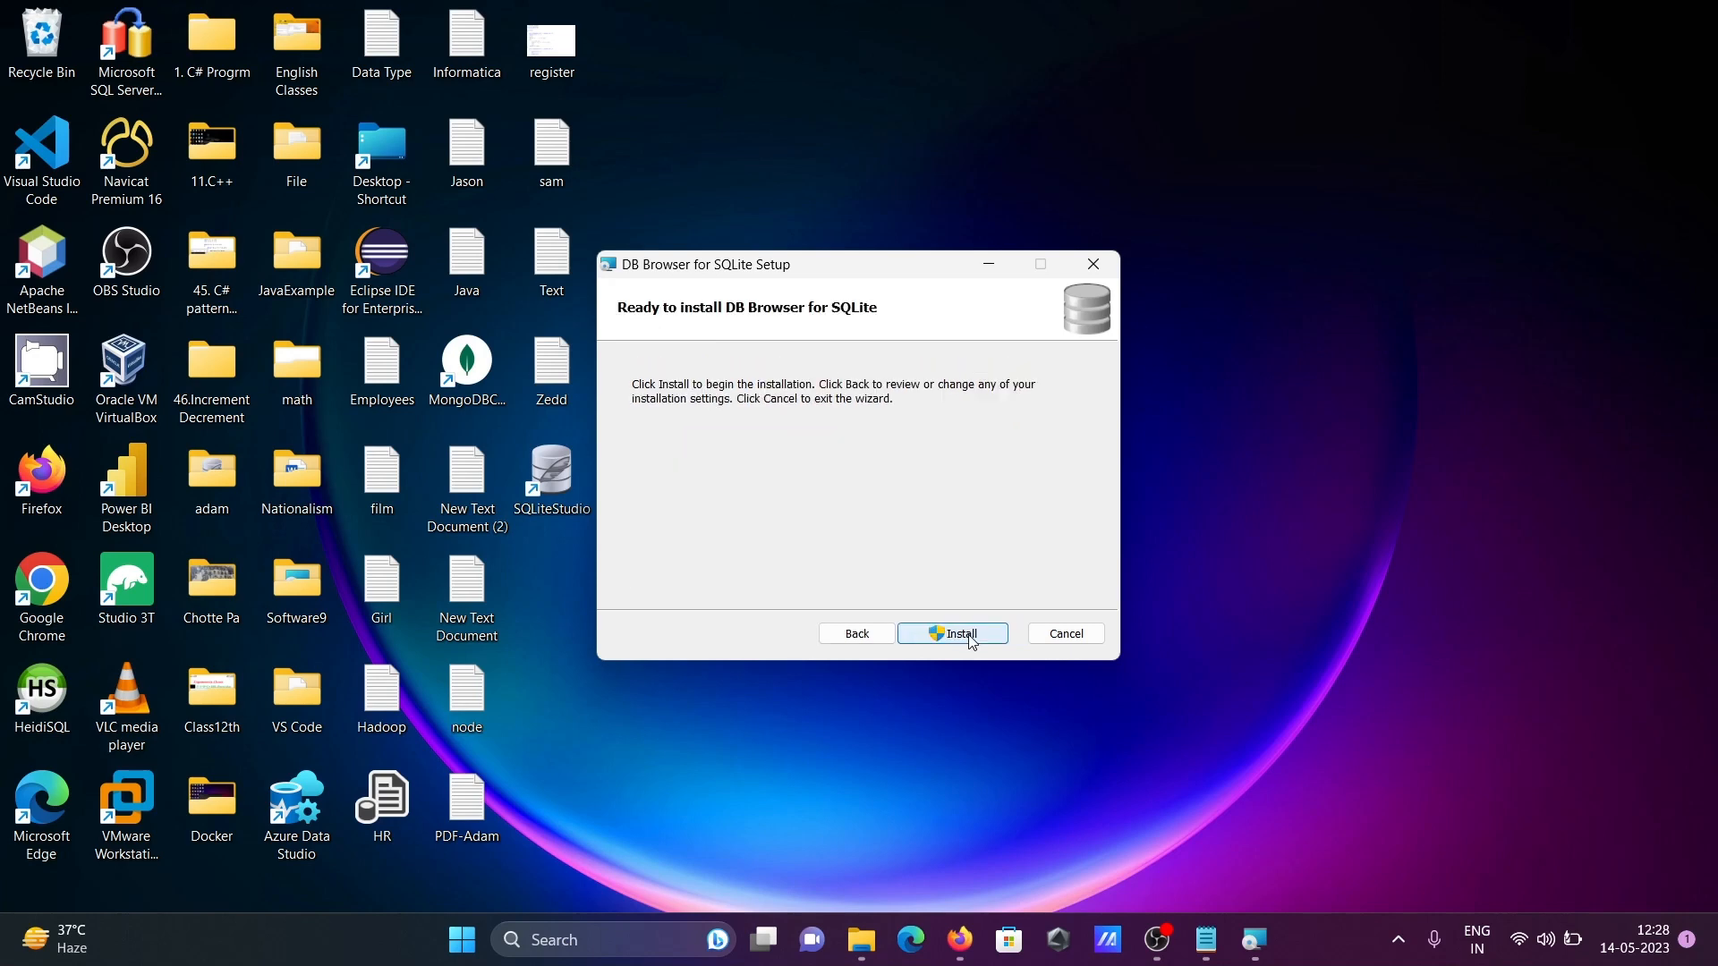
click(951, 633)
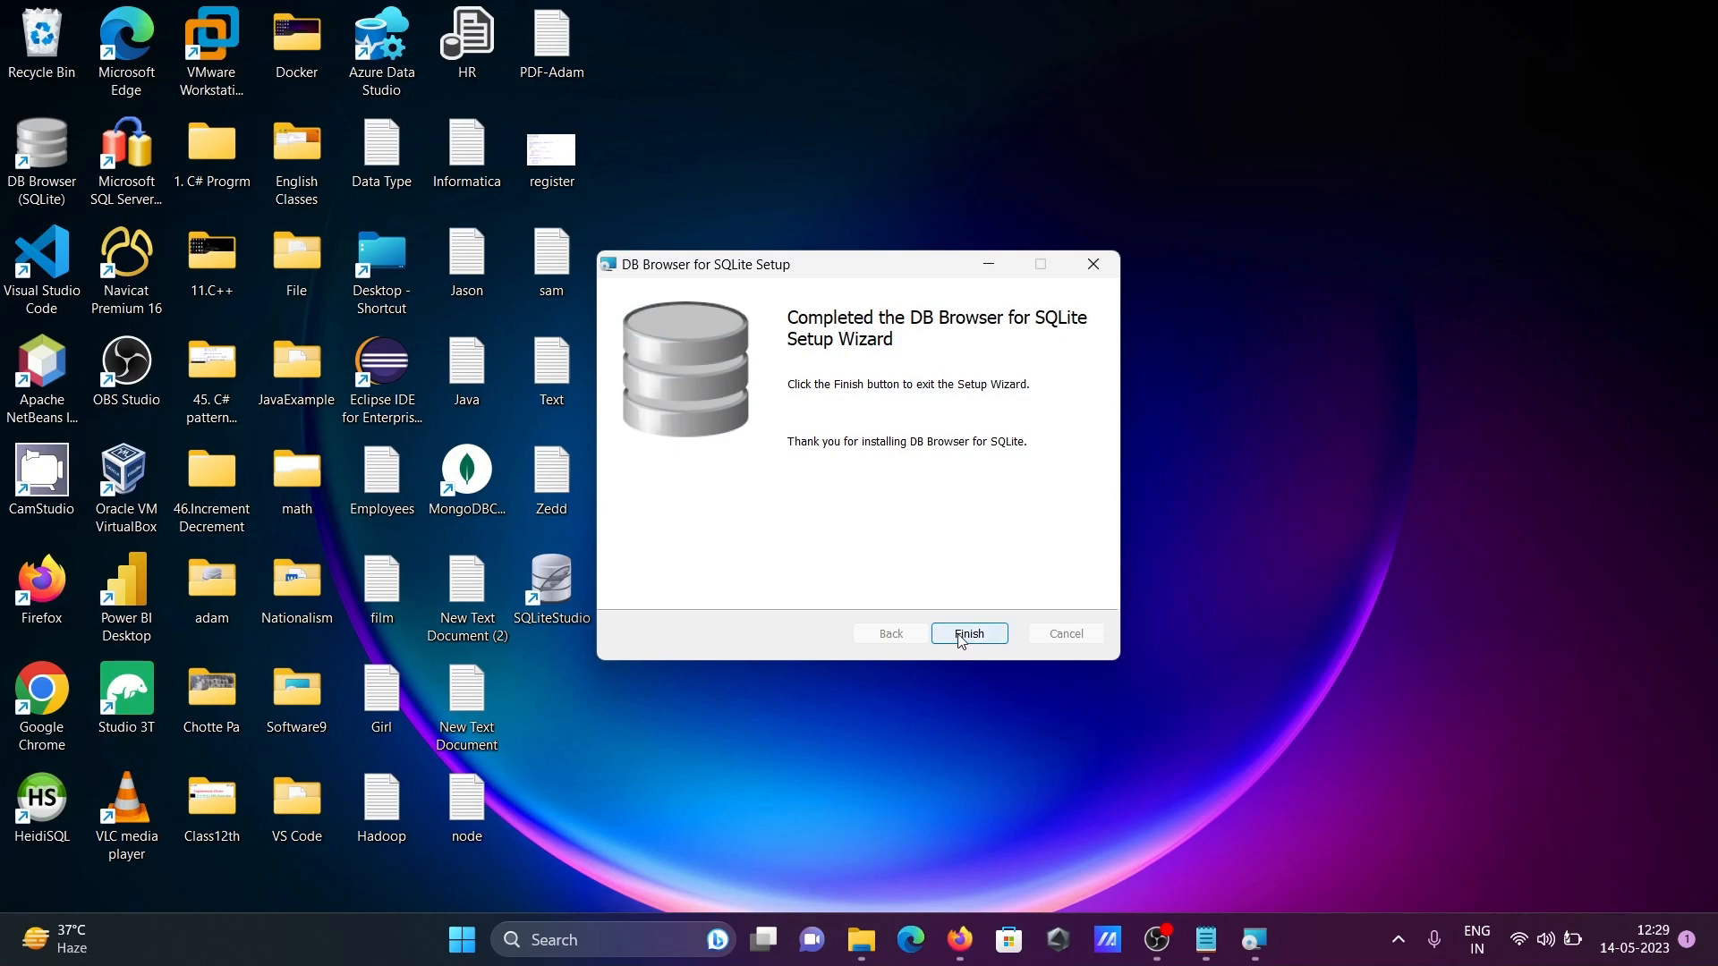
click(967, 634)
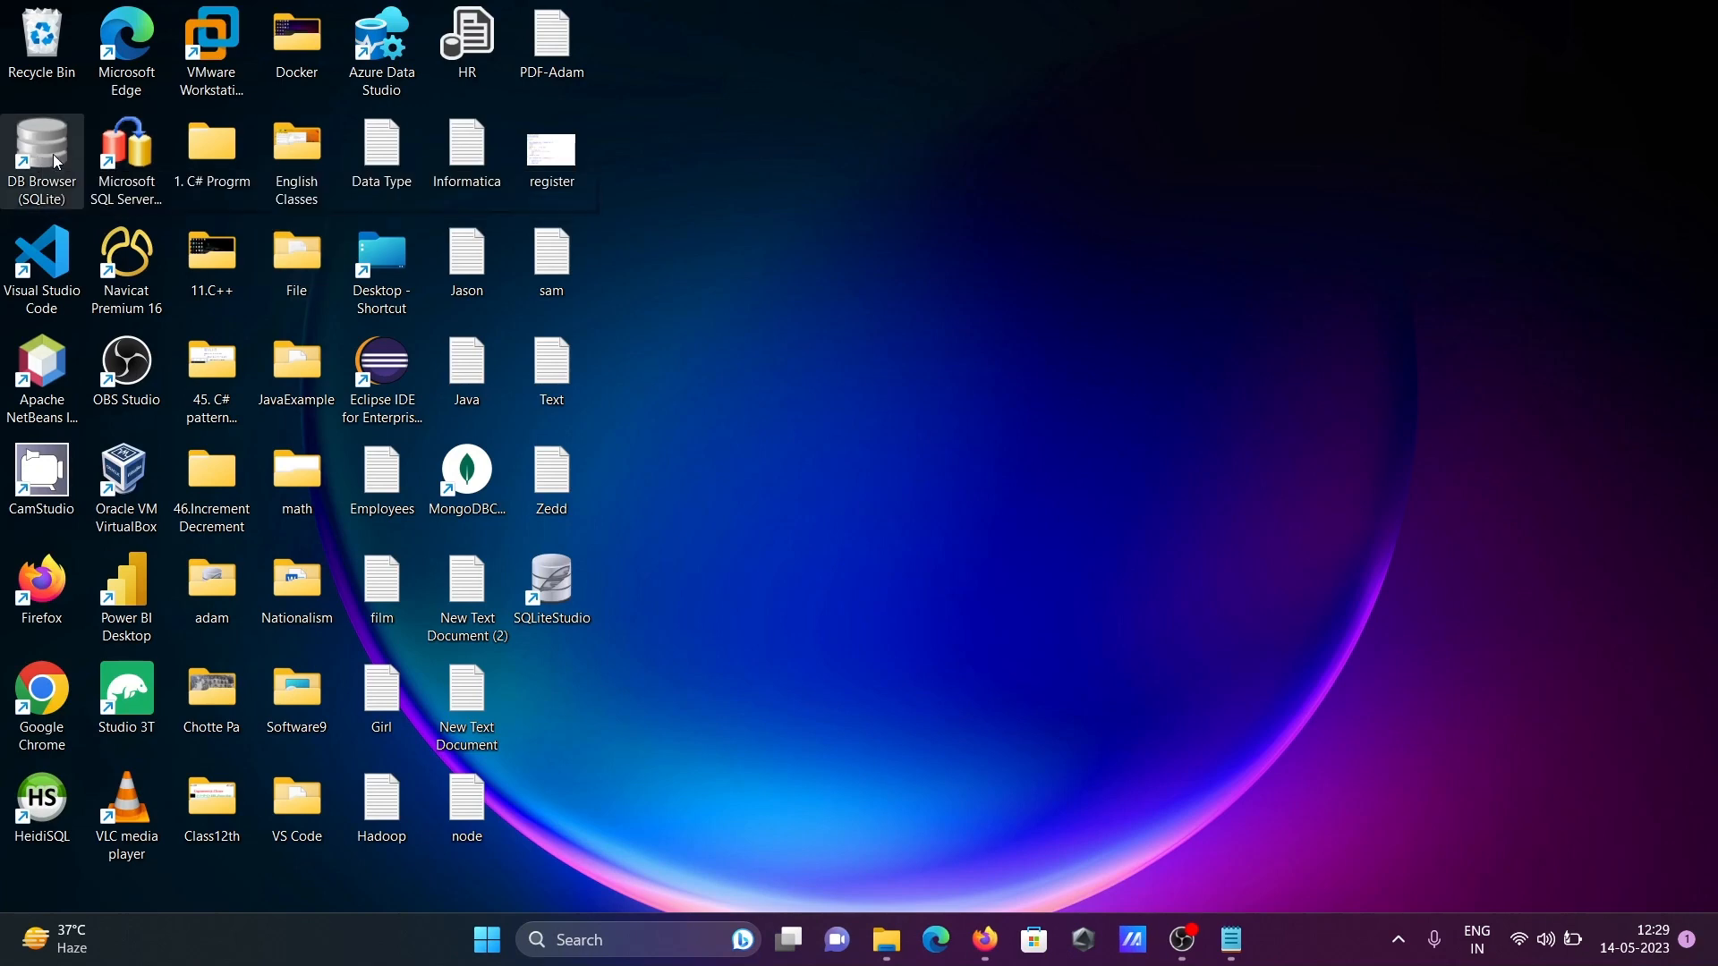
mouse_move(690, 159)
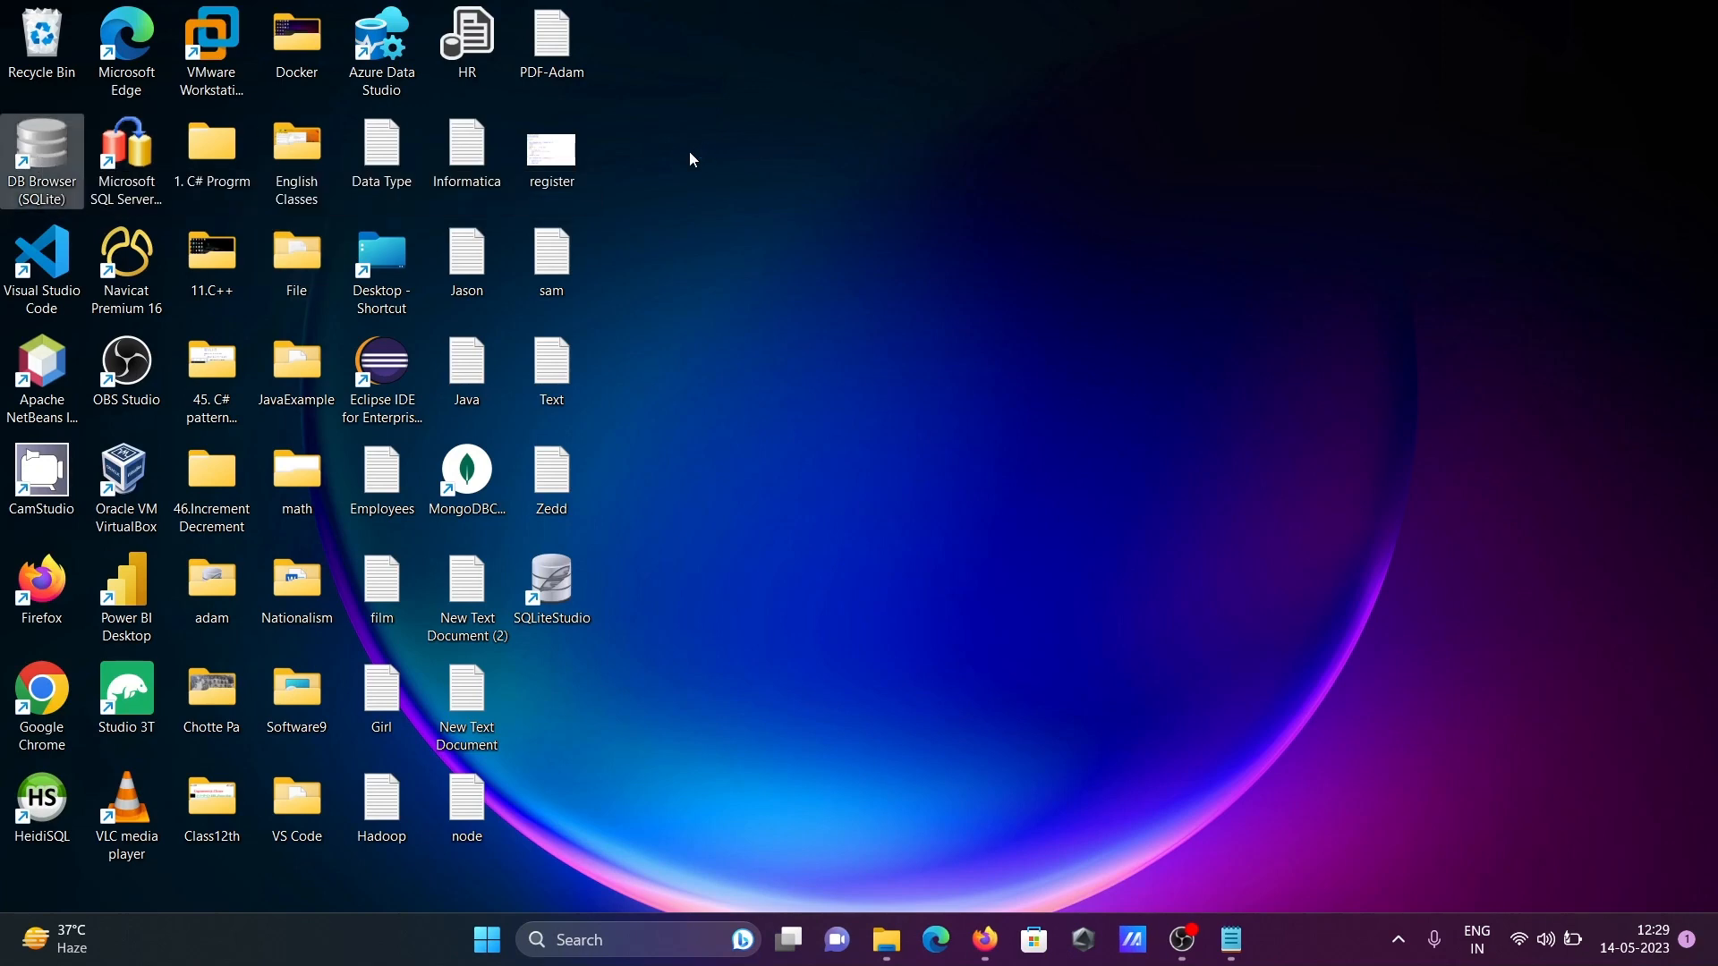
- Launch DB Browser for SQLite from its DB Browser (SQLite) desktop shortcut
double_click(42, 153)
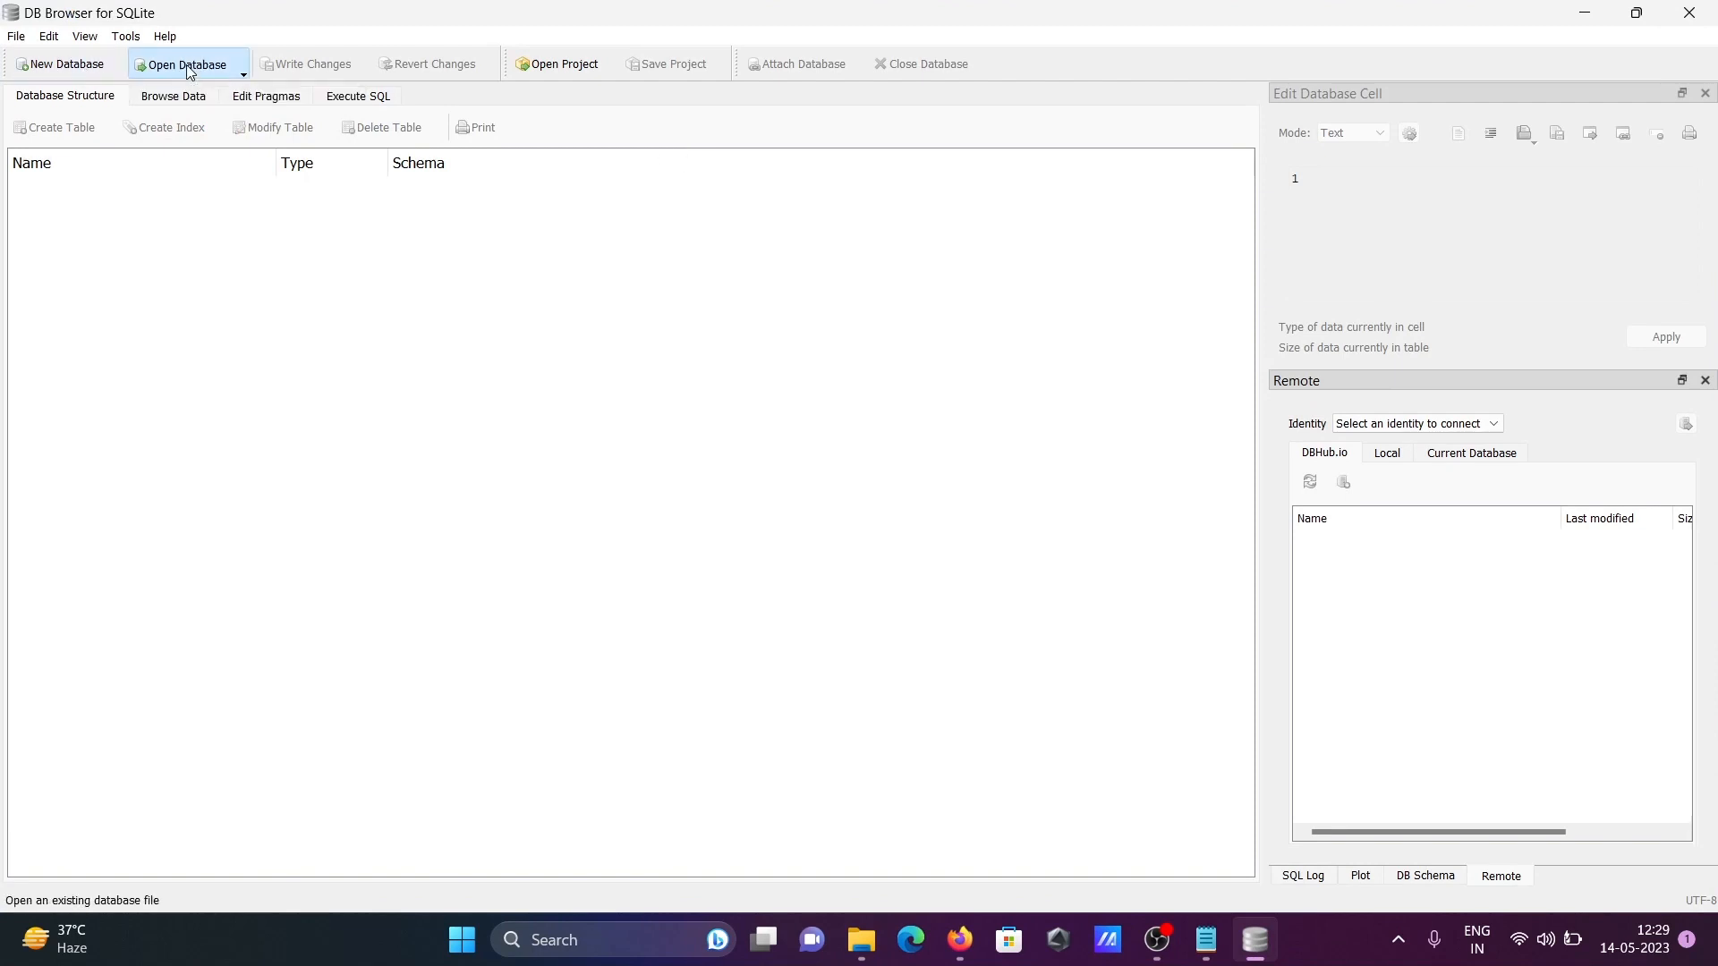
- Open Test.db from Desktop > adam, showing tables Emp, Employees and First
click(182, 63)
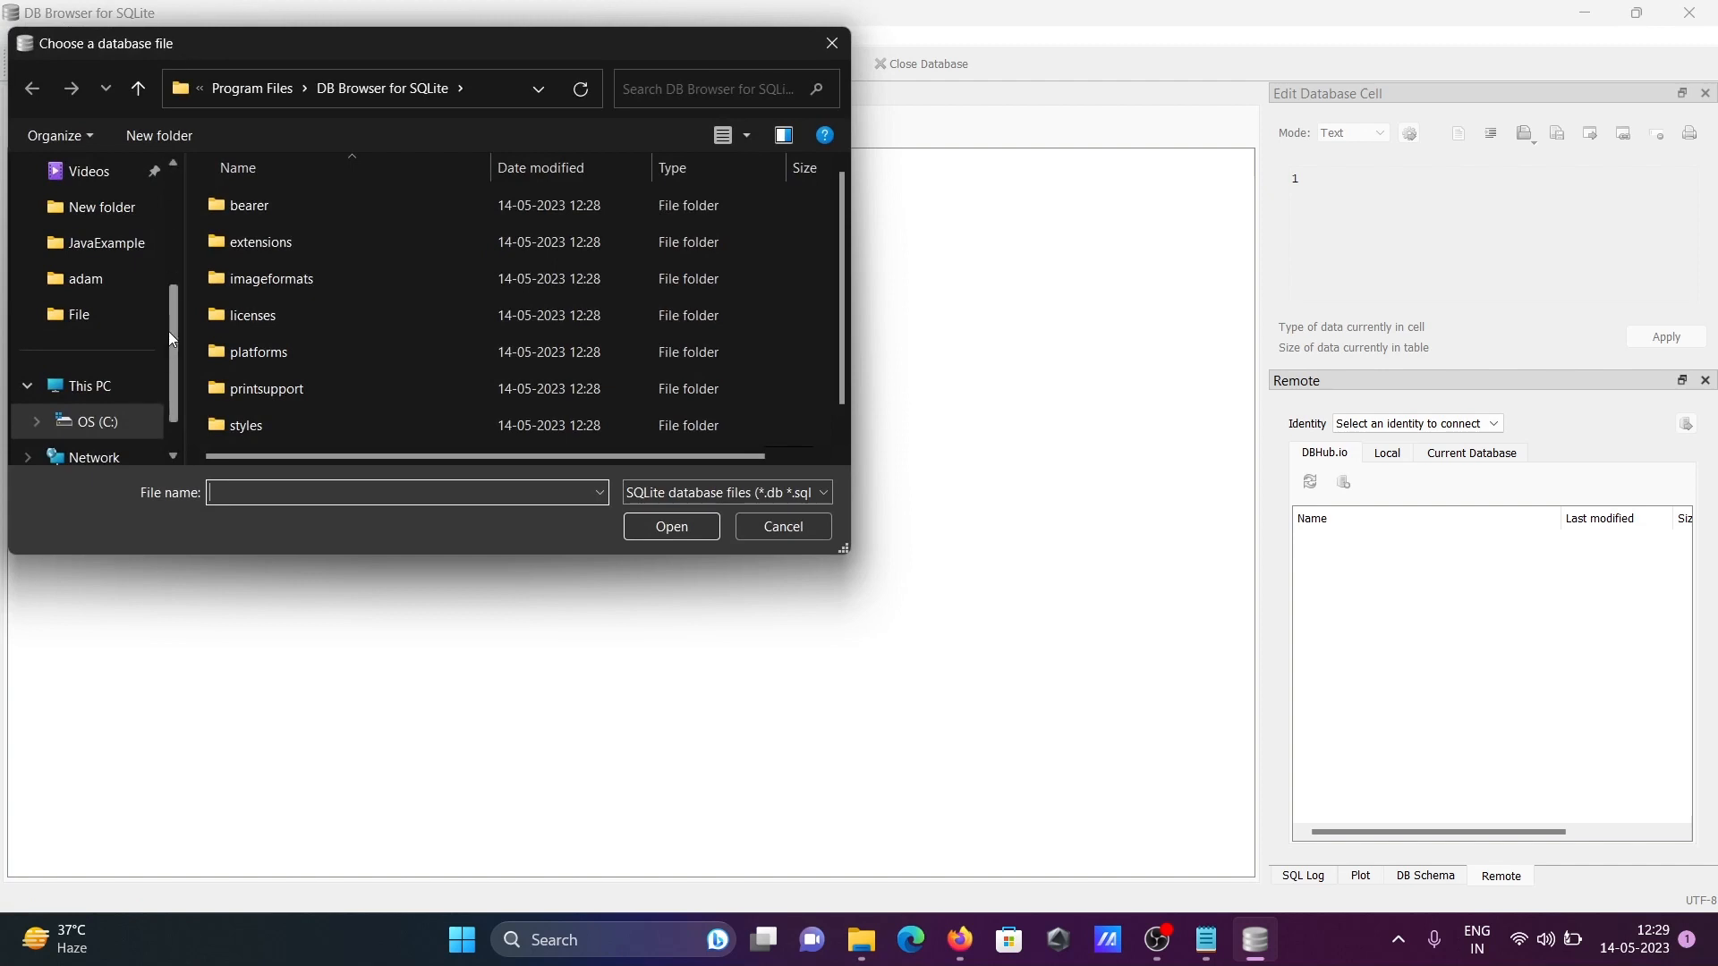
click(93, 242)
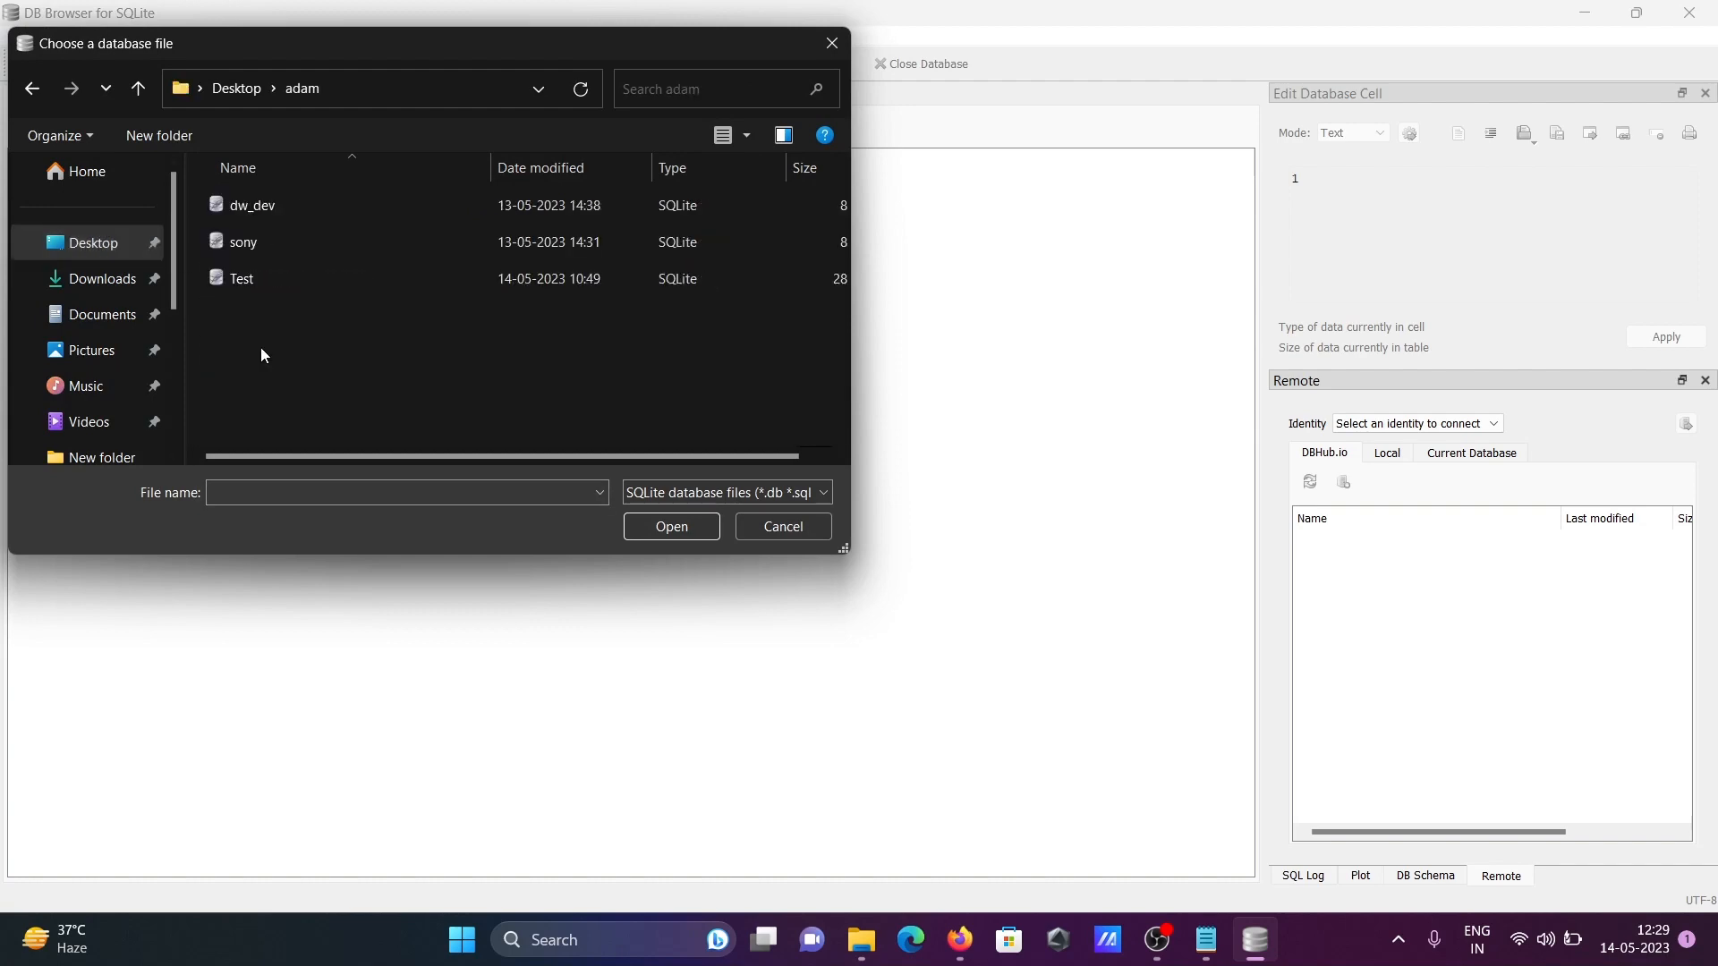
click(239, 278)
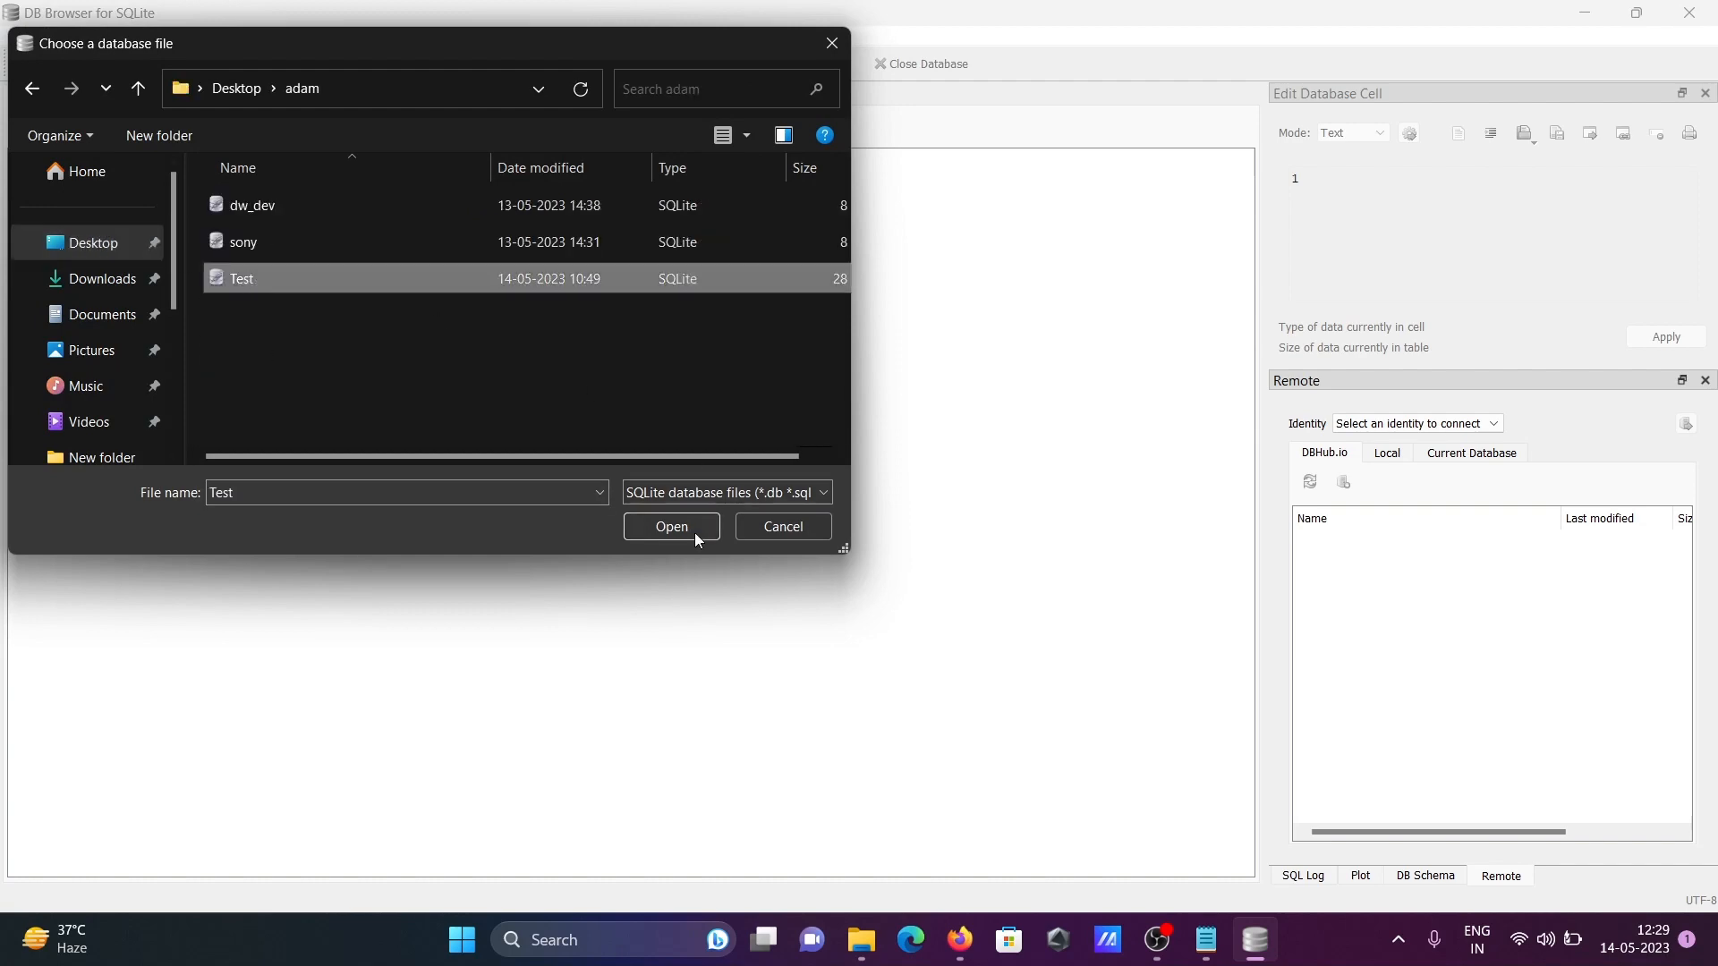
click(670, 532)
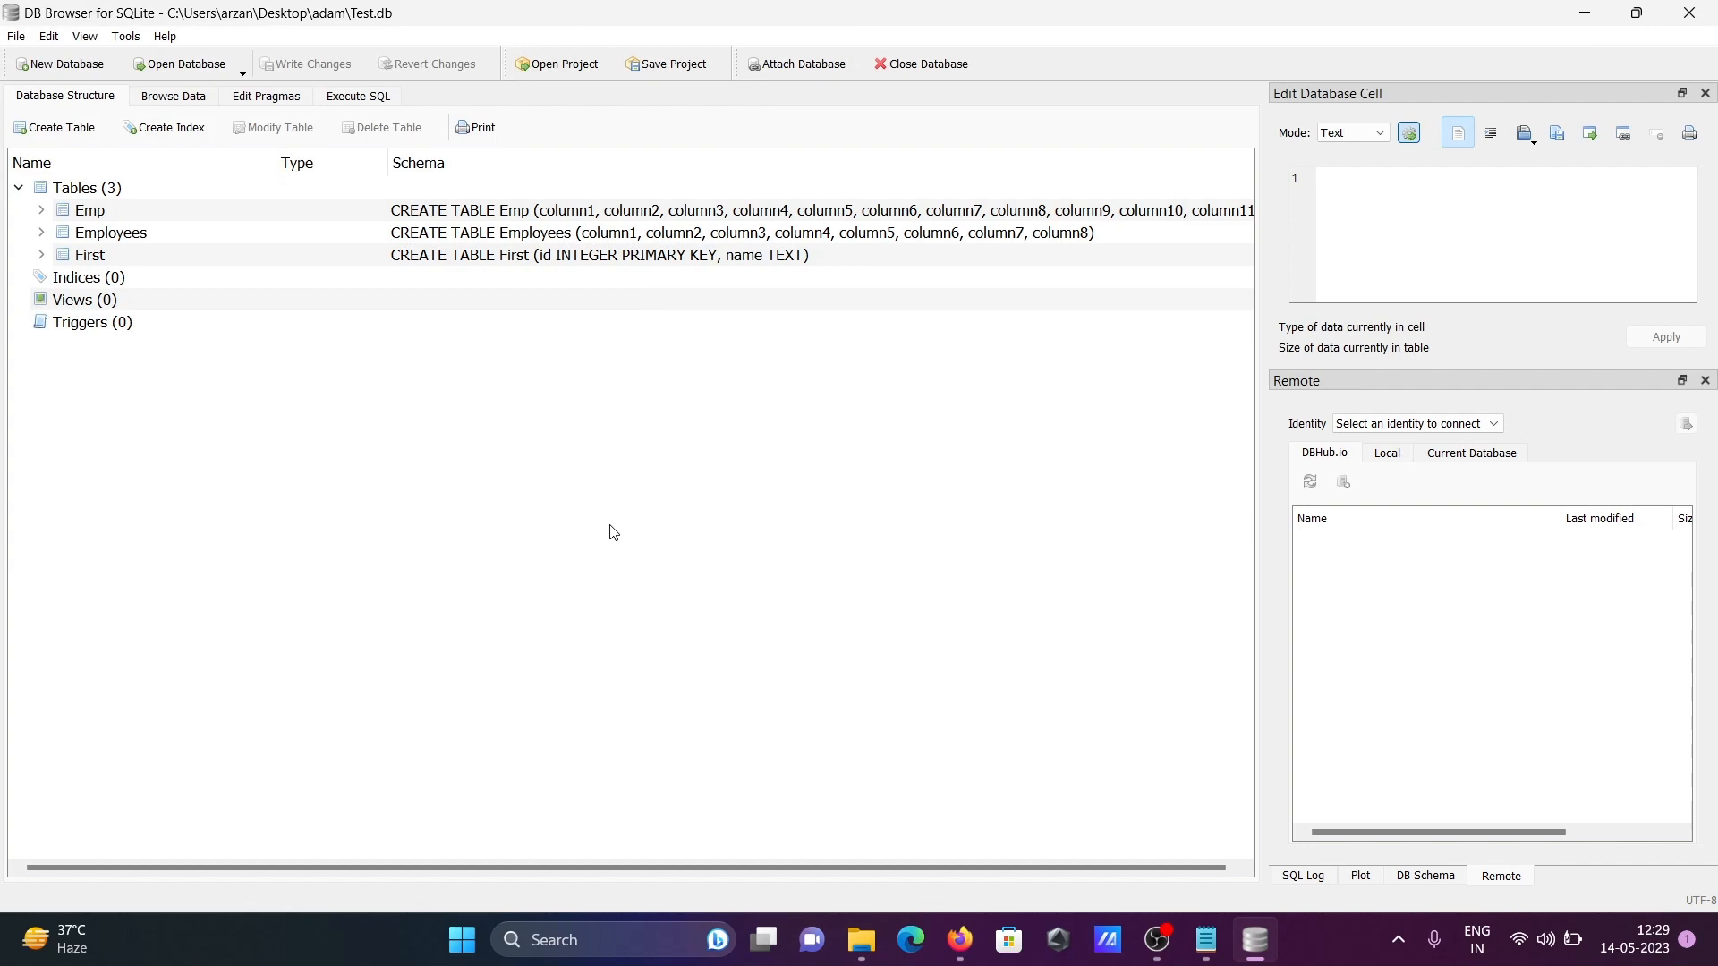
- Inspect the Indices and First entries in the schema, then view Emp table rows in Browse Data
click(88, 277)
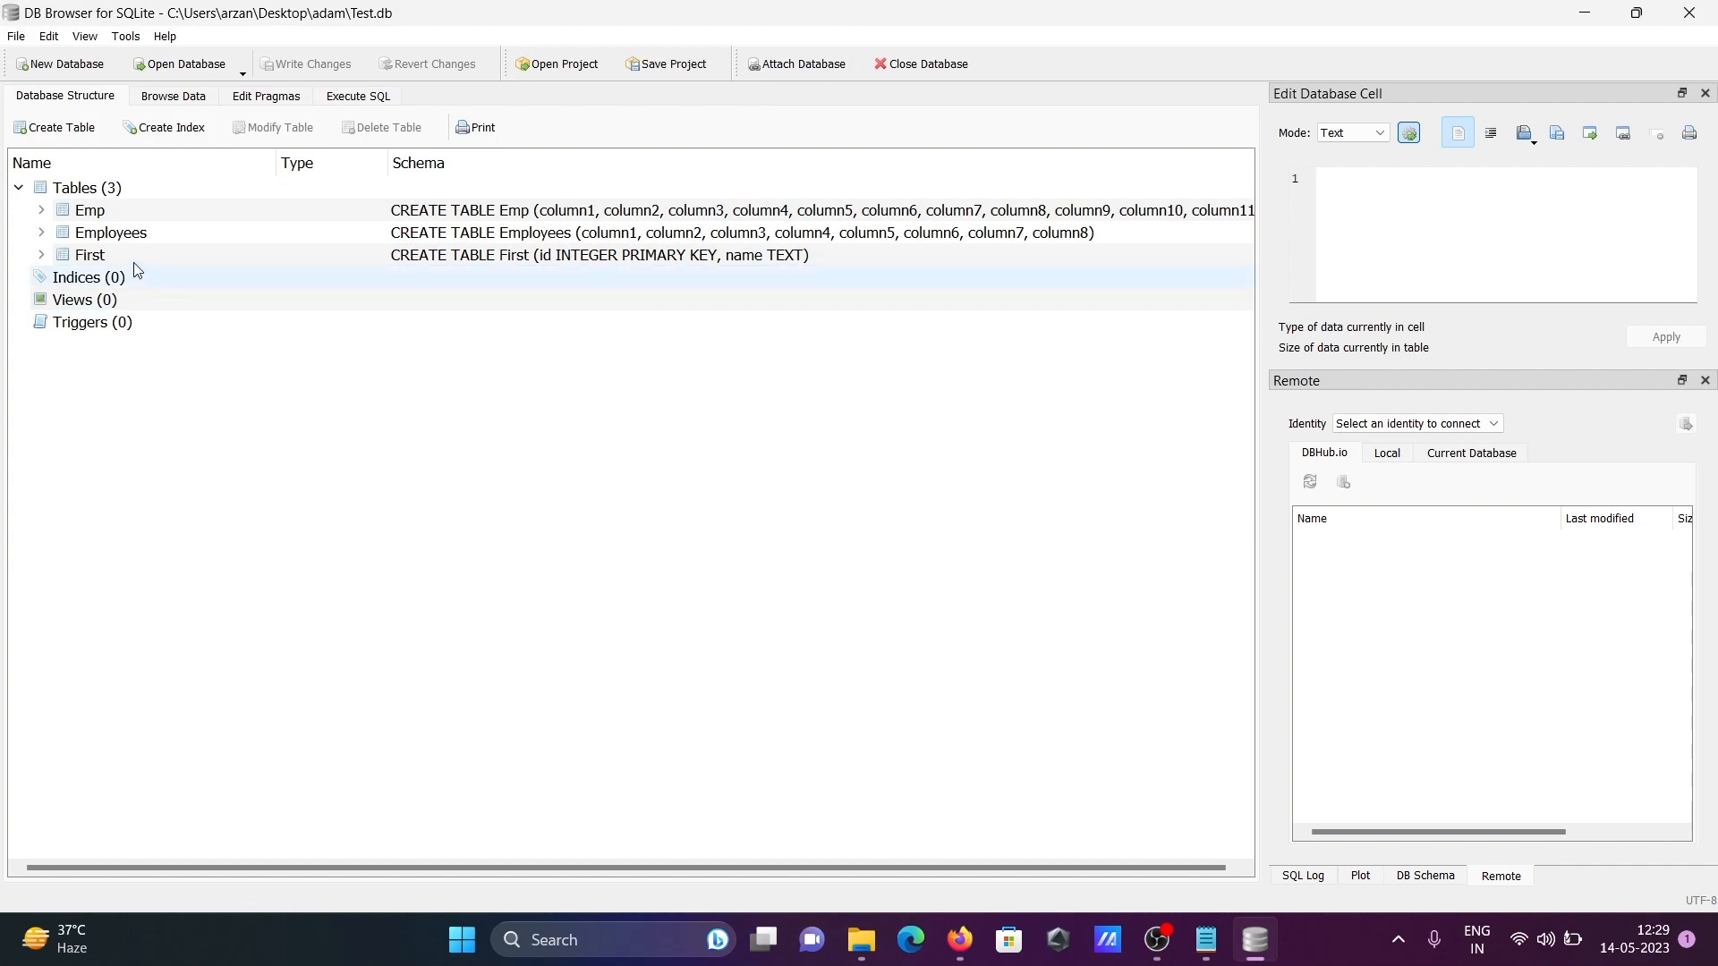
click(109, 233)
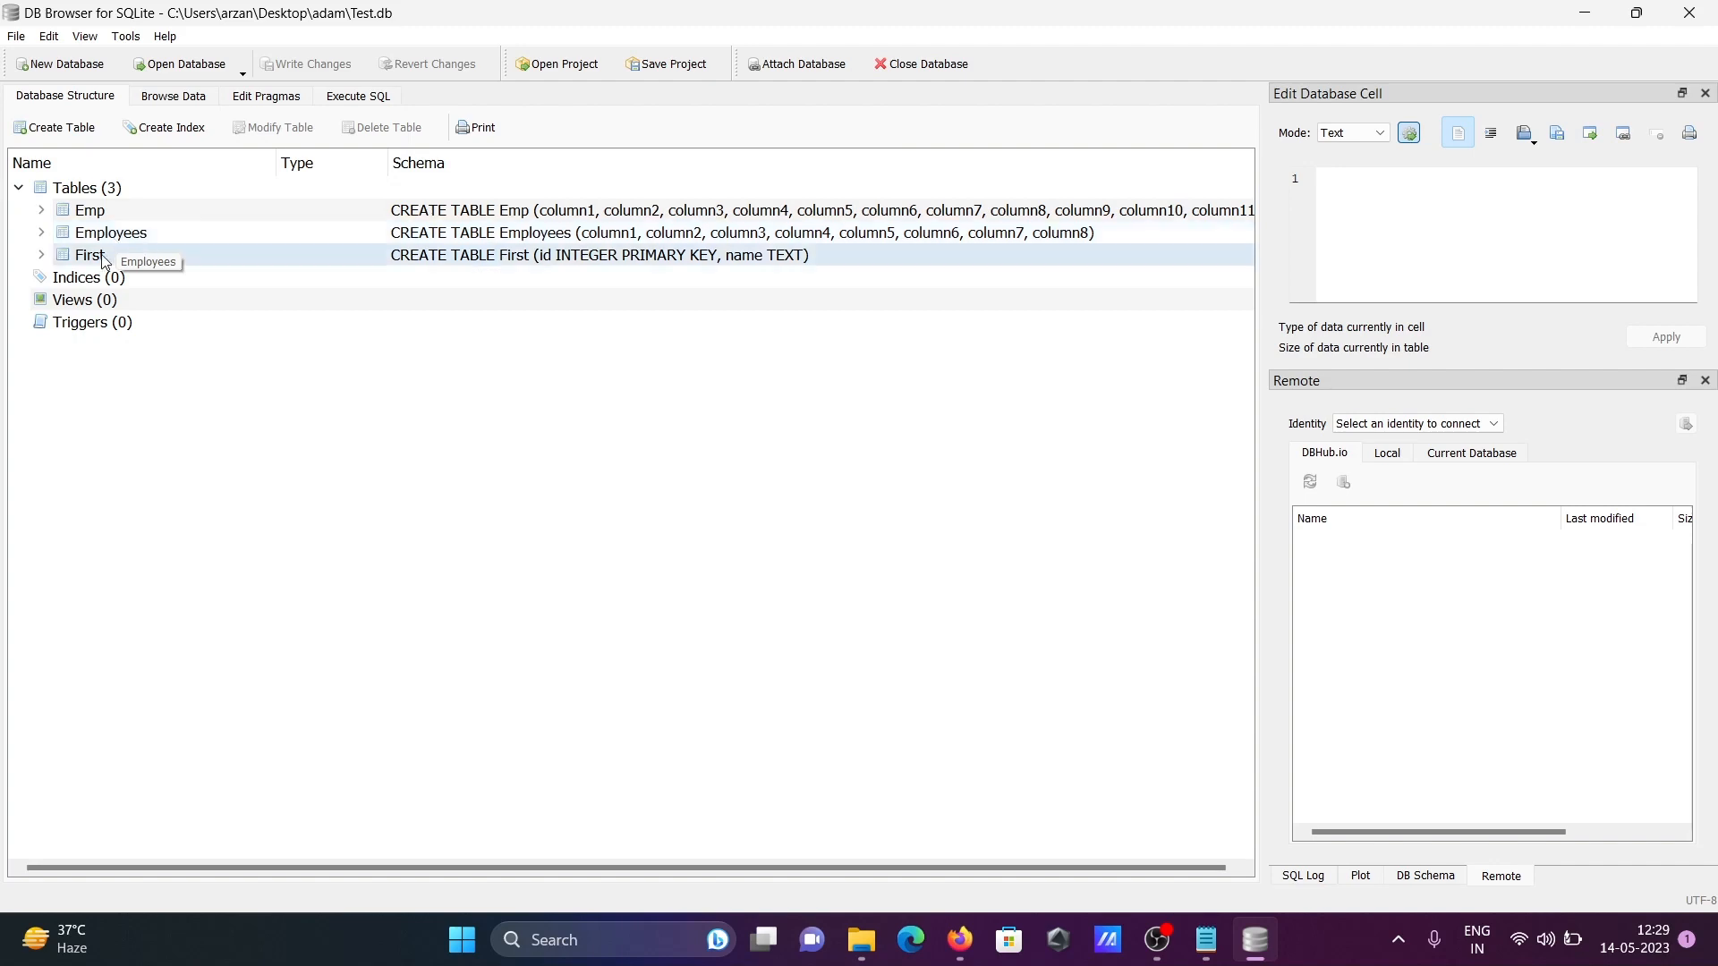
click(173, 97)
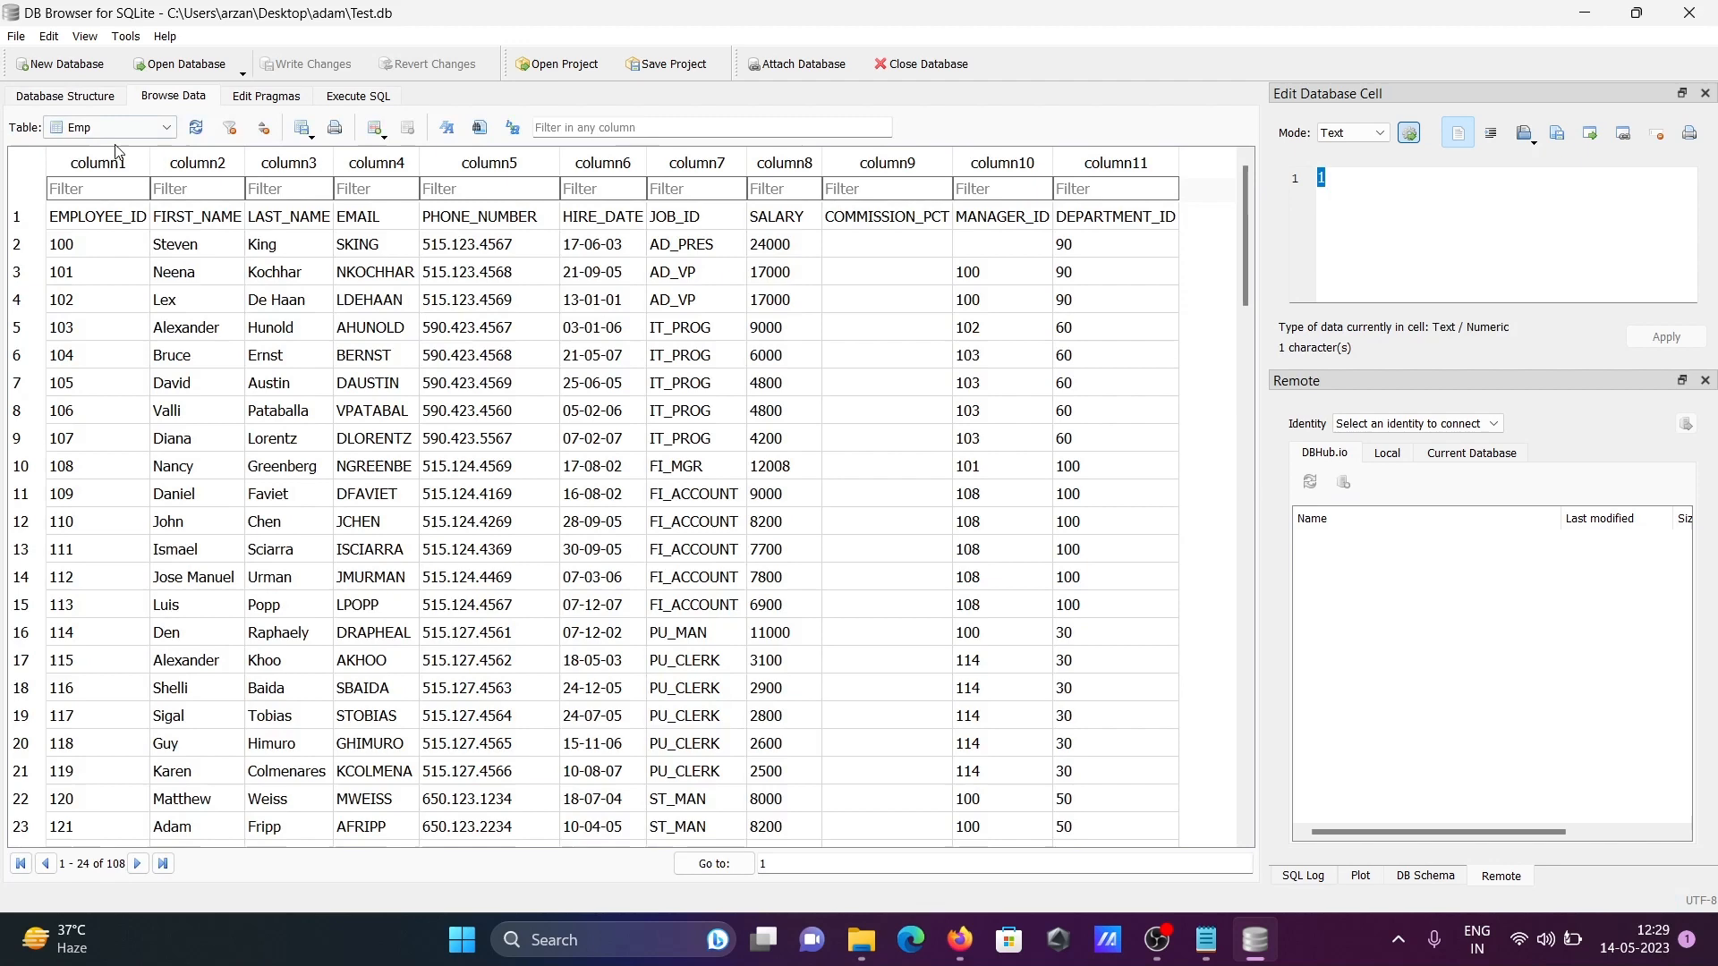
- Browse the Employees and First tables, return to Emp, then view the Edit Pragmas tab
click(109, 127)
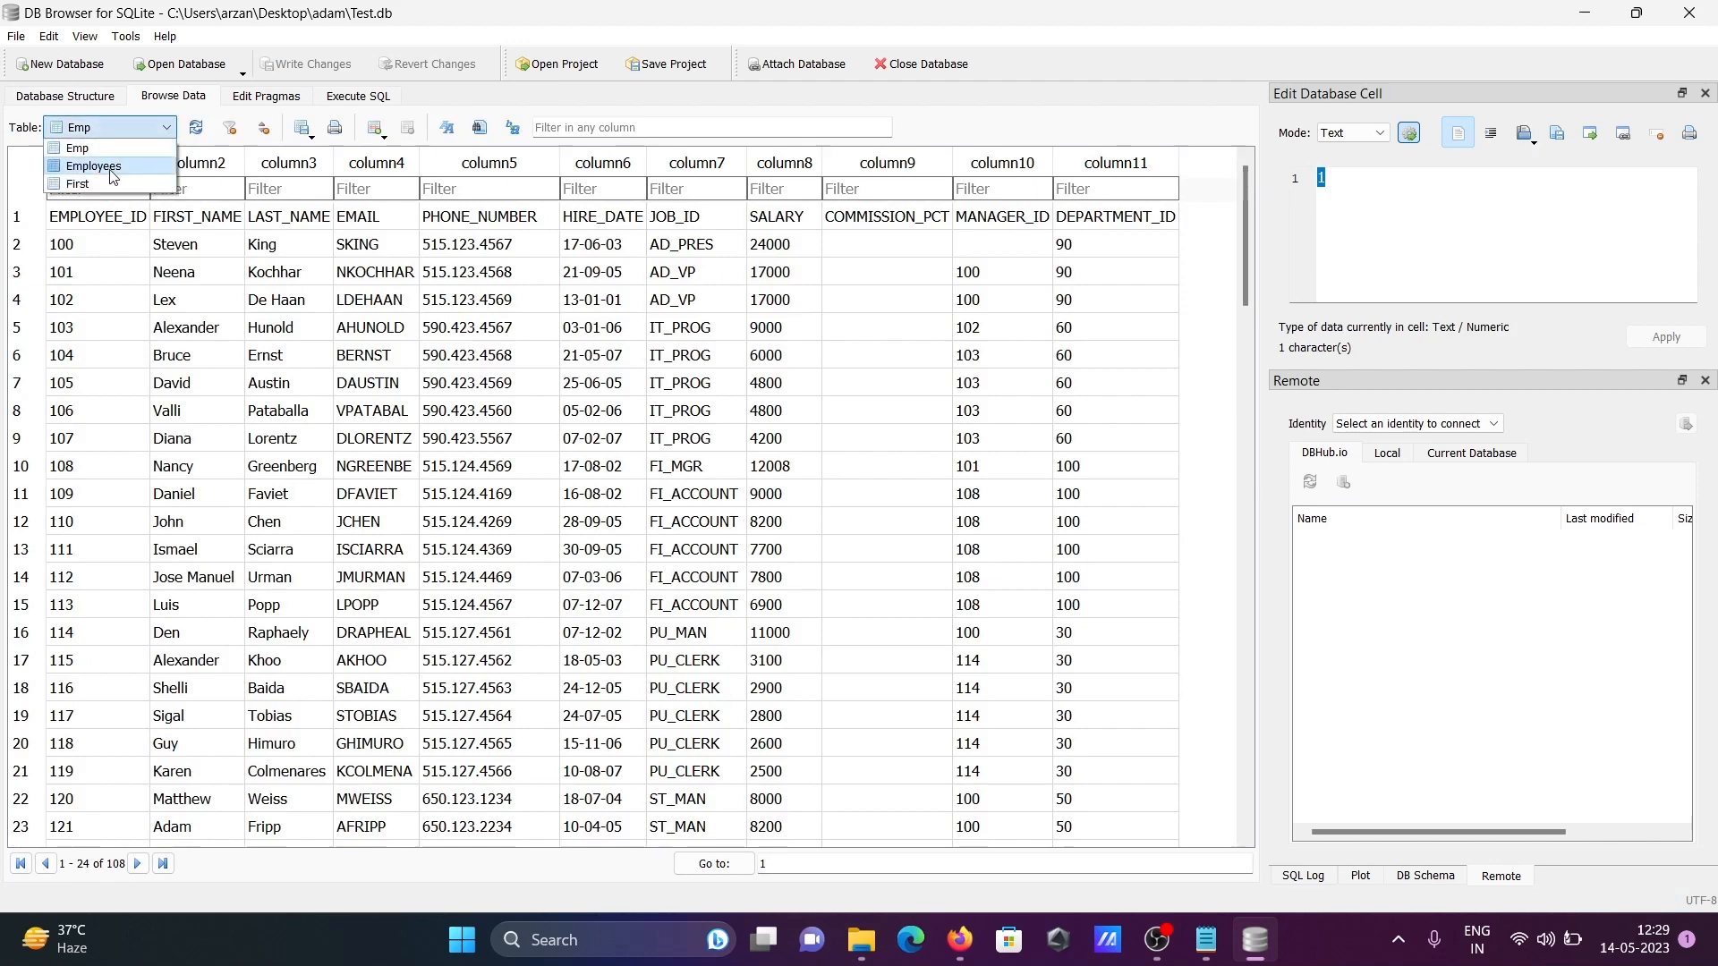
click(93, 166)
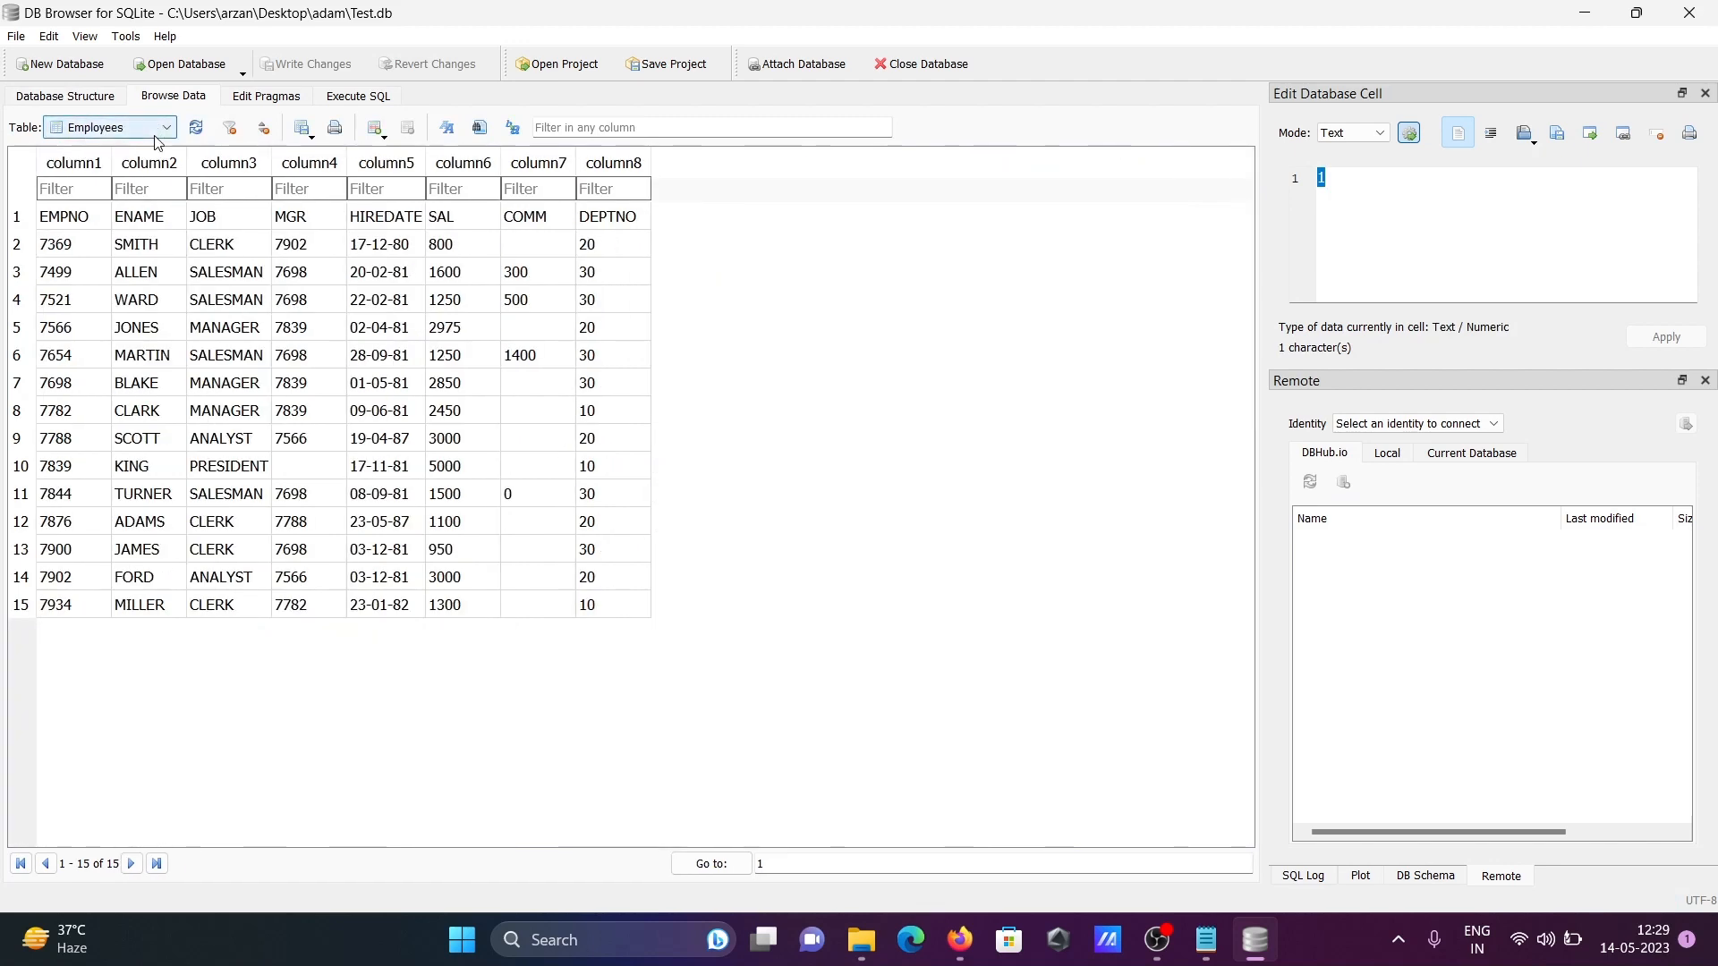
click(110, 127)
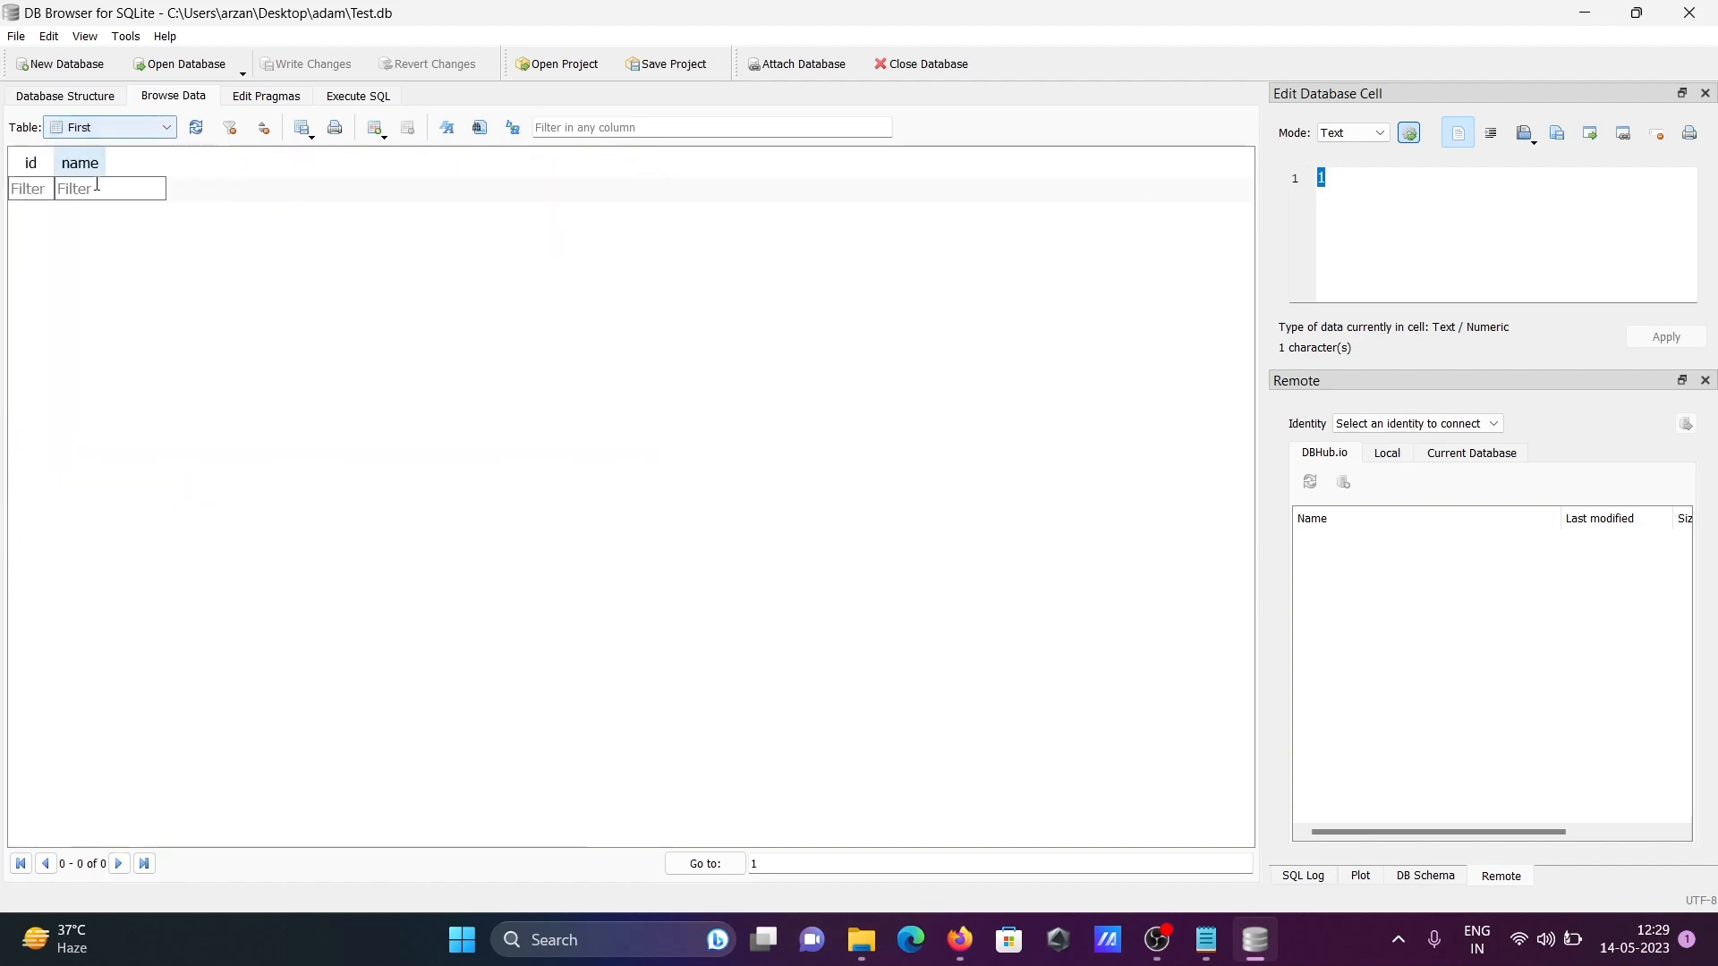
click(109, 127)
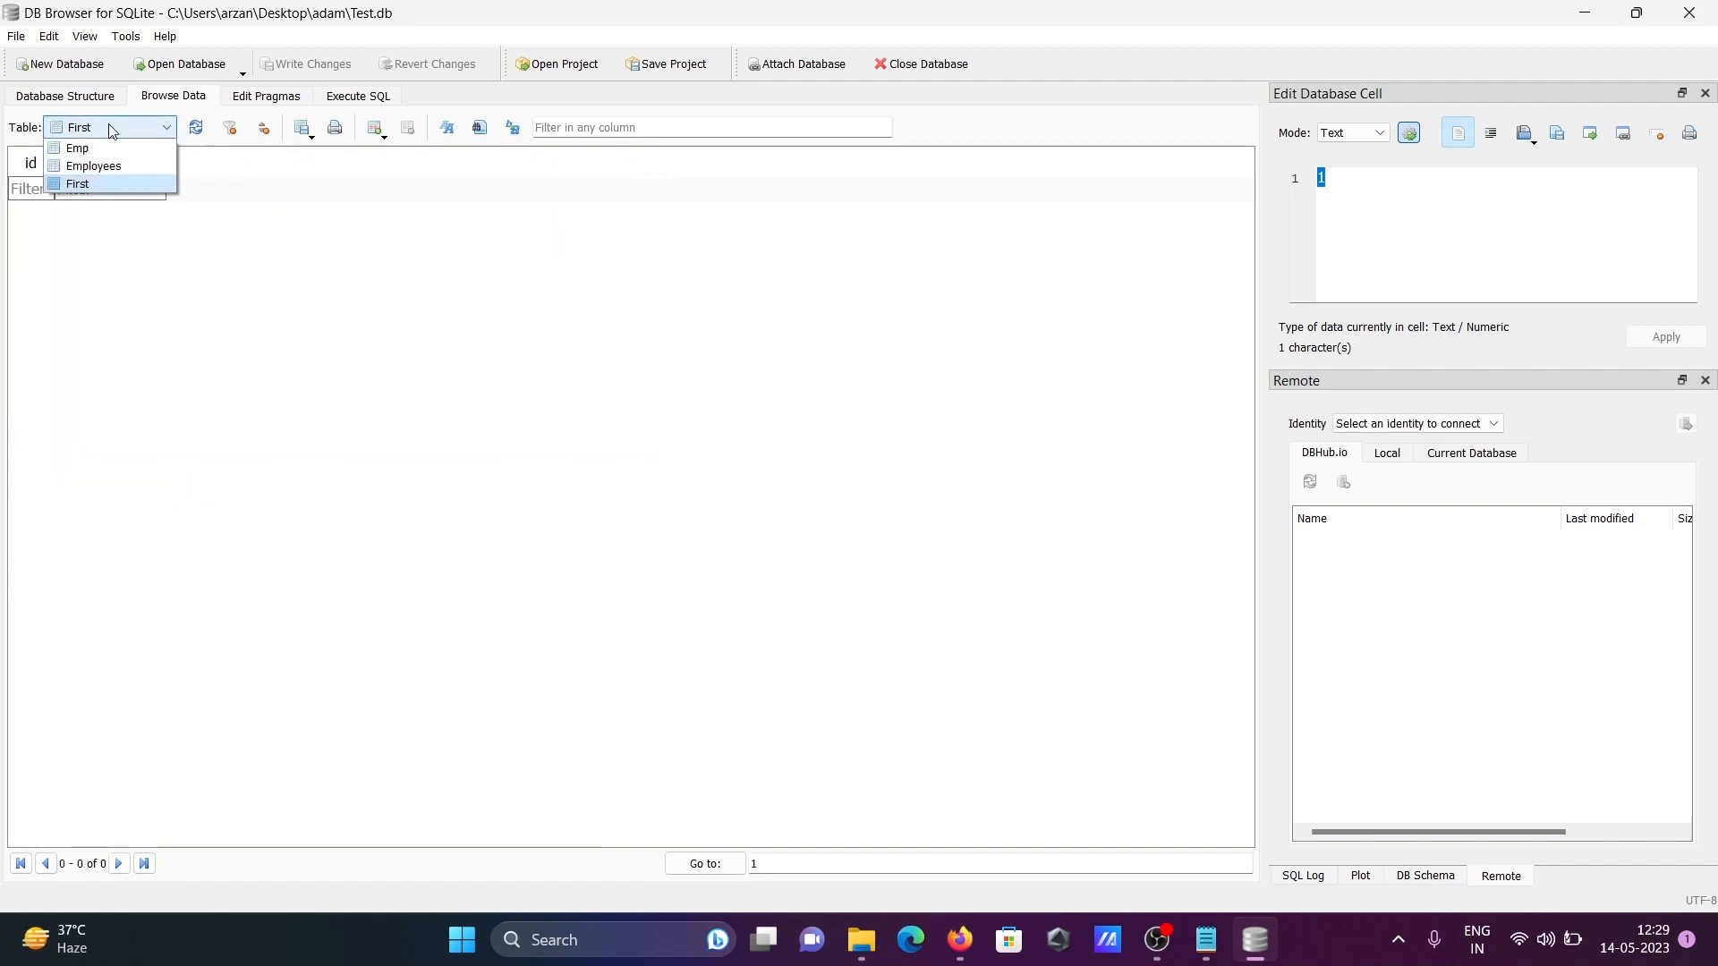
click(76, 148)
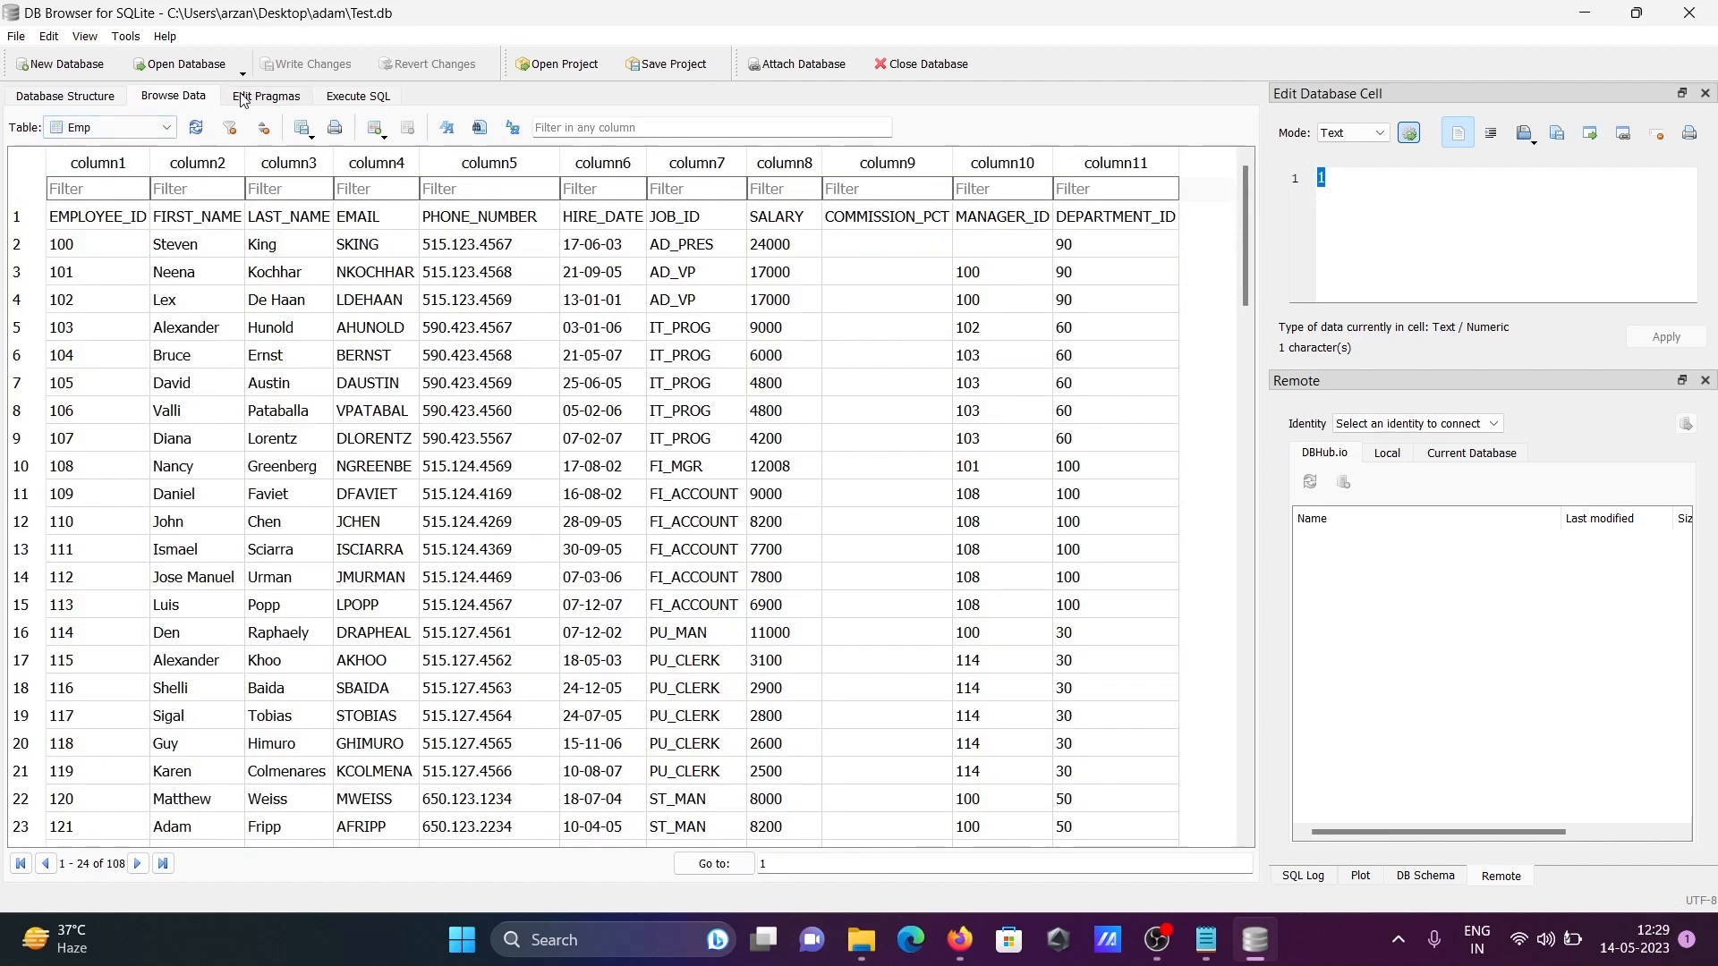
click(265, 97)
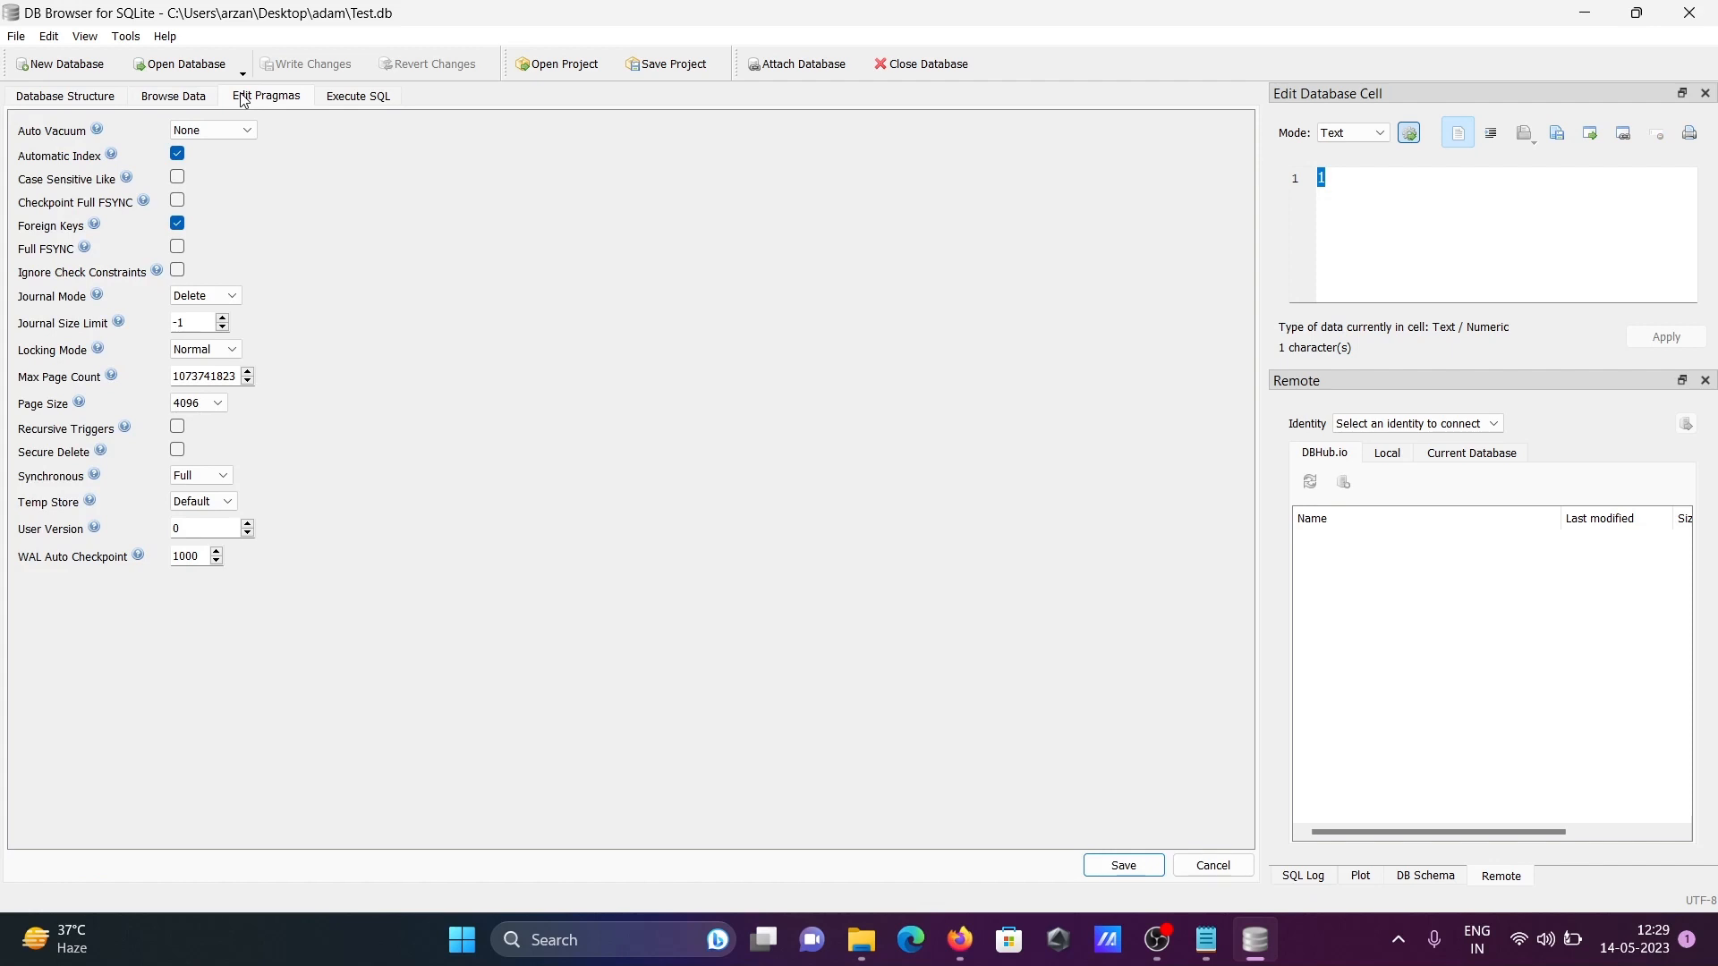
- Switch to the empty Execute SQL editor for Test.db and show the File menu
click(357, 96)
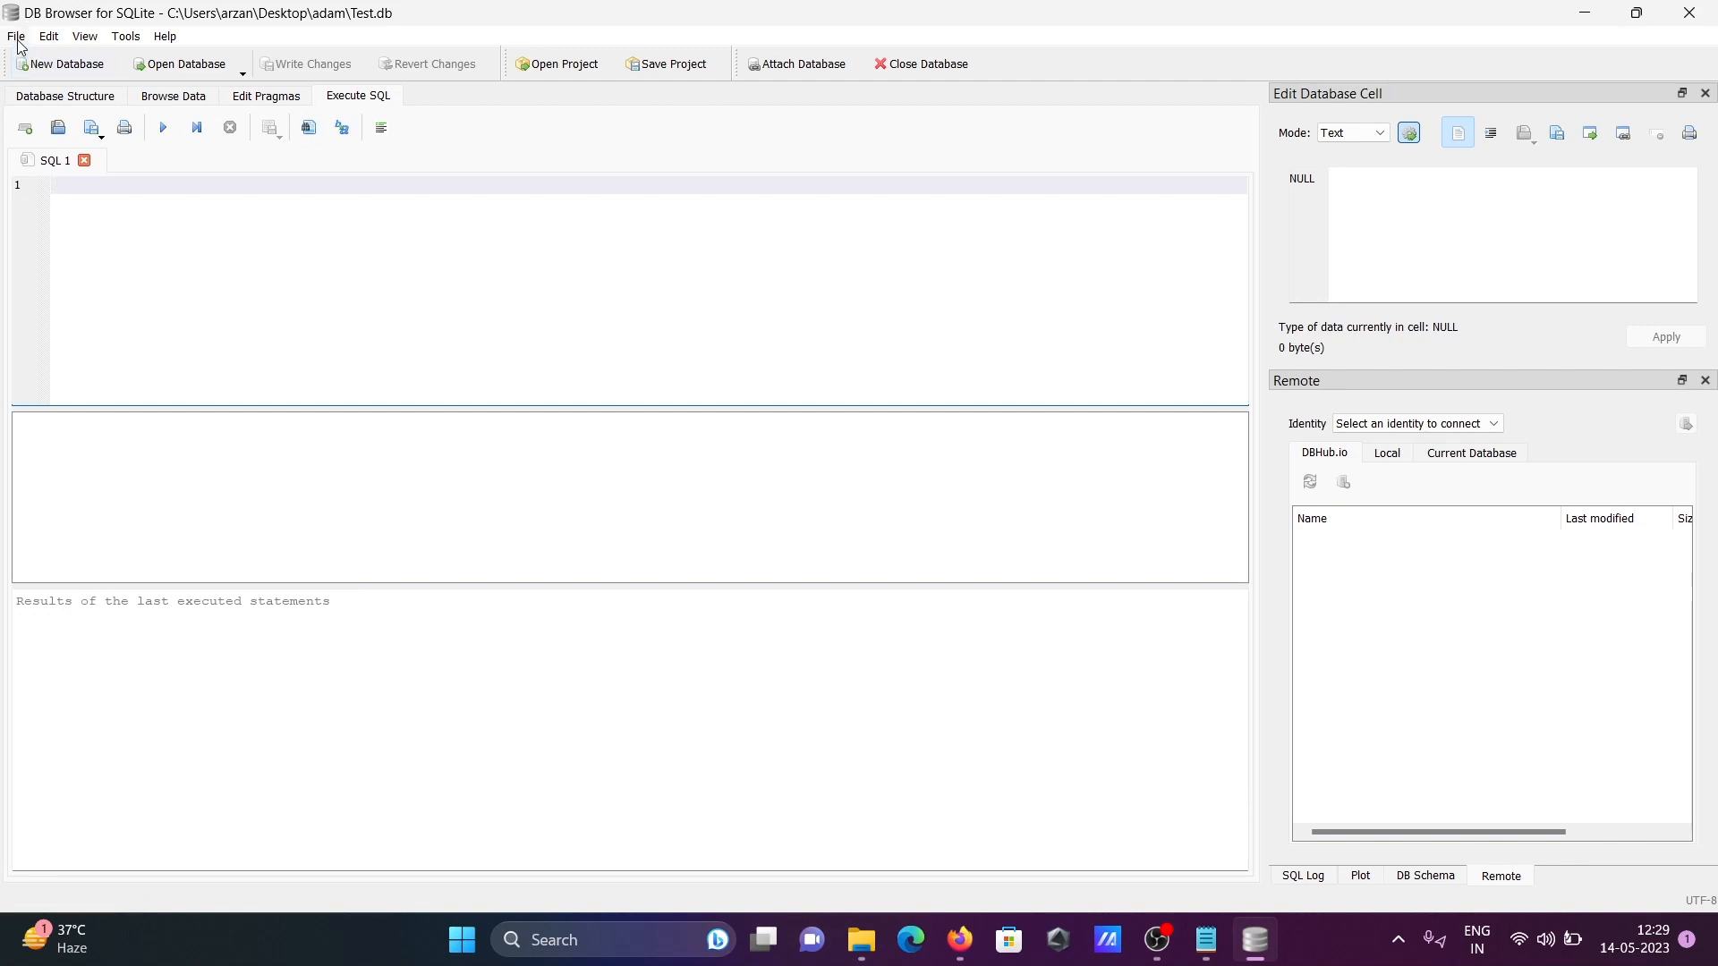
click(15, 36)
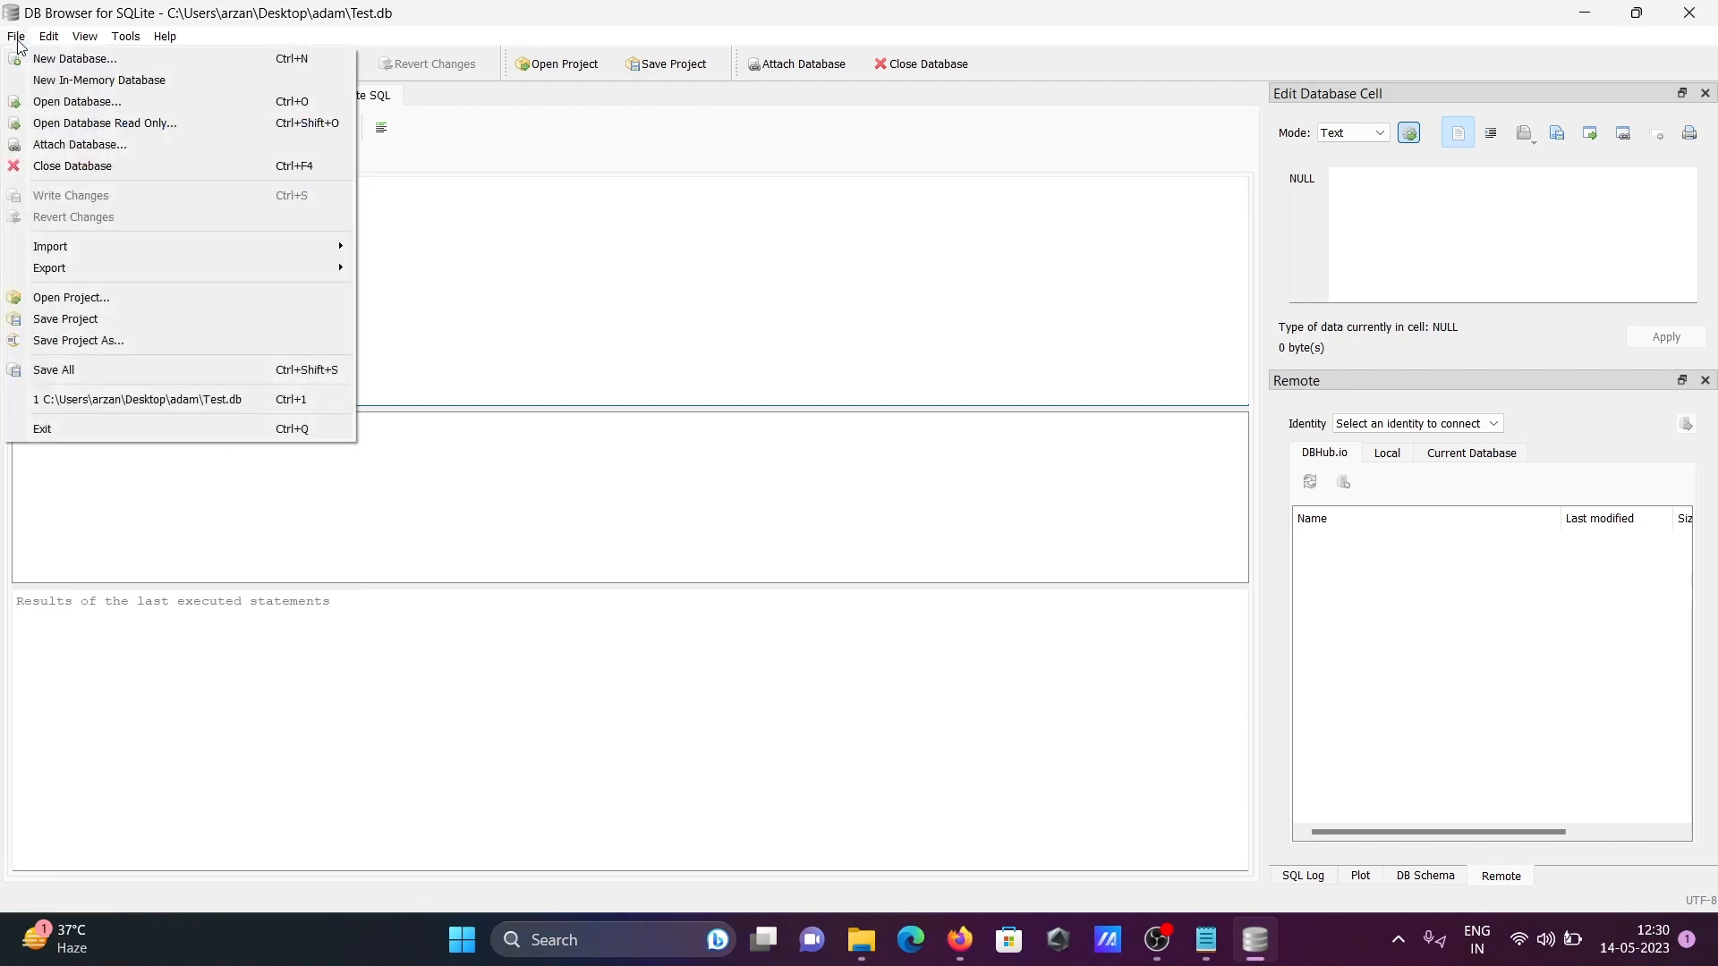